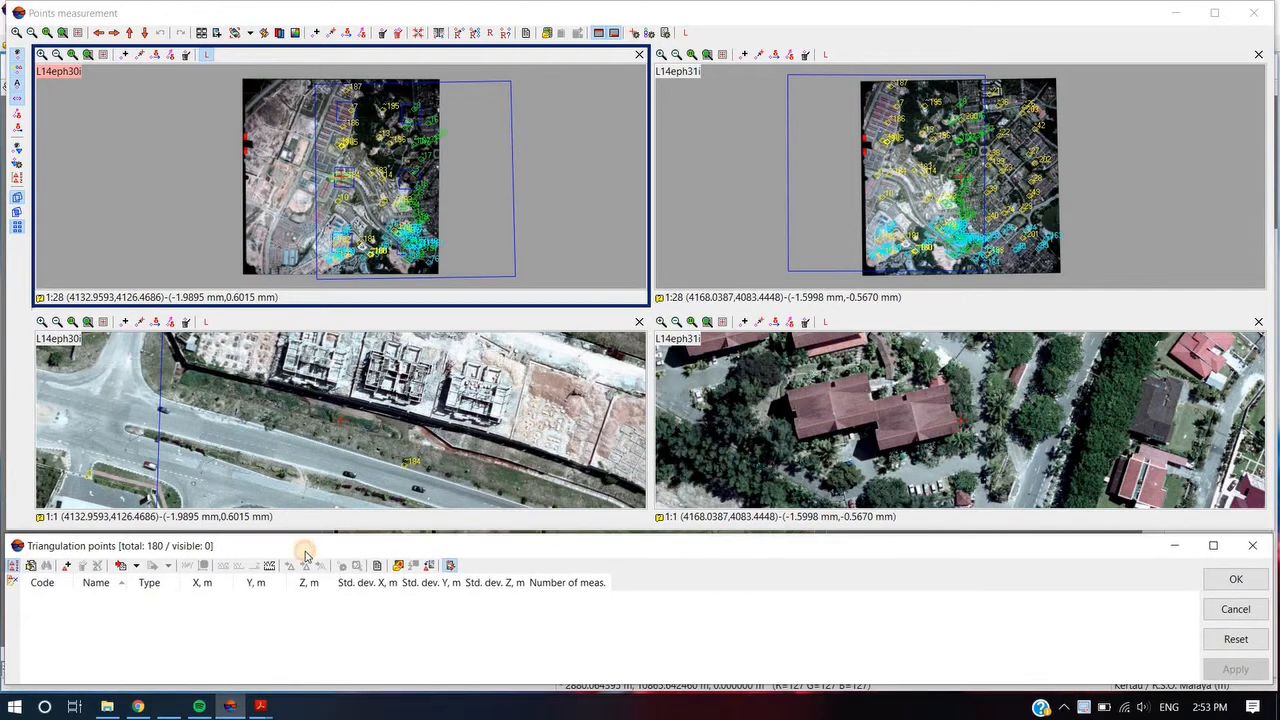
pyautogui.moveTo(475, 598)
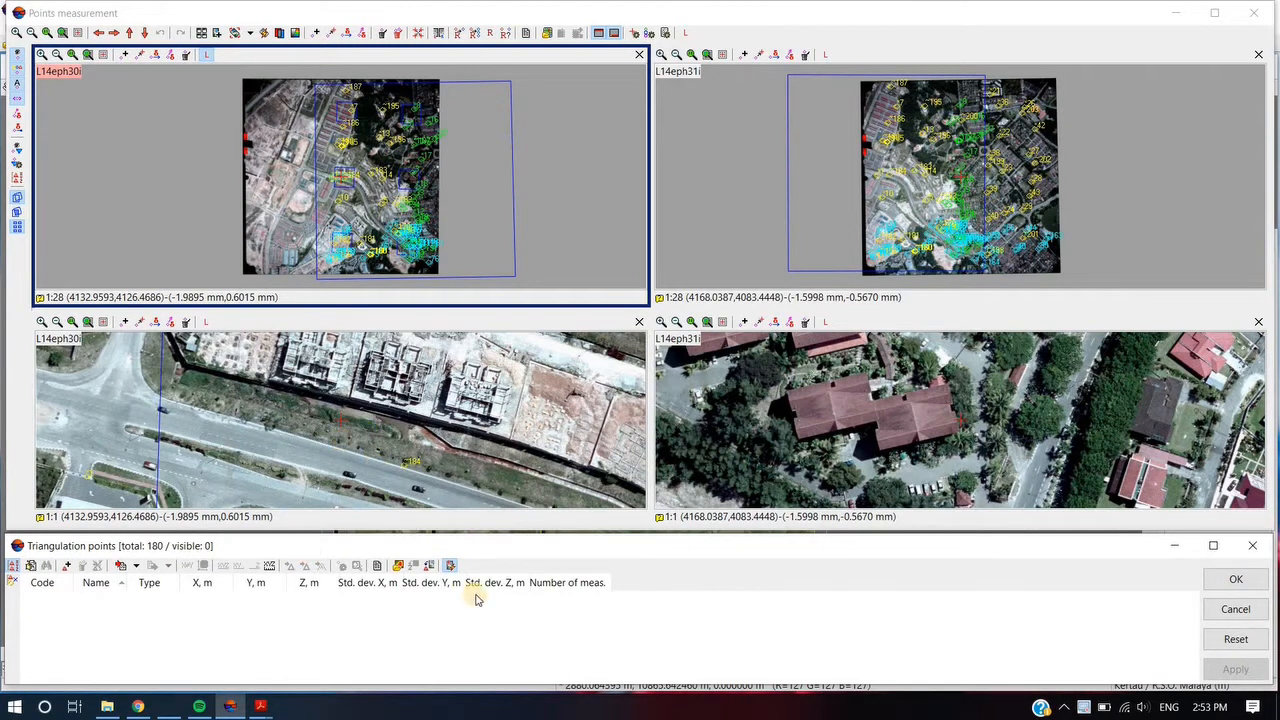
pyautogui.moveTo(385, 520)
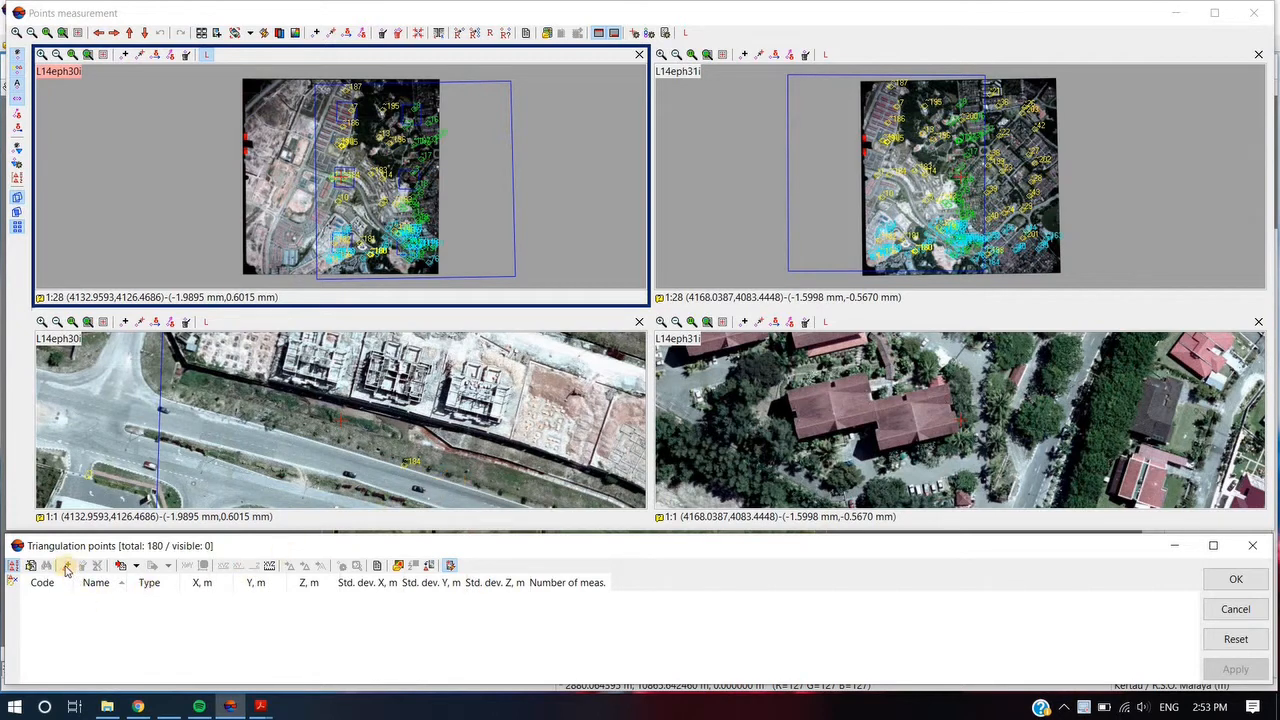
# Step: Create new ground control point 109 in the Triangulation points list
pyautogui.click(67, 565)
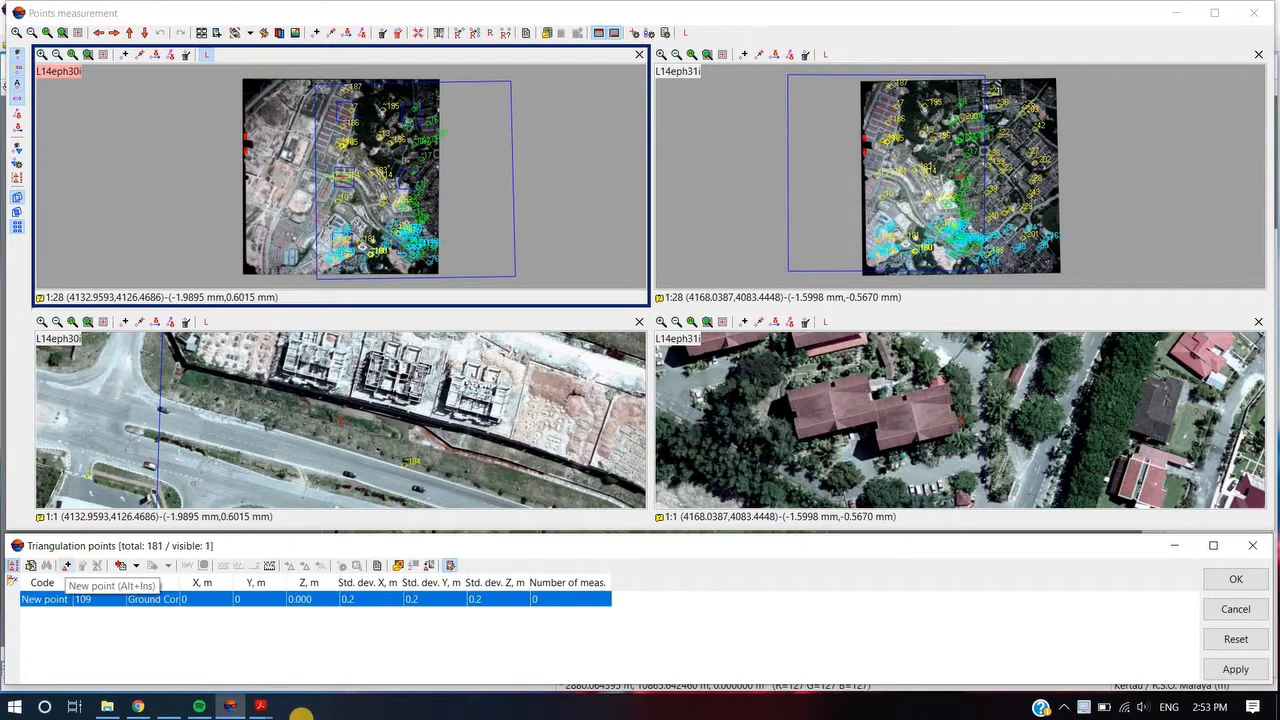
pyautogui.moveTo(243, 707)
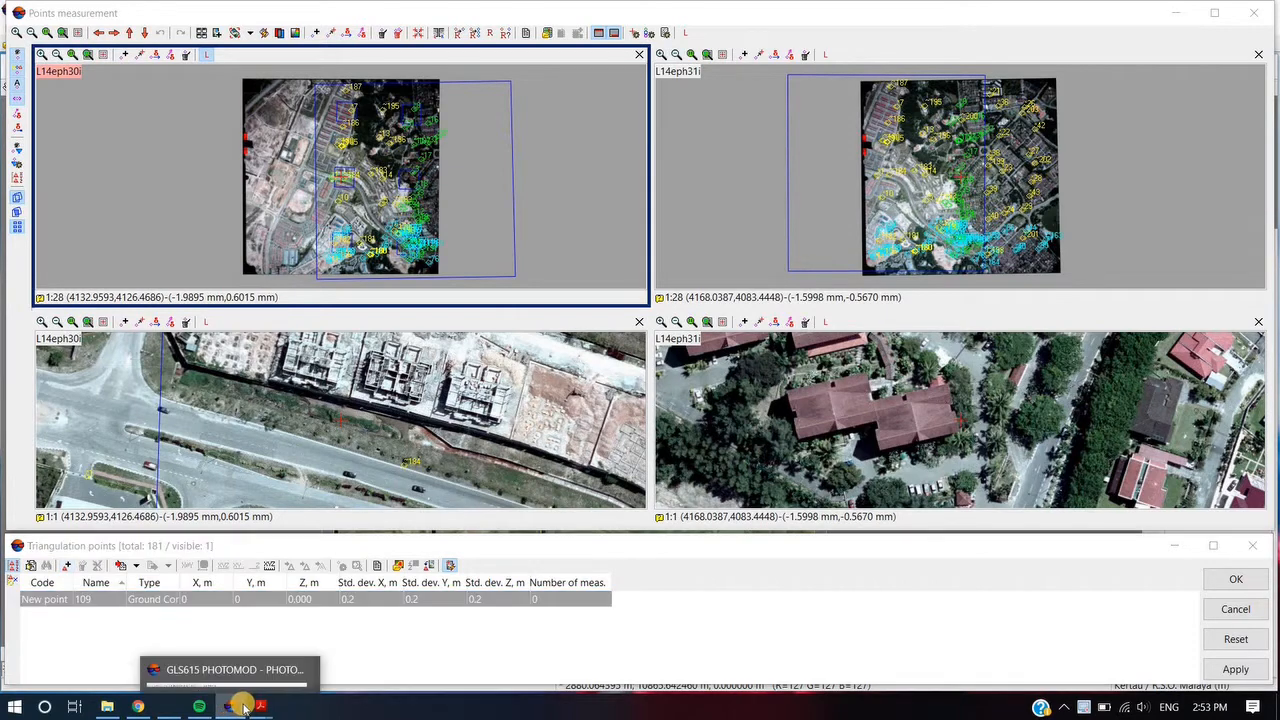
# Step: Enter point 1004's name and Y coordinate 338838.127 from the PDF into the new row
pyautogui.click(260, 707)
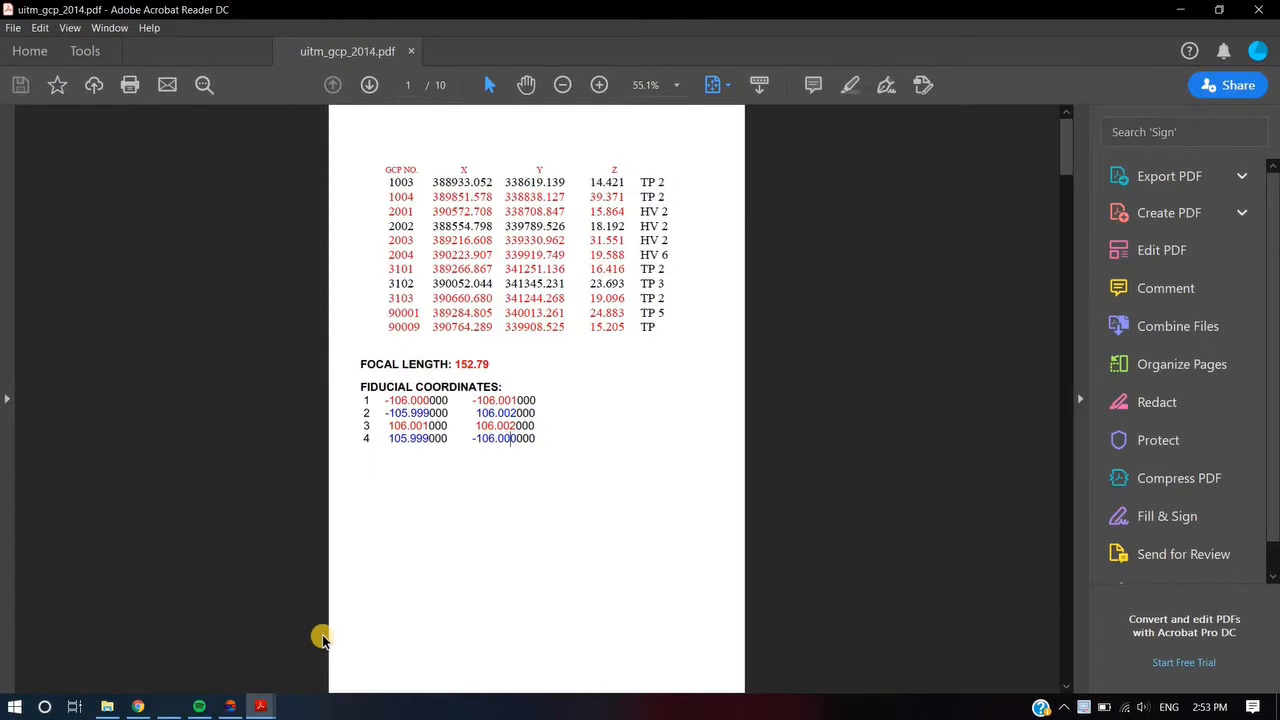
pyautogui.moveTo(430, 188)
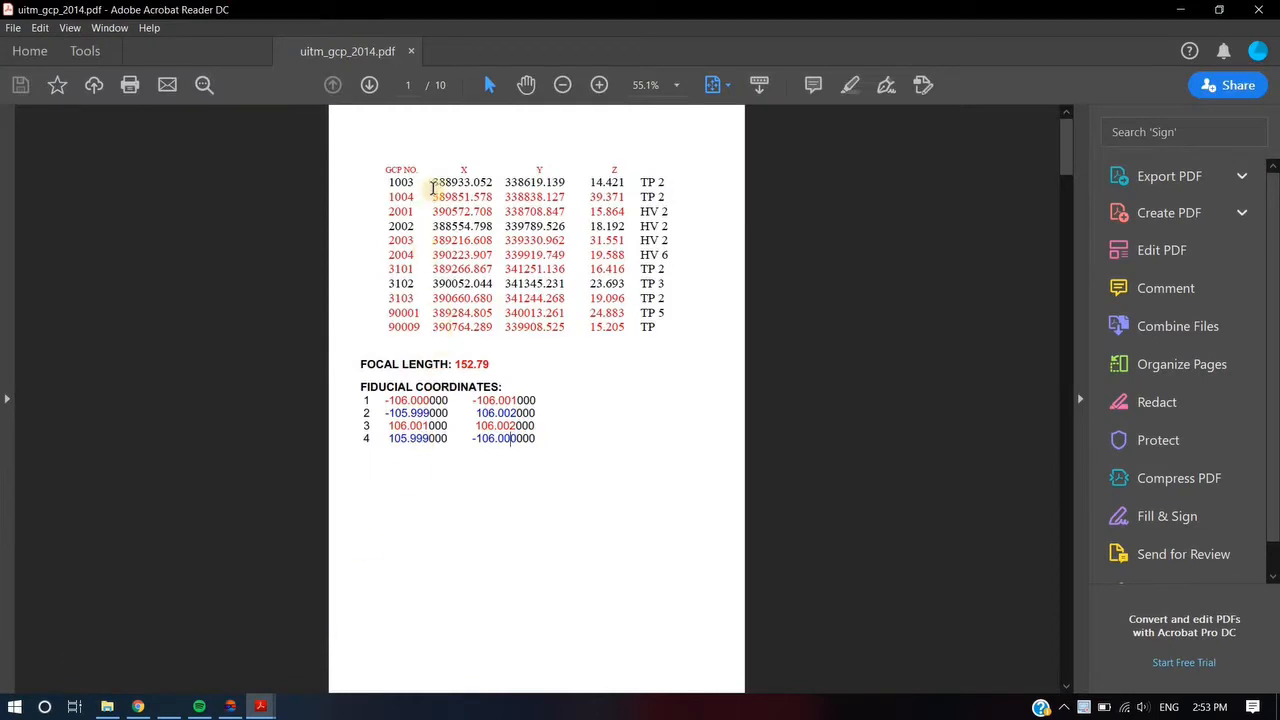
pyautogui.doubleClick(461, 196)
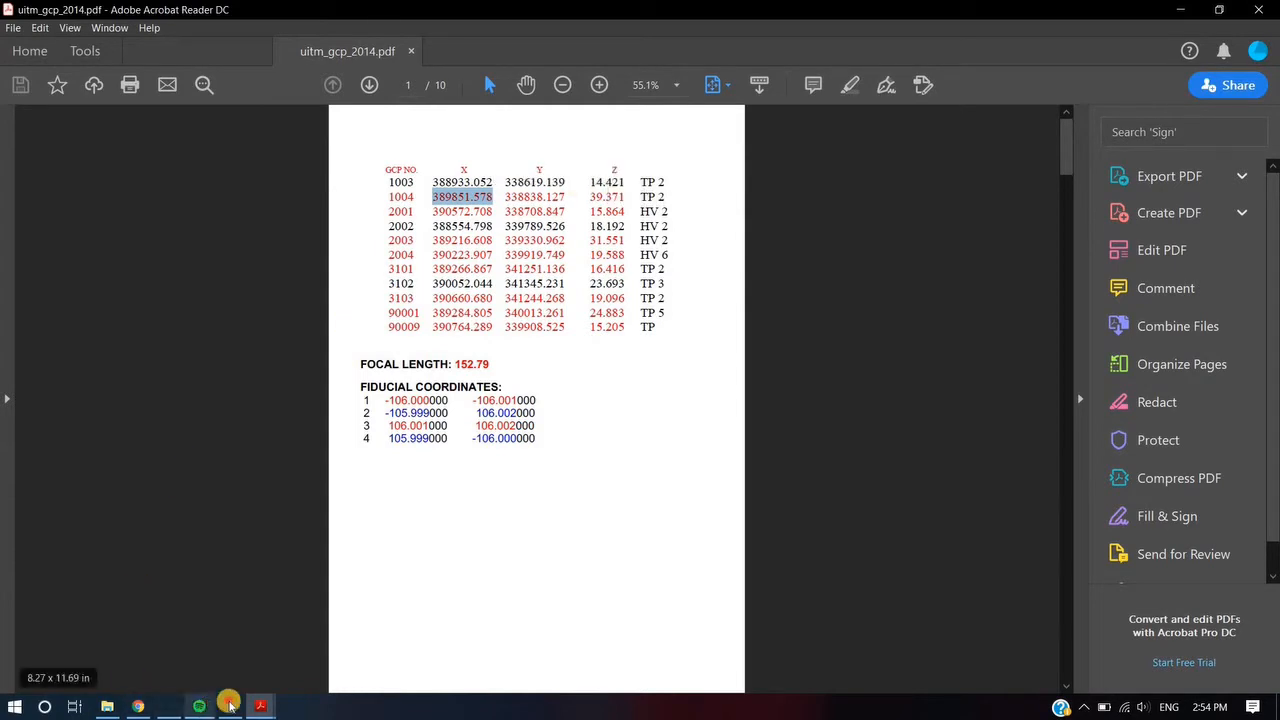
pyautogui.click(228, 707)
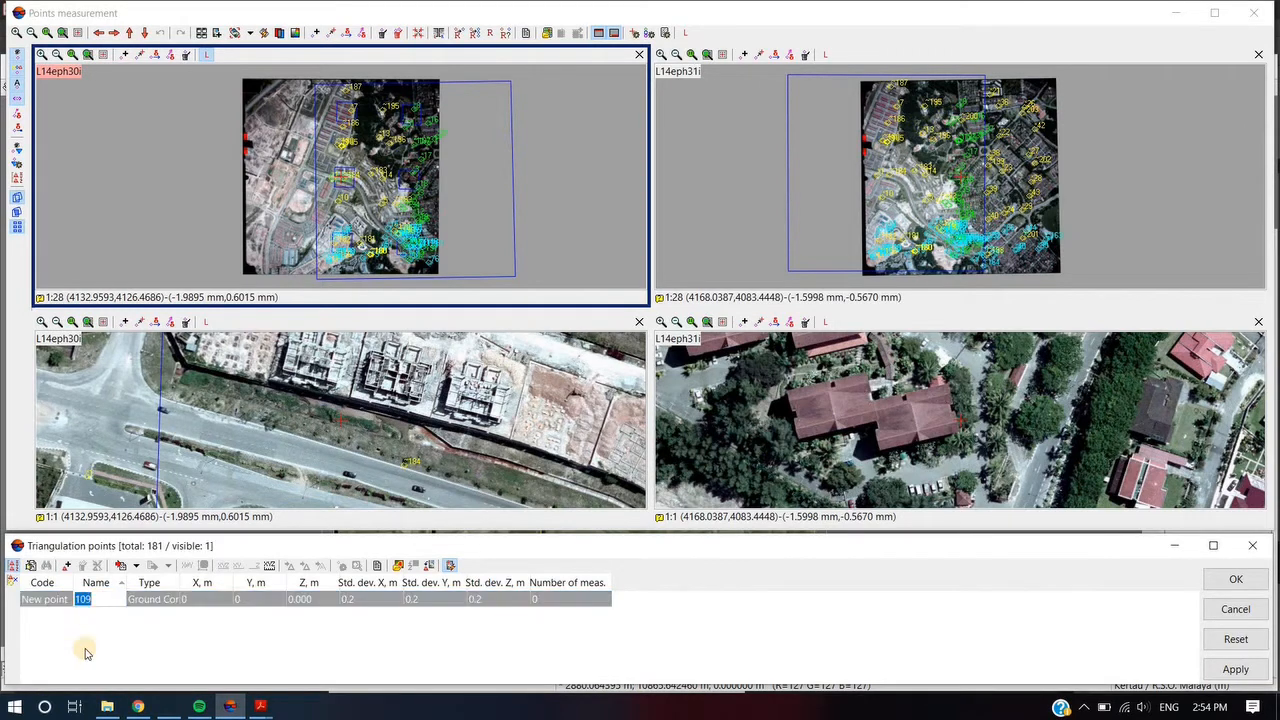
pyautogui.write('1004')
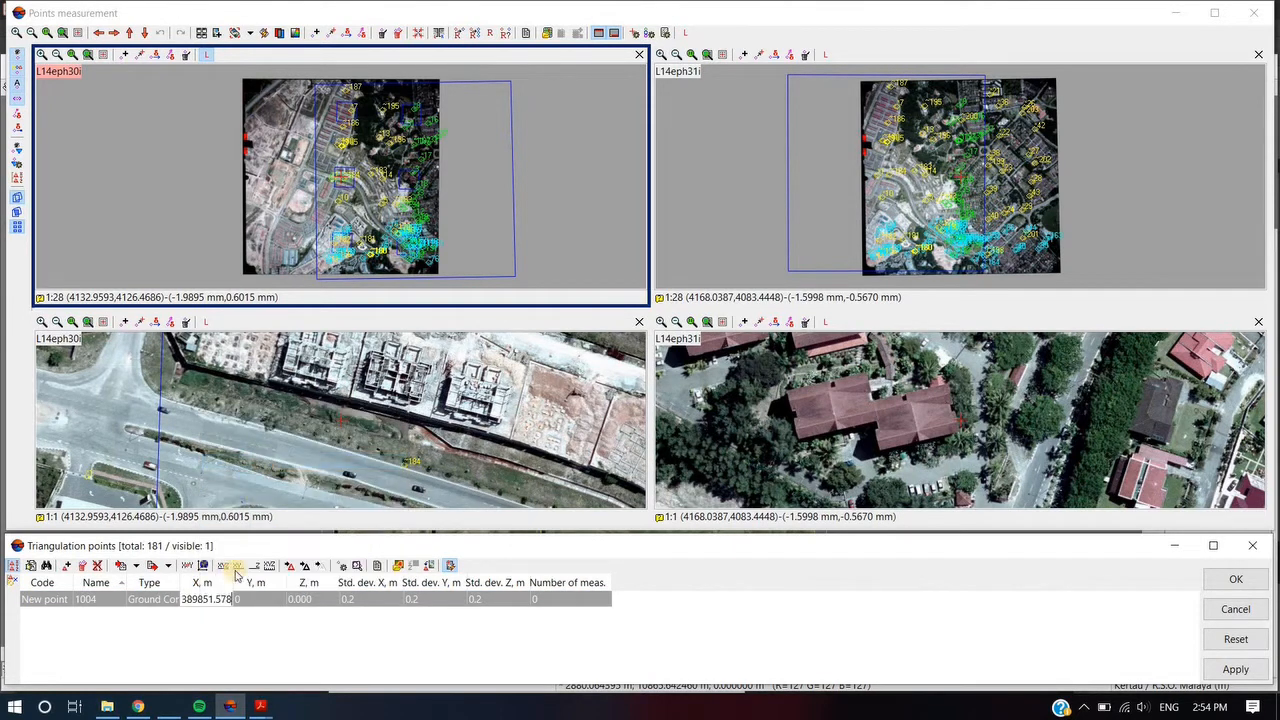
pyautogui.click(261, 707)
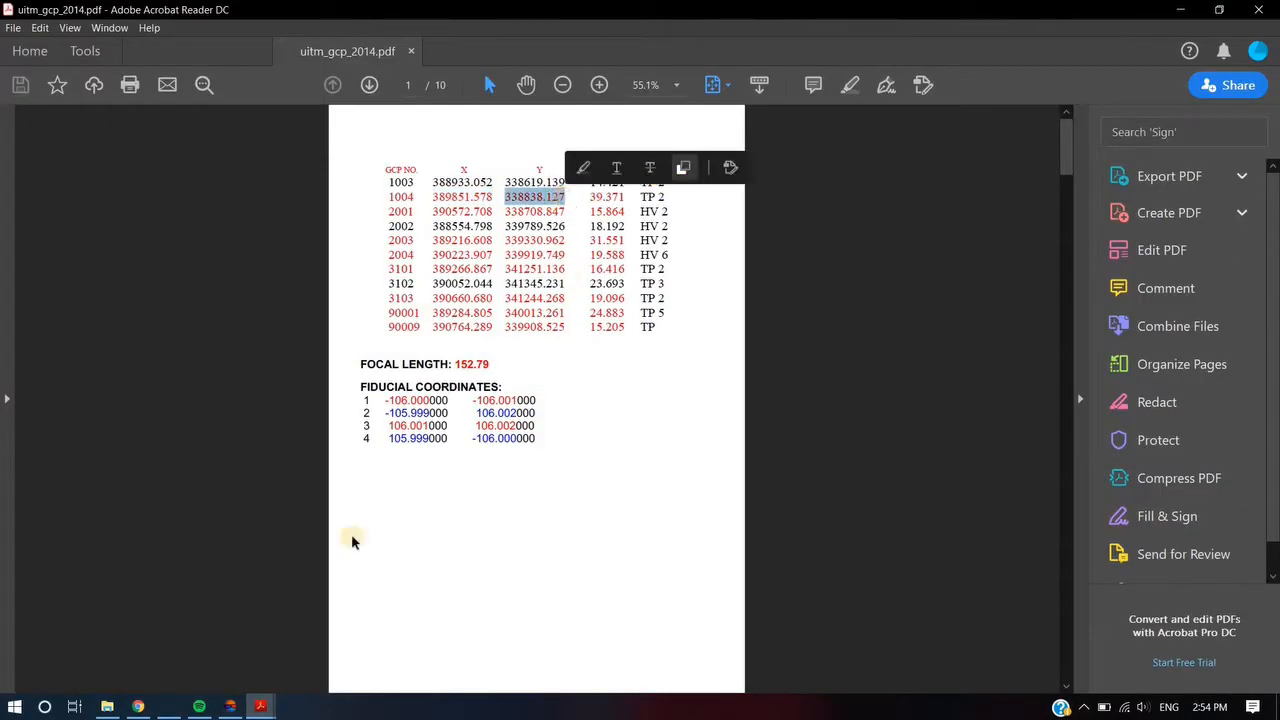
pyautogui.click(229, 707)
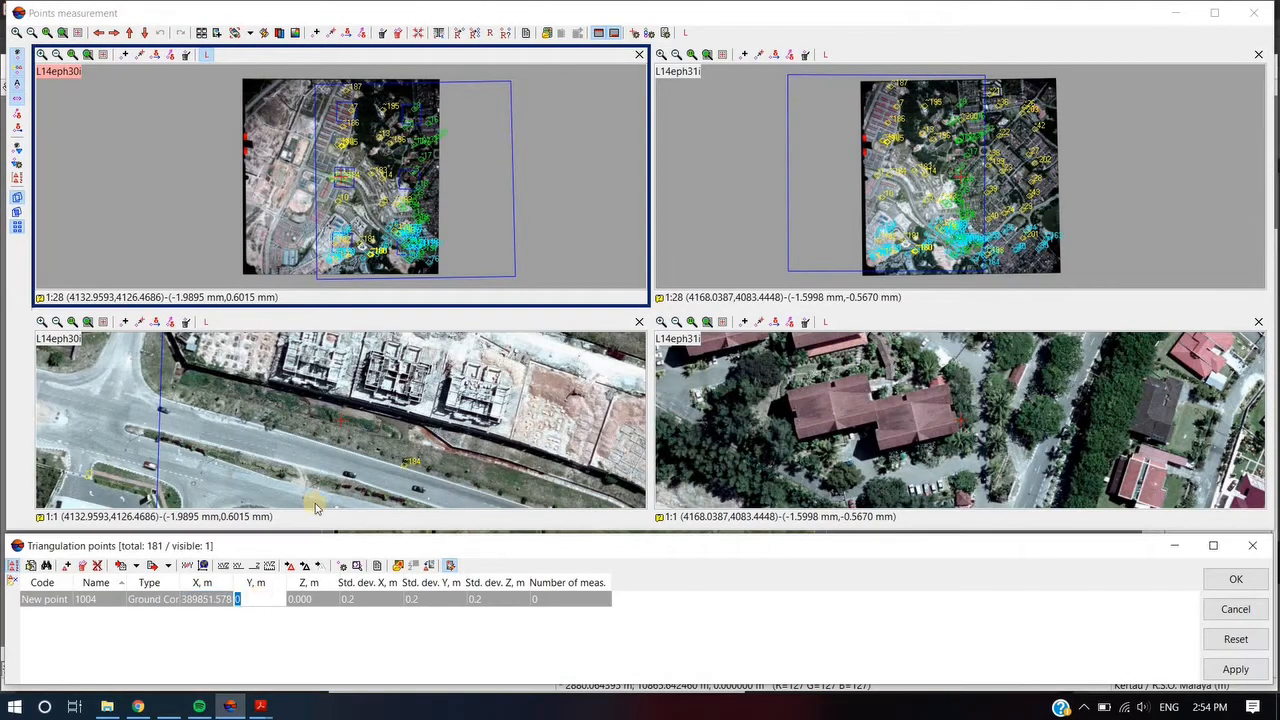
pyautogui.write('338838.127')
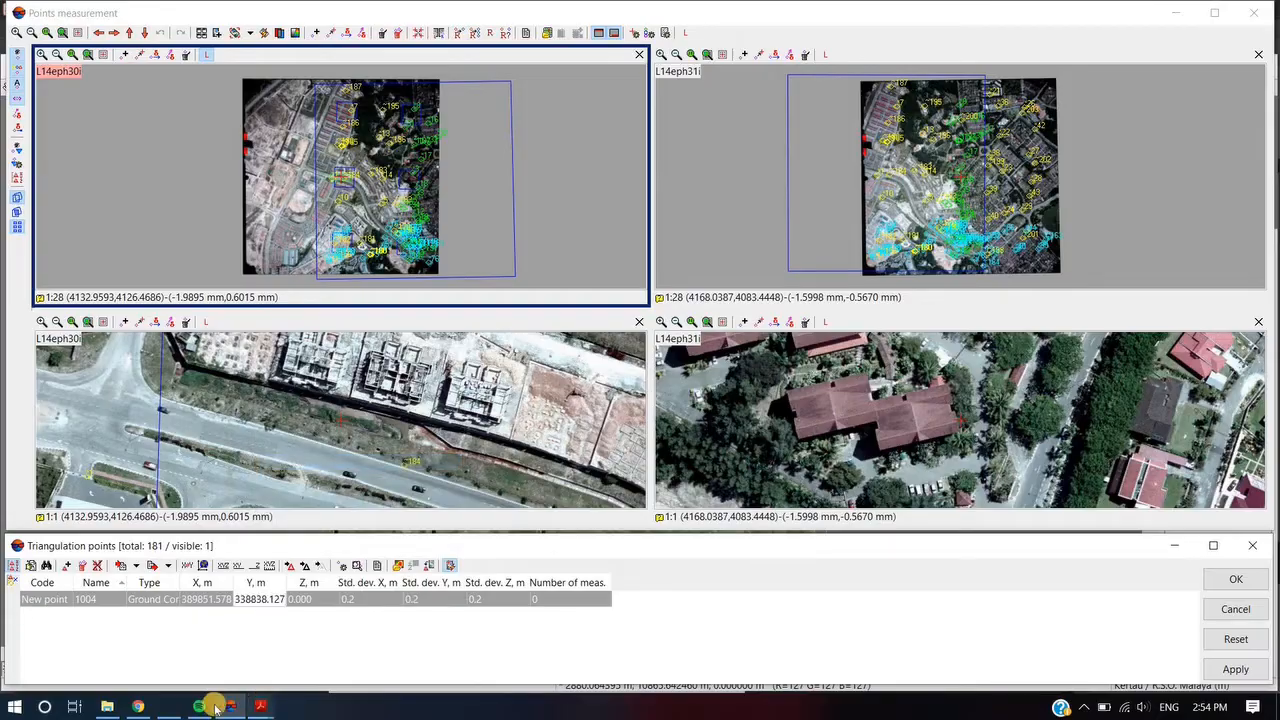
# Step: Paste point 1004's Z value 39.371 from the PDF and apply the coordinates
pyautogui.click(260, 707)
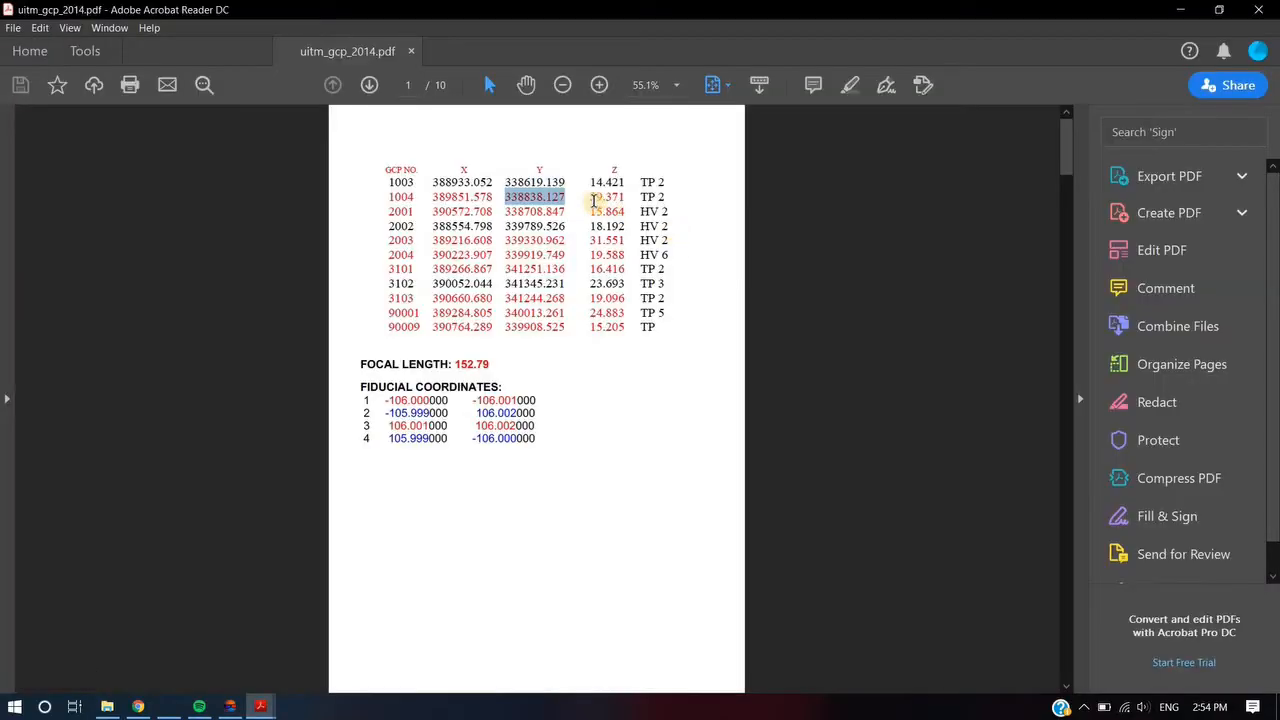
pyautogui.click(600, 196)
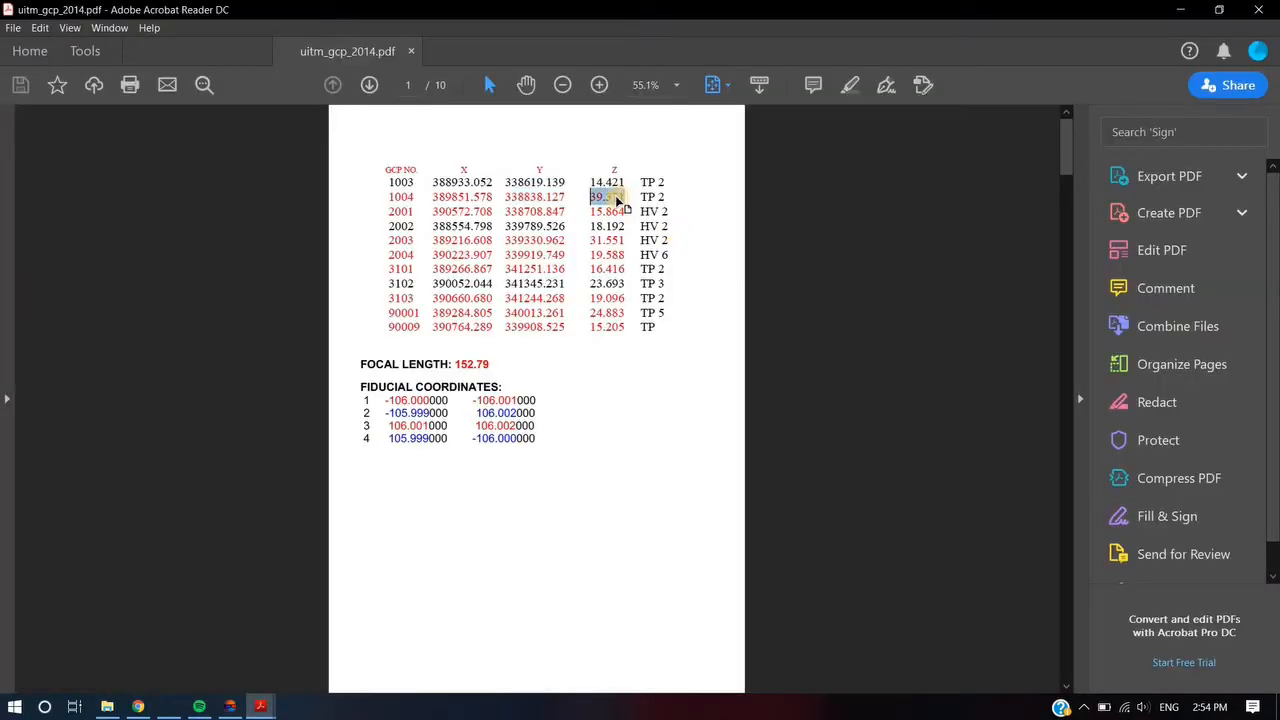
pyautogui.doubleClick(606, 196)
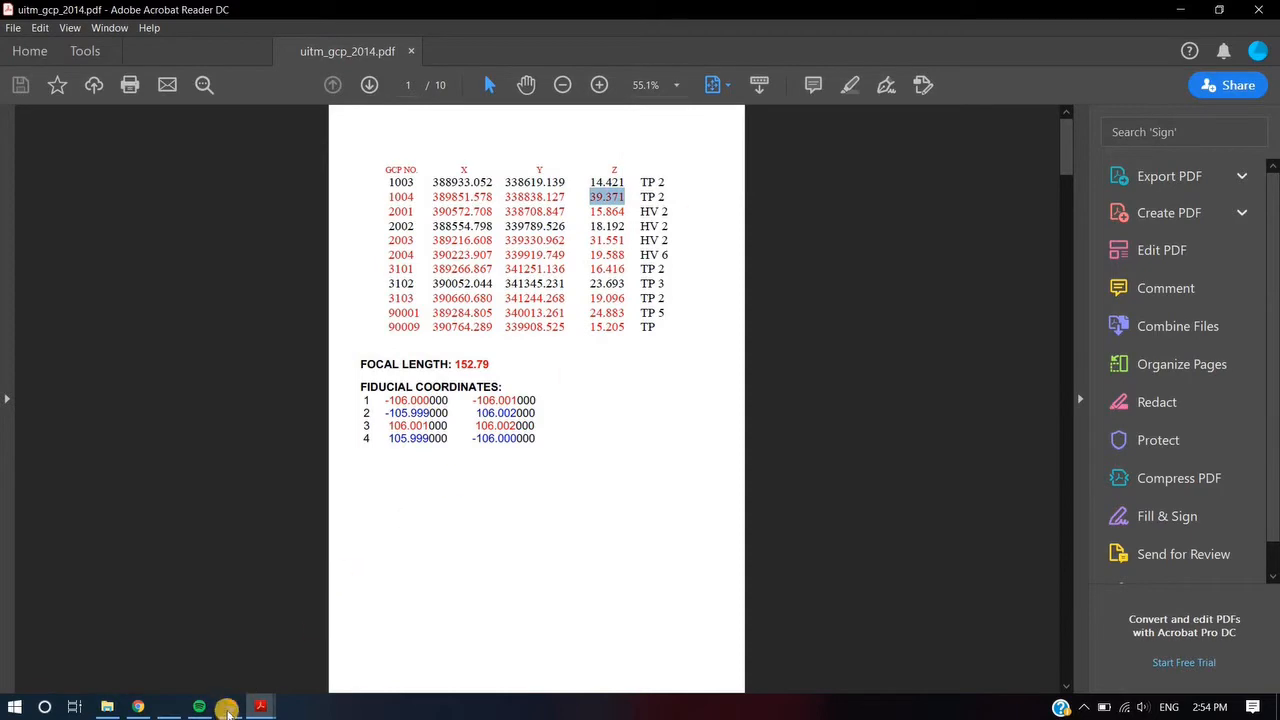
pyautogui.click(228, 707)
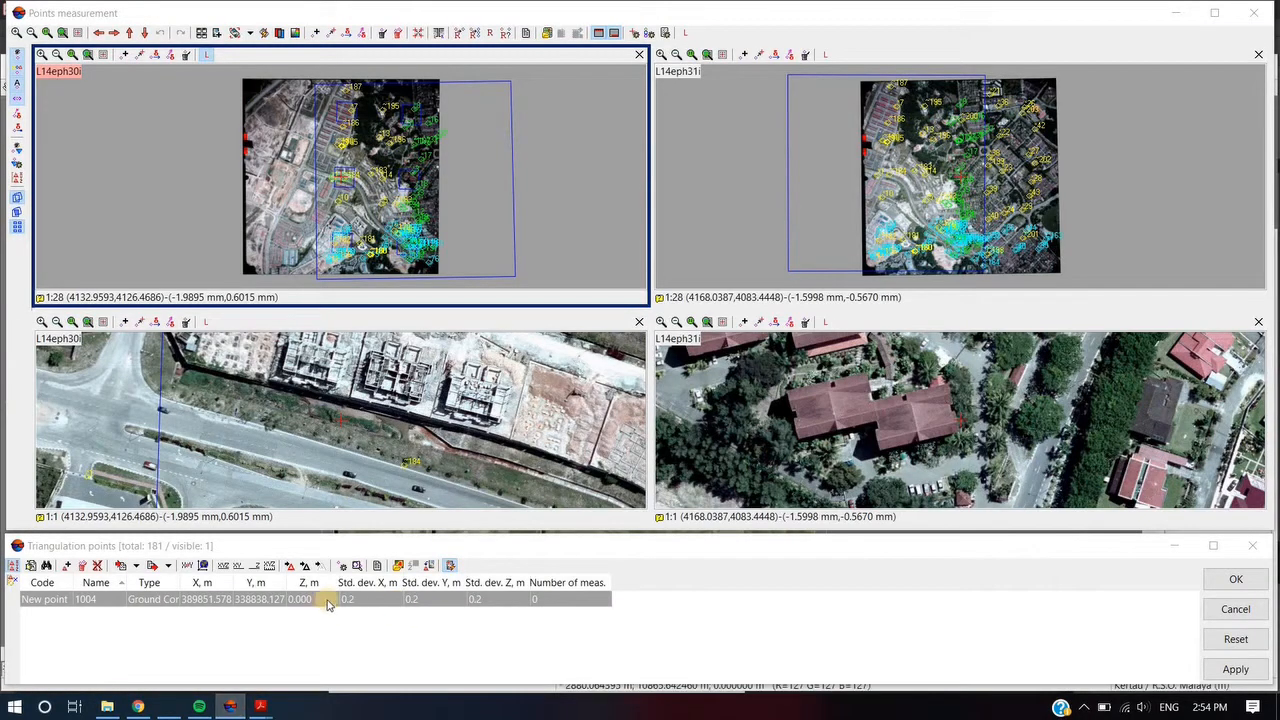
pyautogui.rightClick(300, 599)
pyautogui.write('39.371')
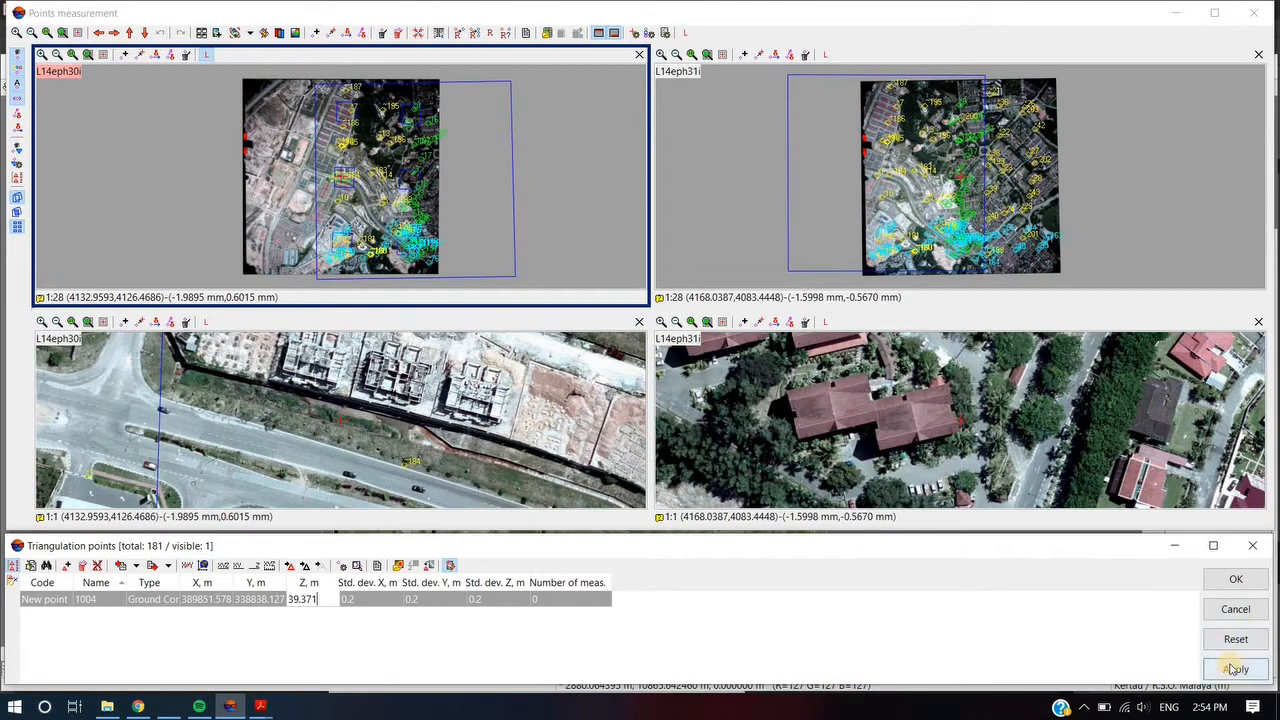
pyautogui.click(1236, 669)
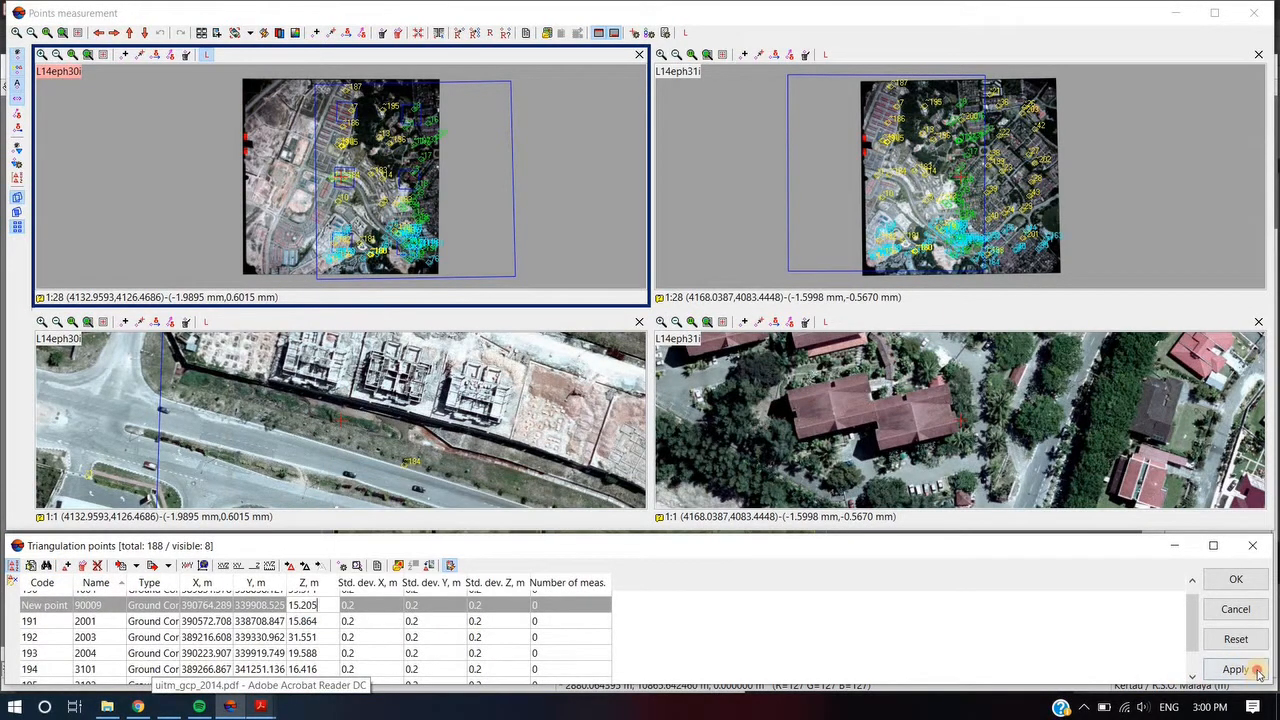
# Step: Apply the points list and select ground control point 1004, coded 190
pyautogui.click(1235, 668)
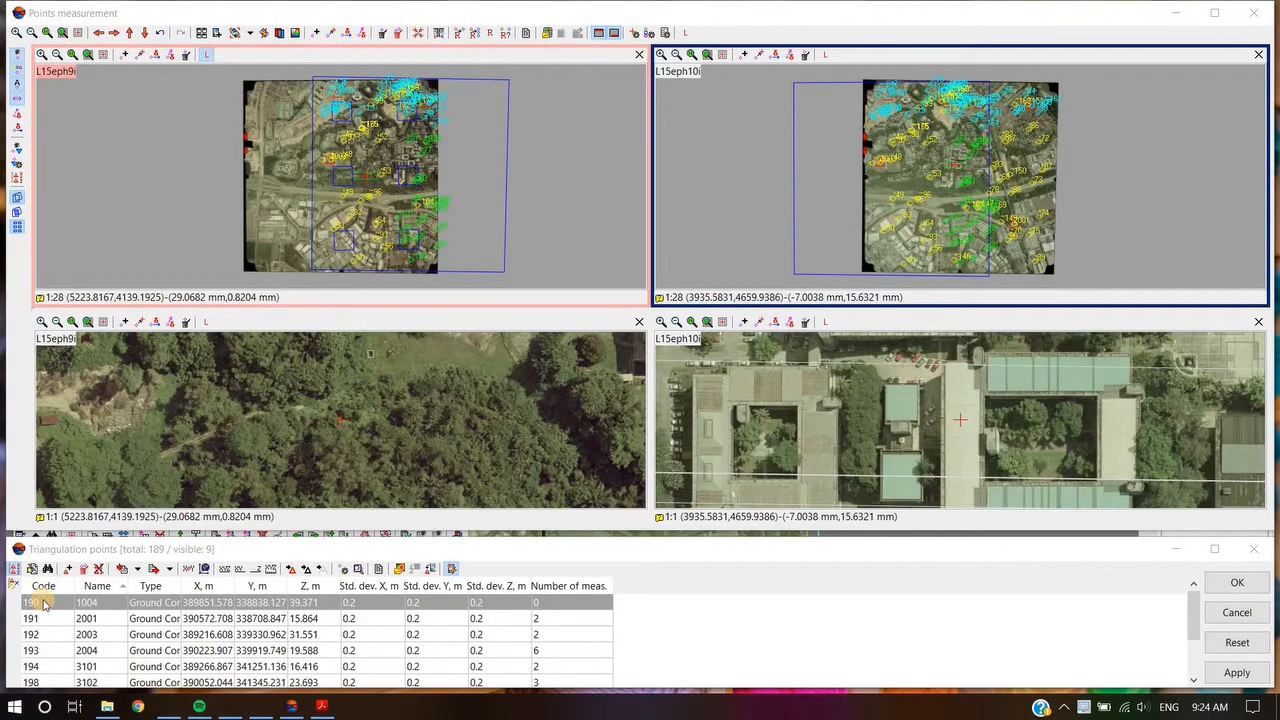
pyautogui.click(33, 602)
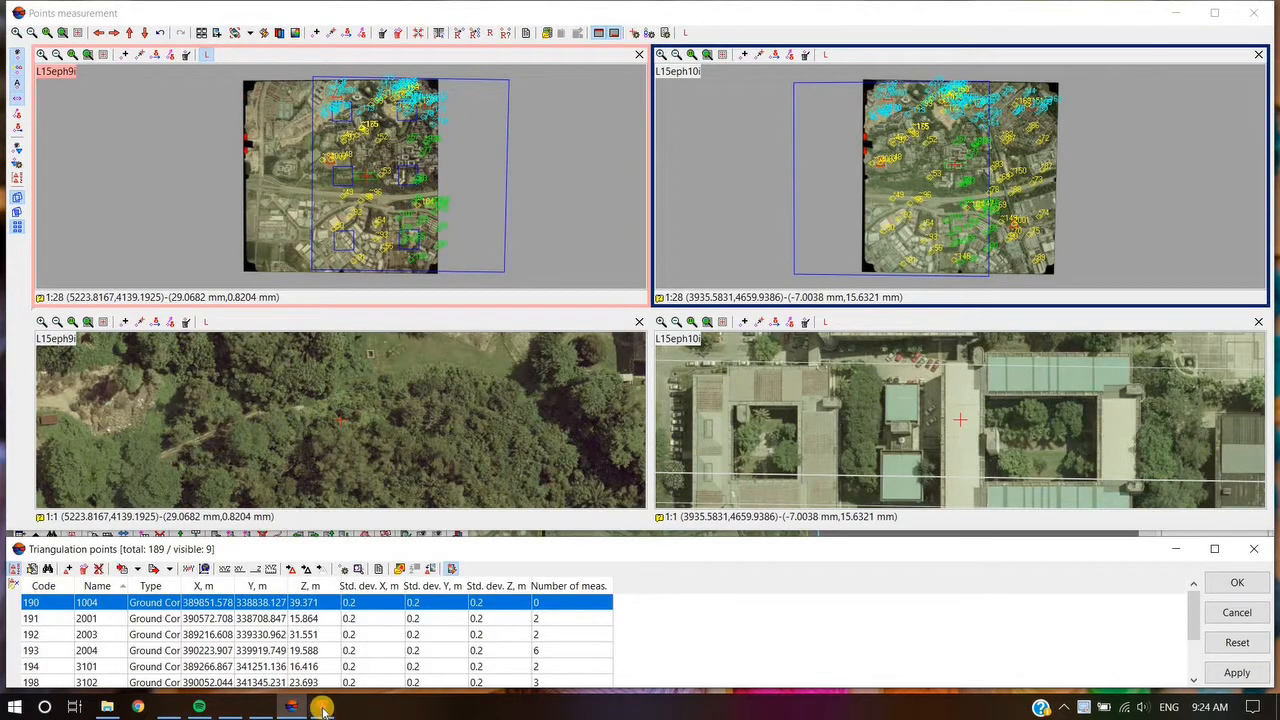
# Step: Scroll the fit-to-width PDF to the TK 1004 sketch, then return to PHOTOMOD
pyautogui.click(322, 707)
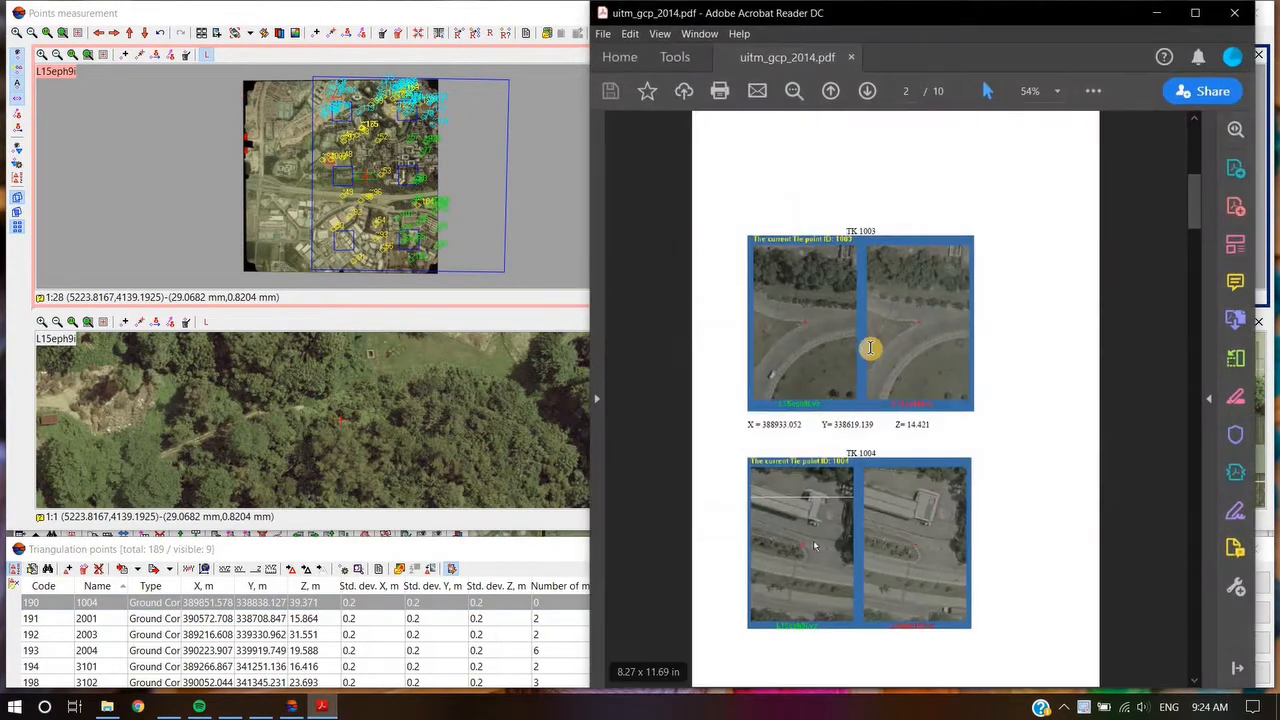
pyautogui.moveTo(893, 167)
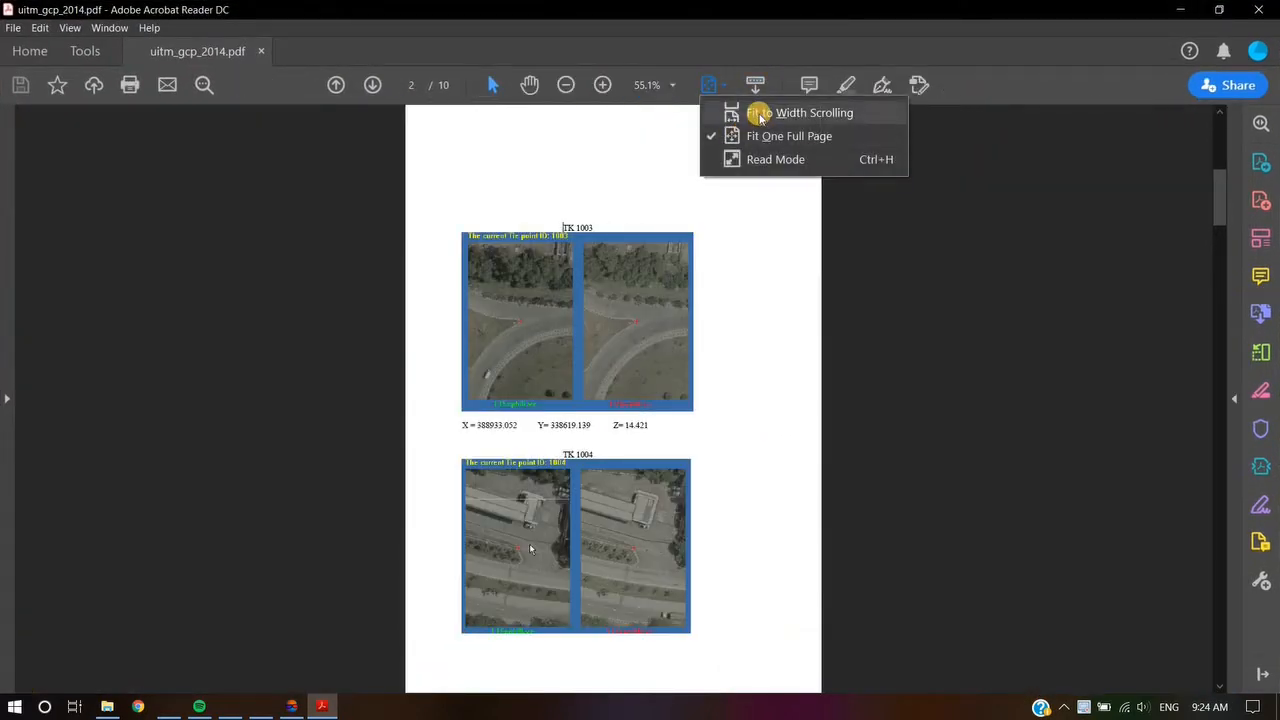
pyautogui.click(815, 112)
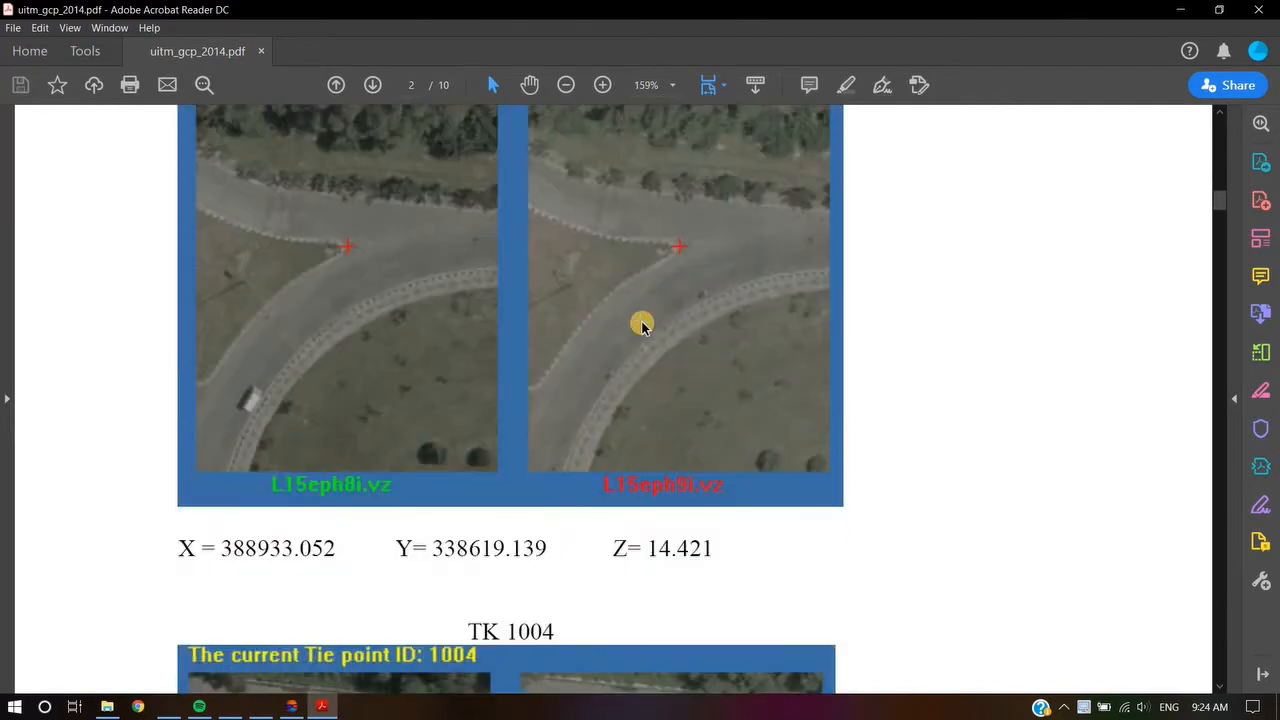
pyautogui.scroll(-3)
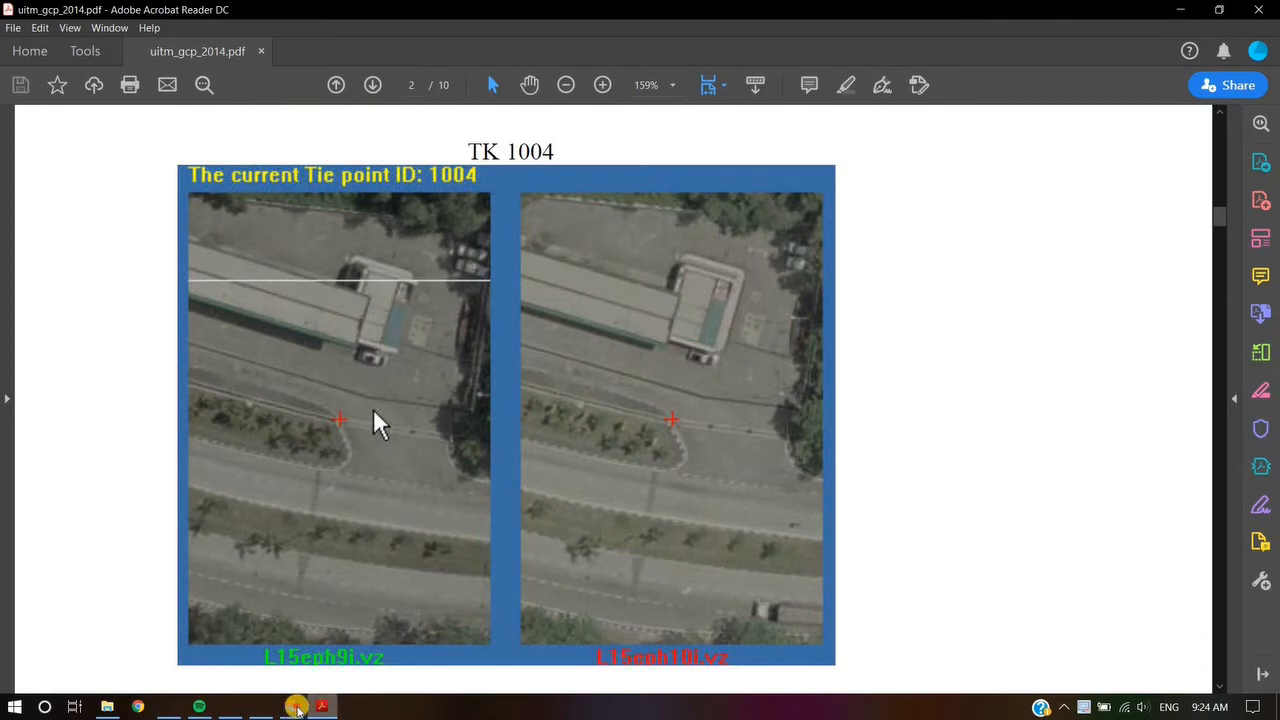
pyautogui.click(296, 707)
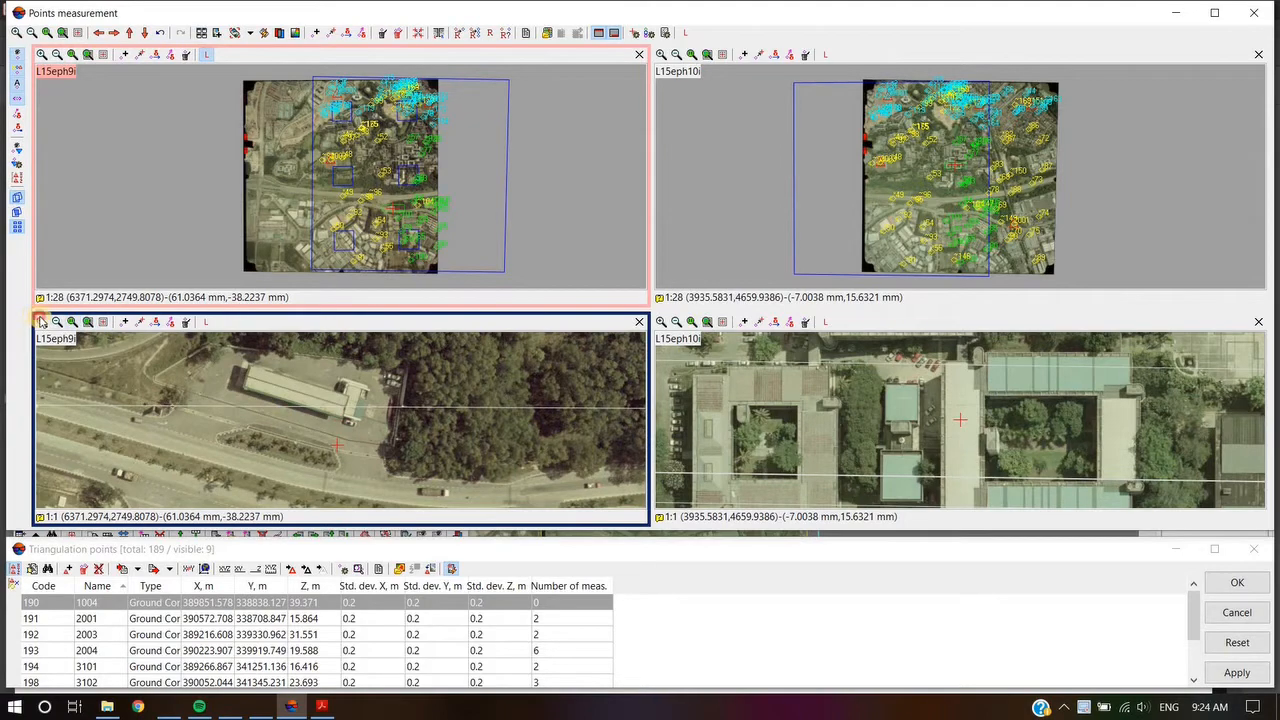
# Step: Zoom in and place point 1004 on L15eph9i and L15eph10i
pyautogui.click(322, 707)
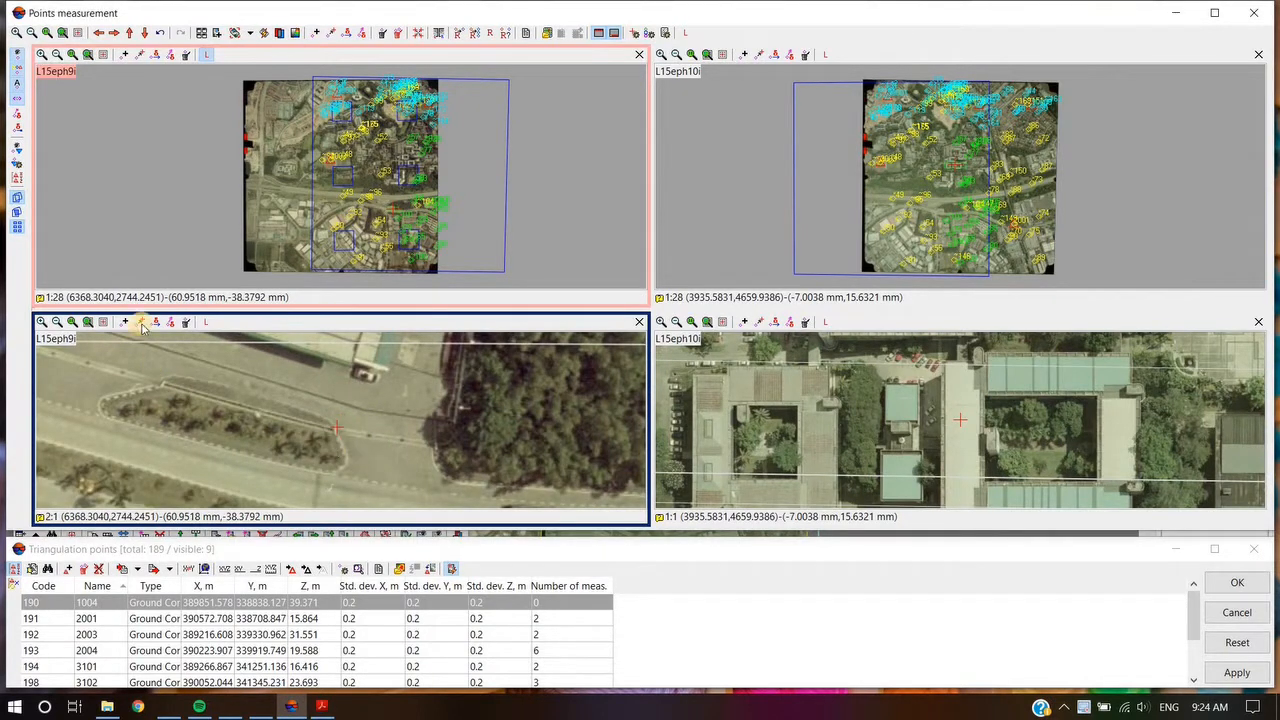
pyautogui.moveTo(141, 321)
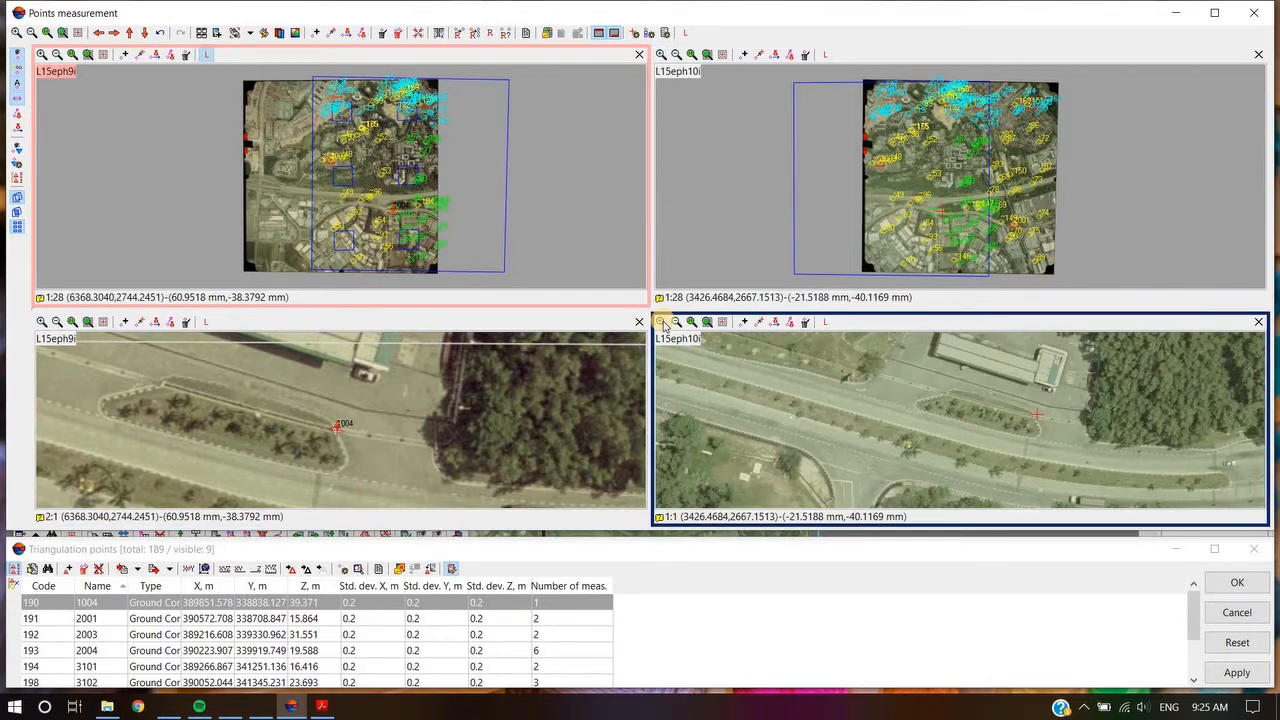
pyautogui.click(662, 321)
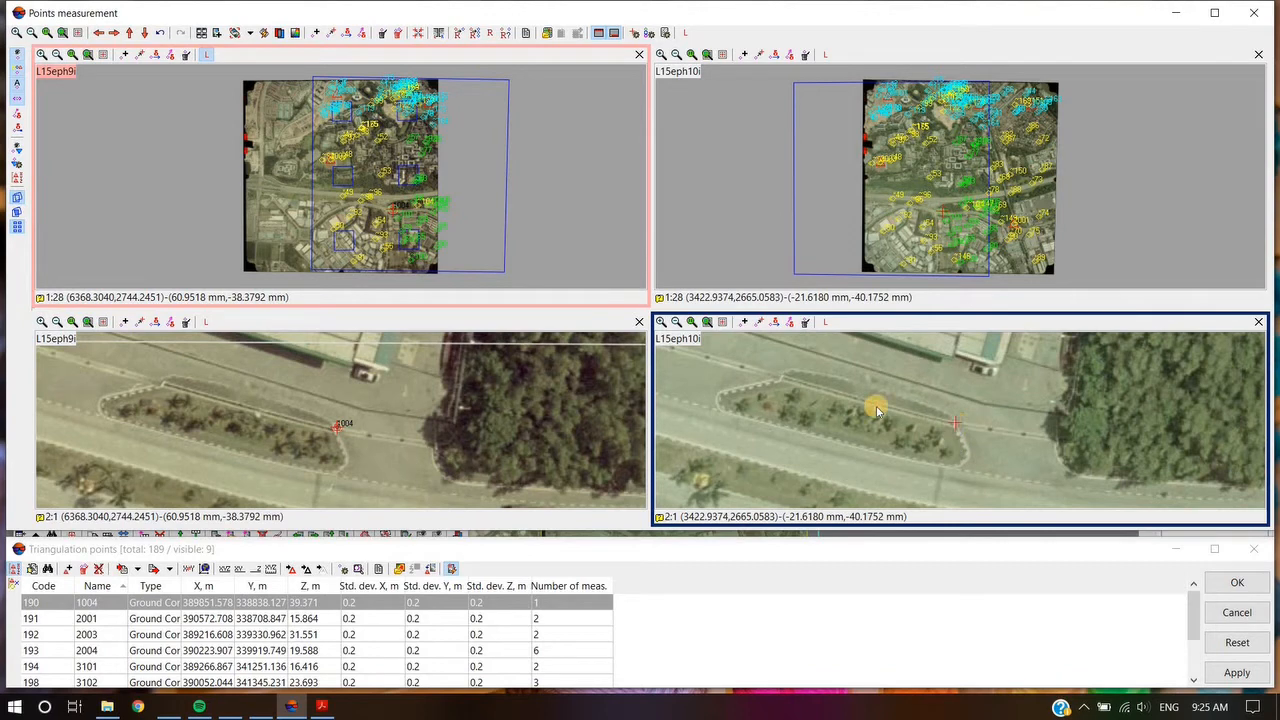
pyautogui.moveTo(762, 321)
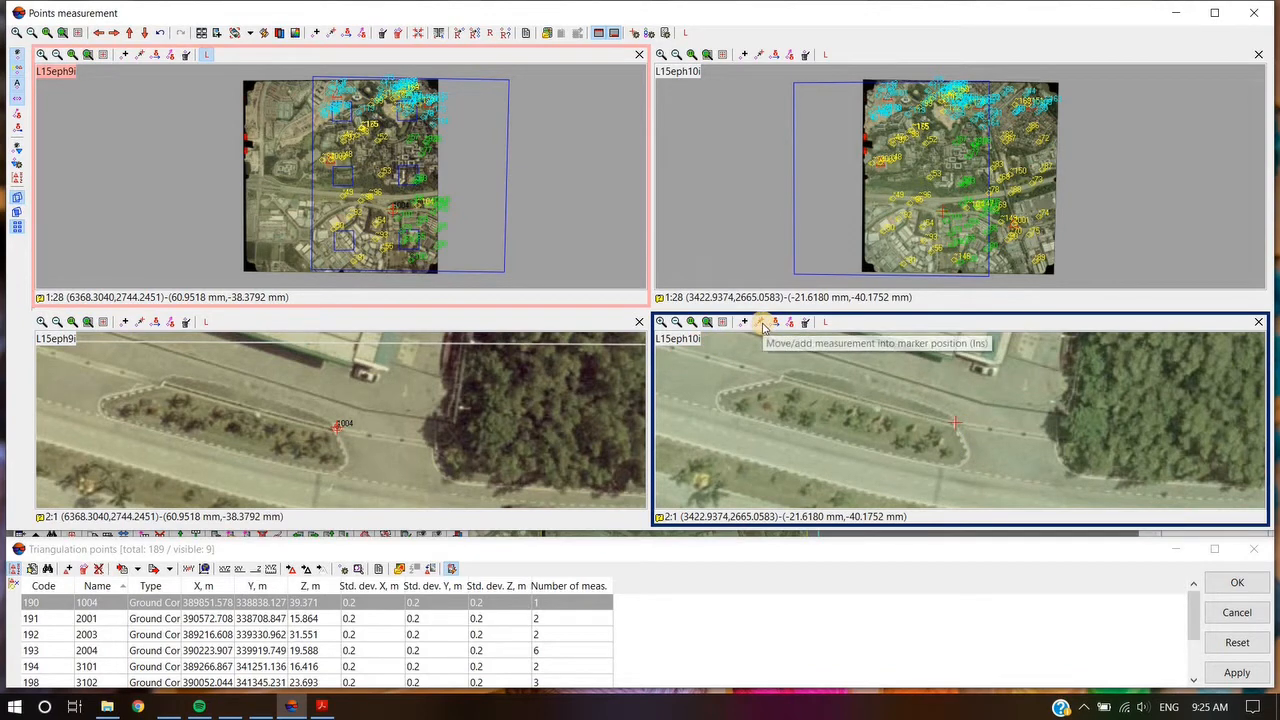
pyautogui.click(760, 321)
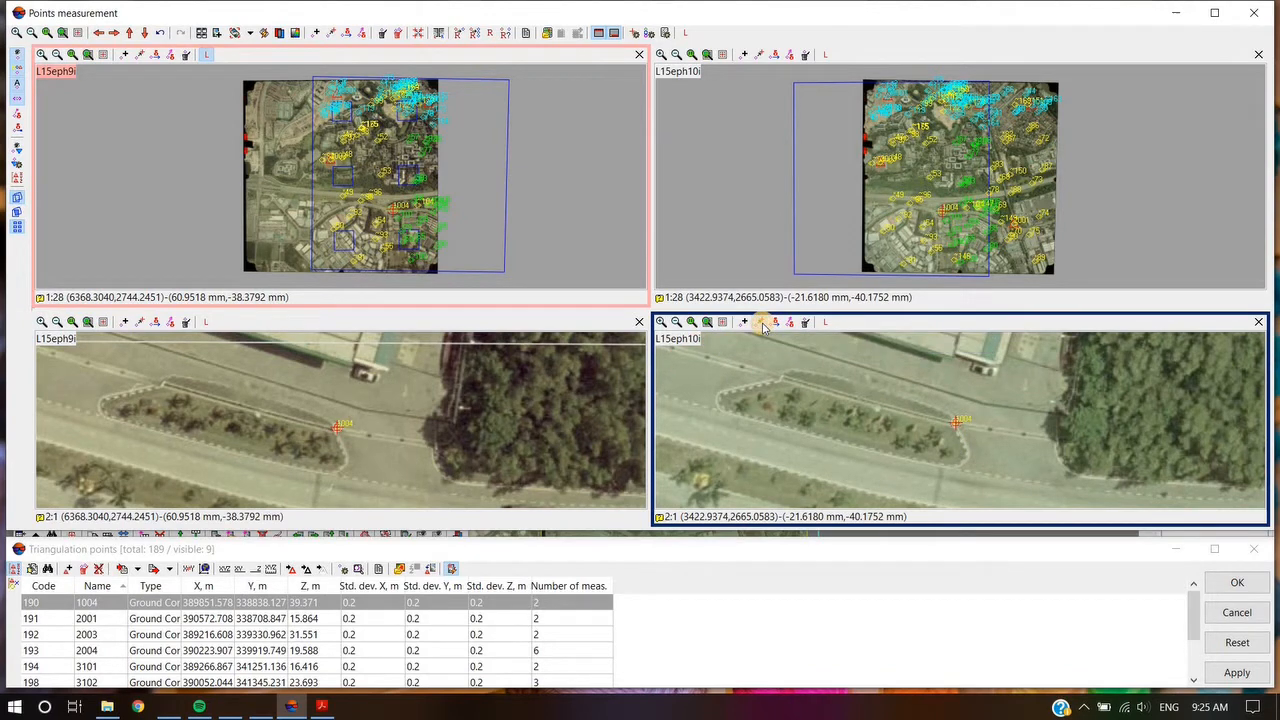
pyautogui.click(322, 707)
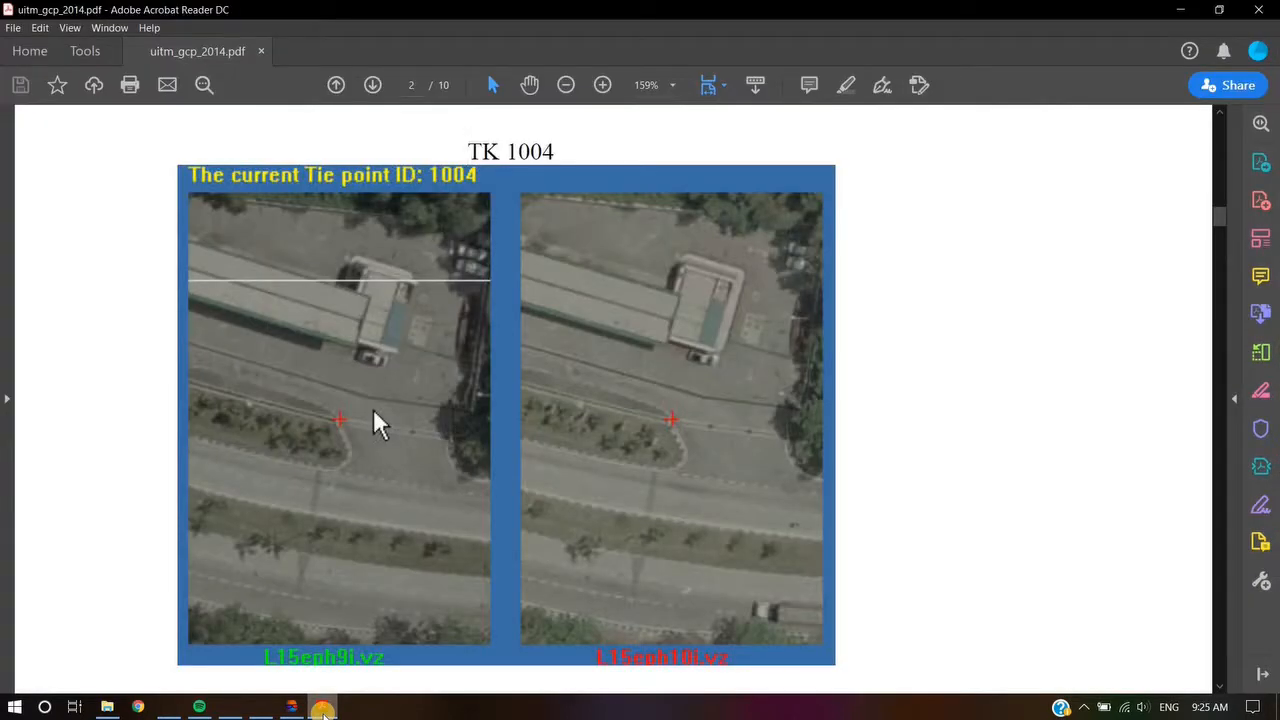
# Step: Compare with the TK 1004 sketch in the PDF and confirm the measurements with OK
pyautogui.scroll(-3)
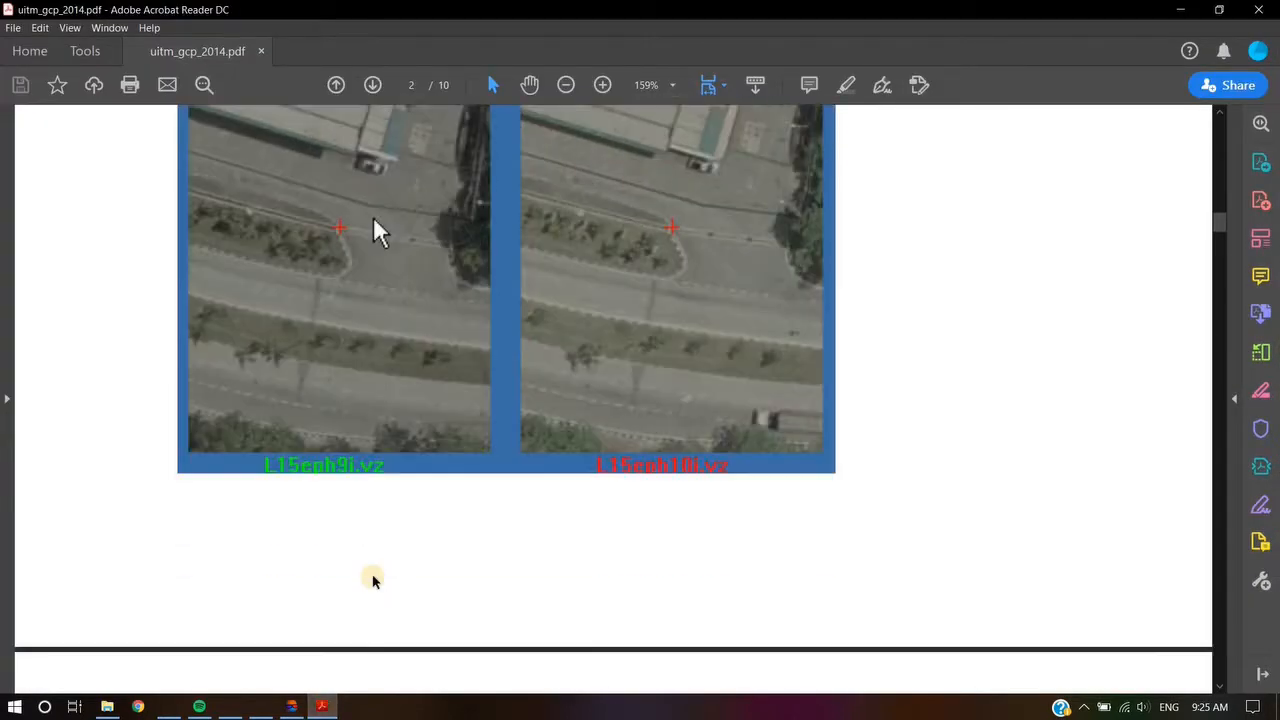
pyautogui.scroll(3)
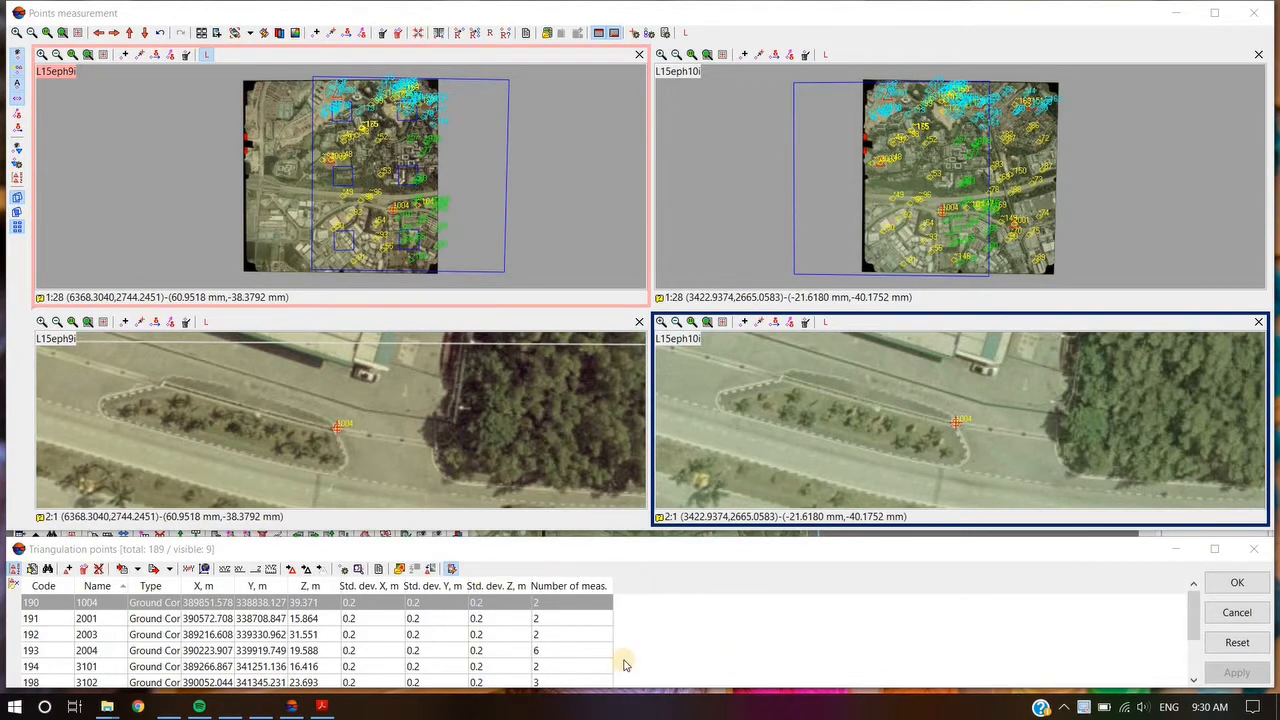
pyautogui.scroll(-3)
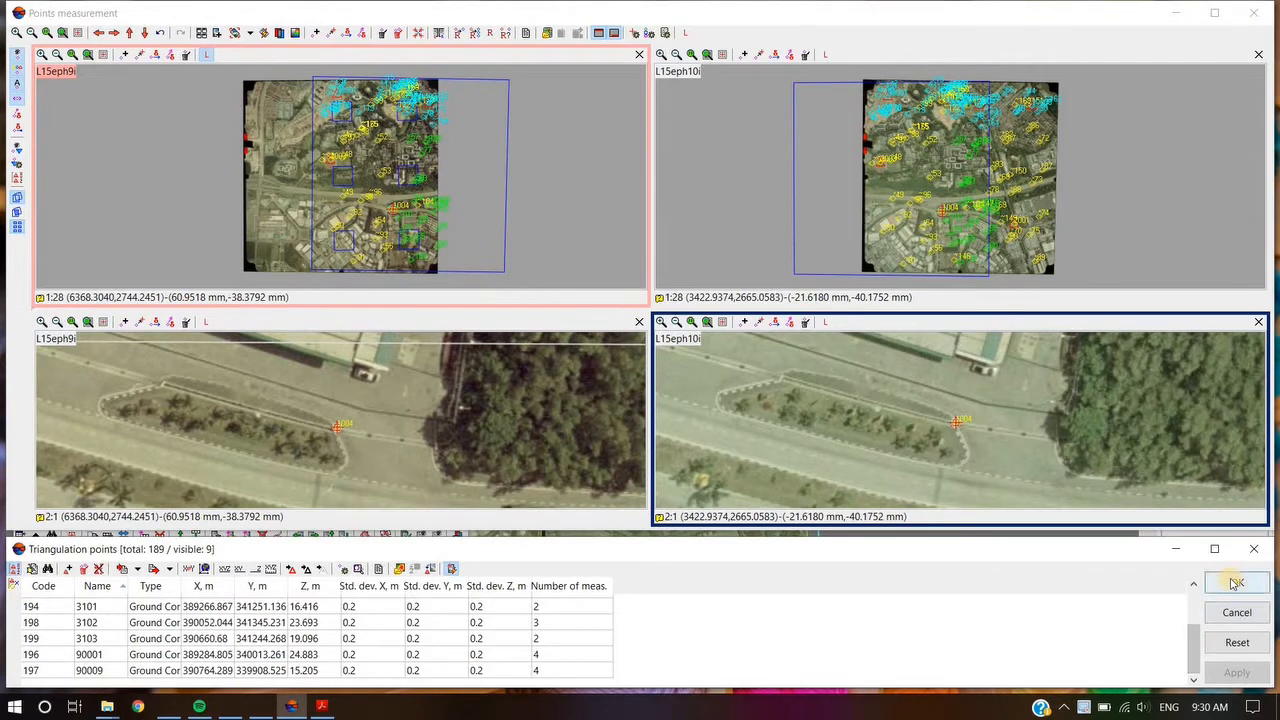
pyautogui.click(1237, 583)
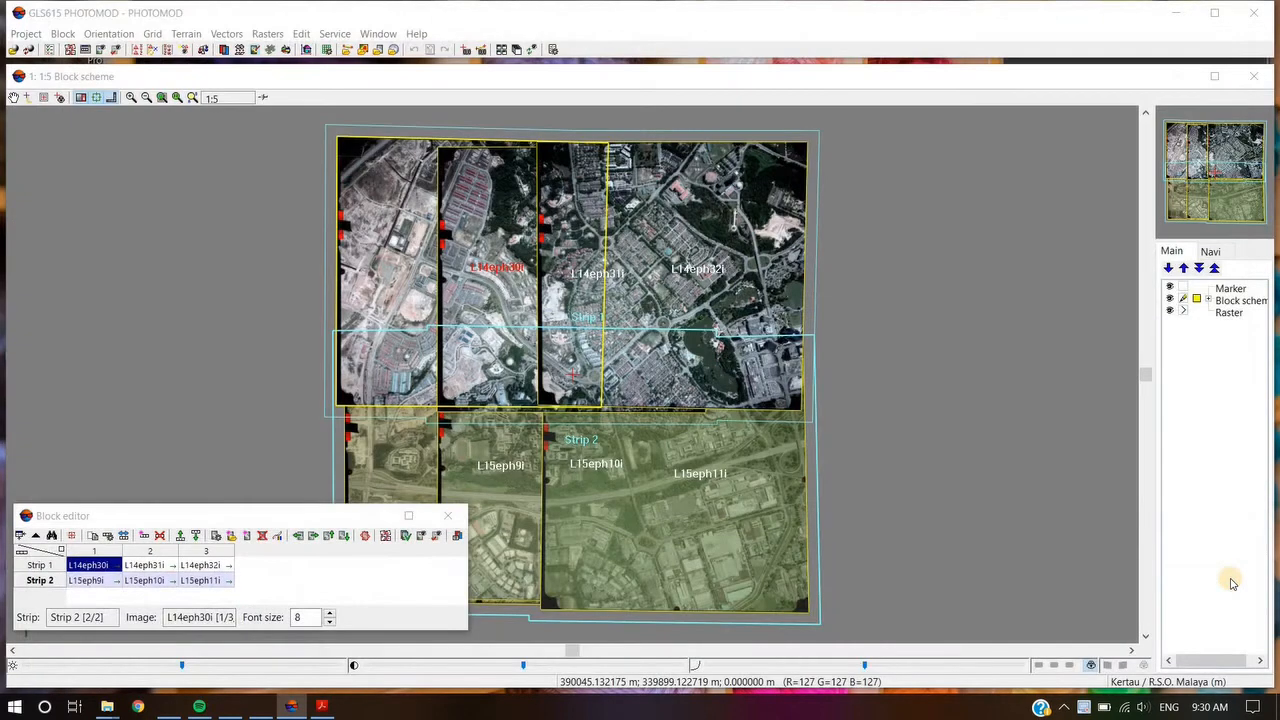
pyautogui.moveTo(843, 443)
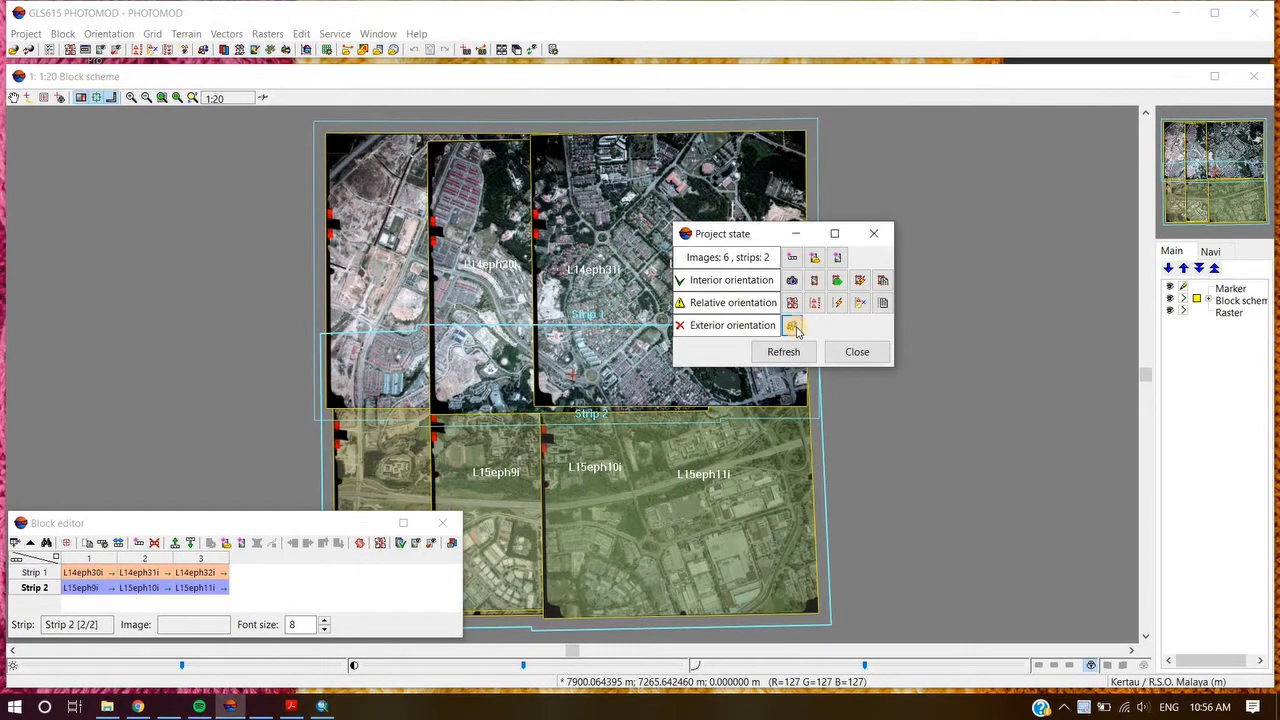
# Step: Open Block adjustment from the Exterior orientation entry in Project state
pyautogui.click(792, 325)
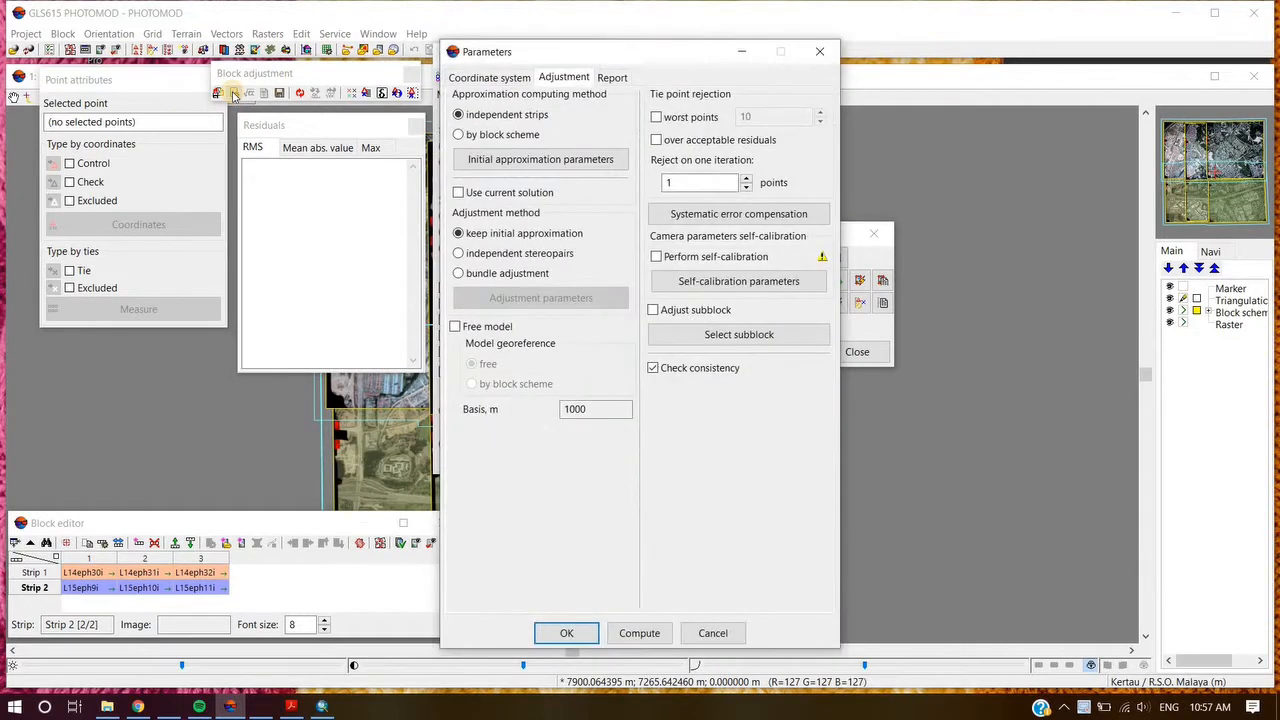
pyautogui.moveTo(686, 409)
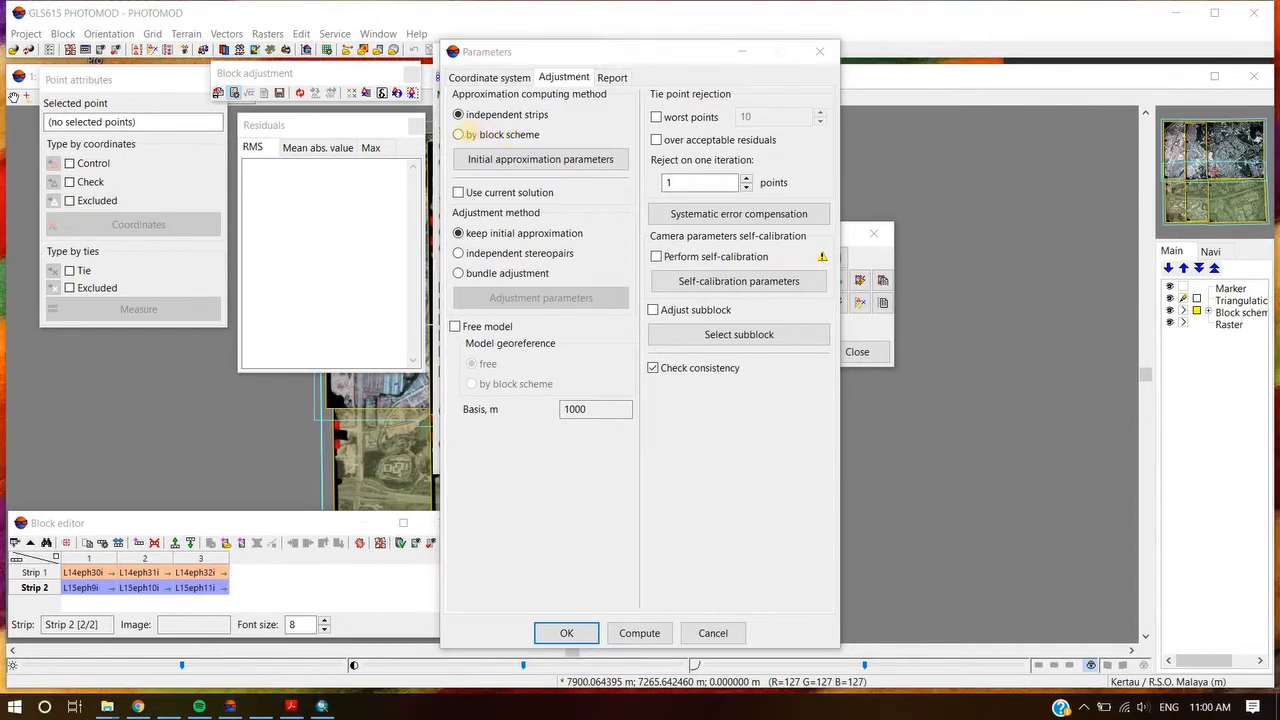
# Step: Compute a bundle adjustment by block scheme with measurement precision in millimetres
pyautogui.click(458, 134)
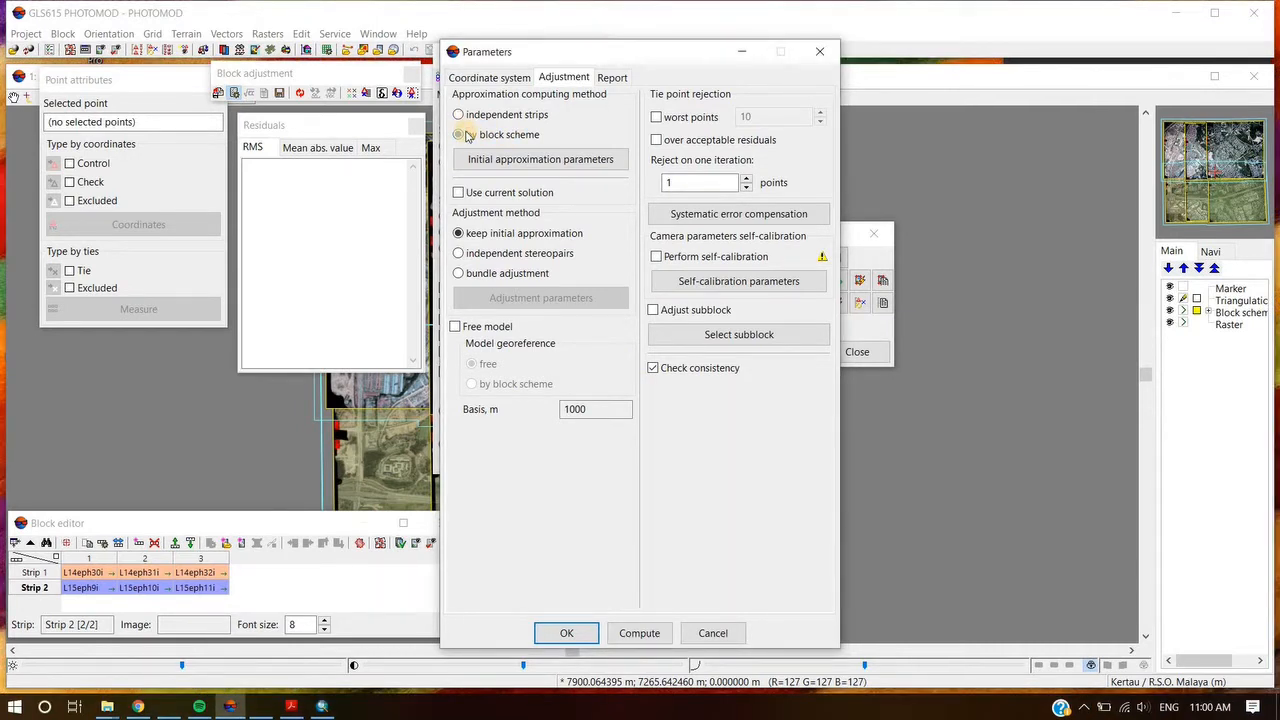
pyautogui.click(458, 273)
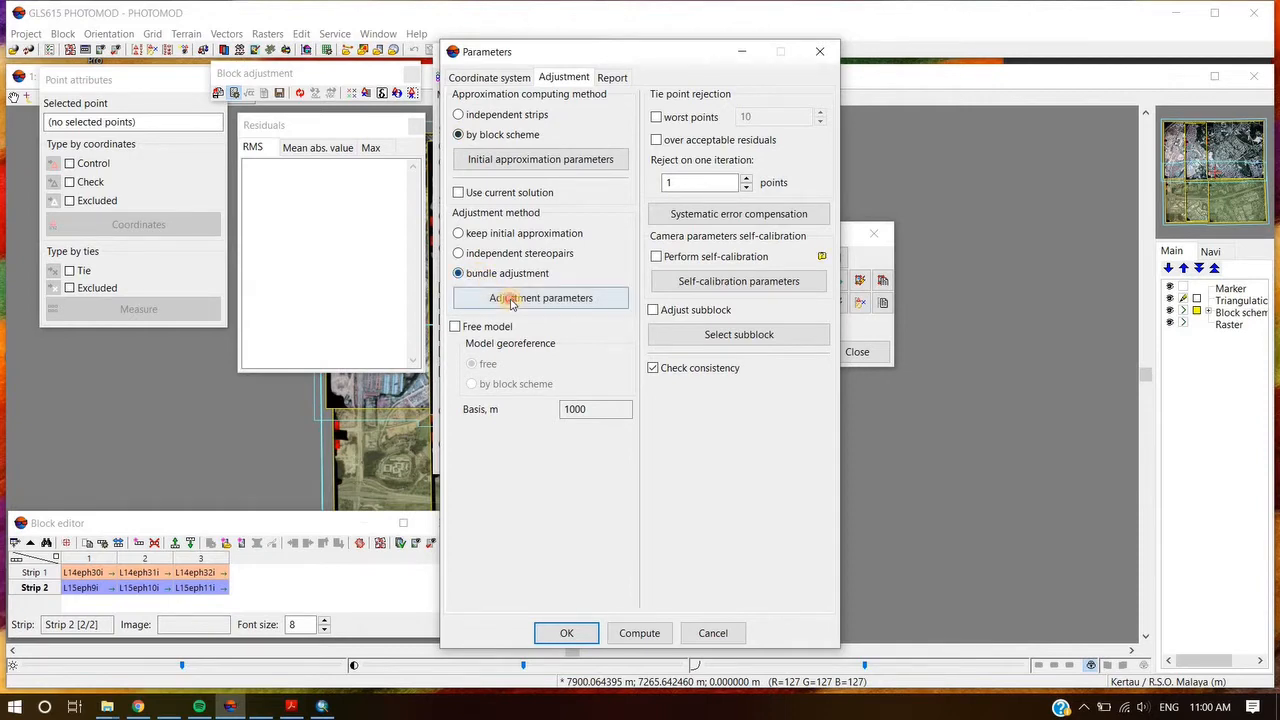
pyautogui.click(541, 297)
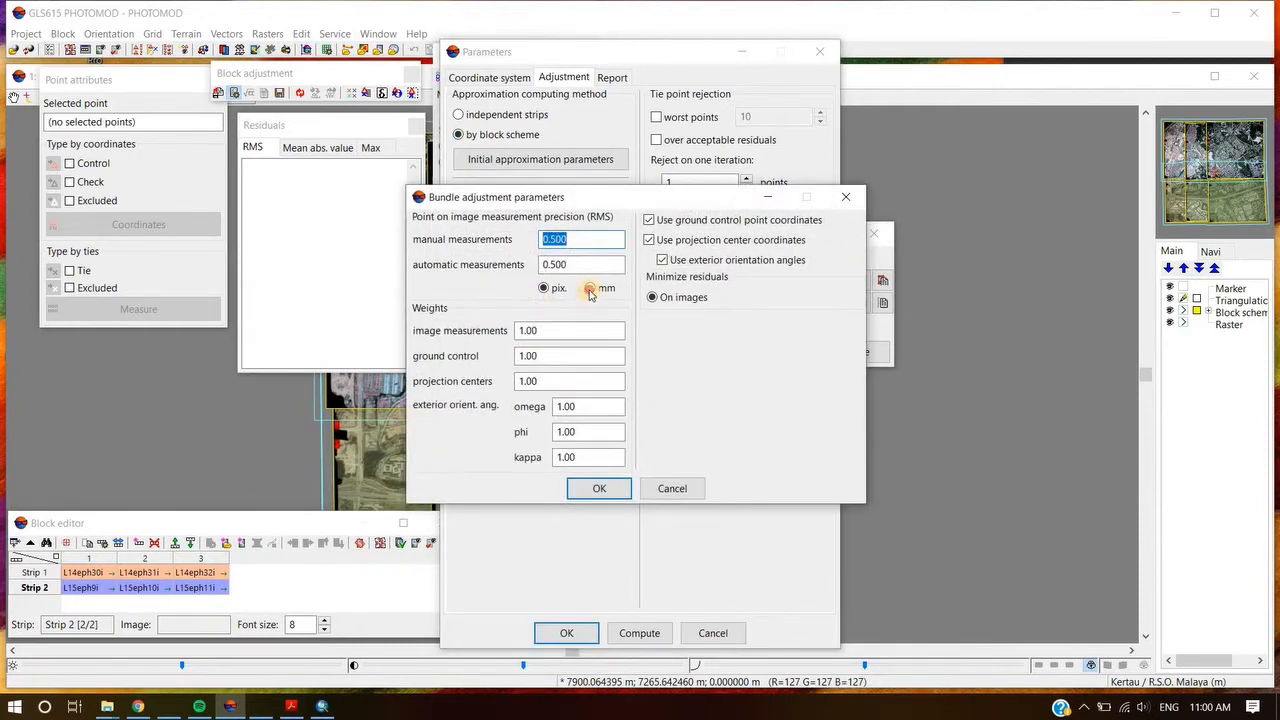
pyautogui.click(590, 288)
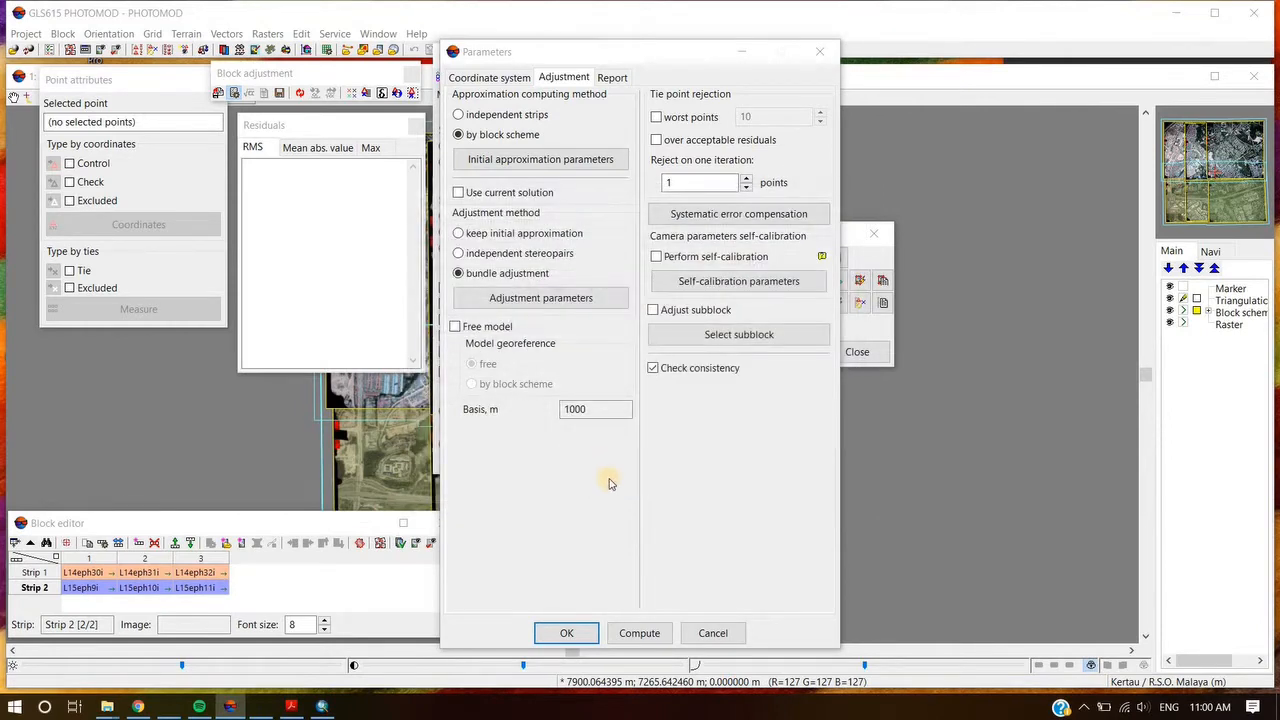
pyautogui.click(639, 632)
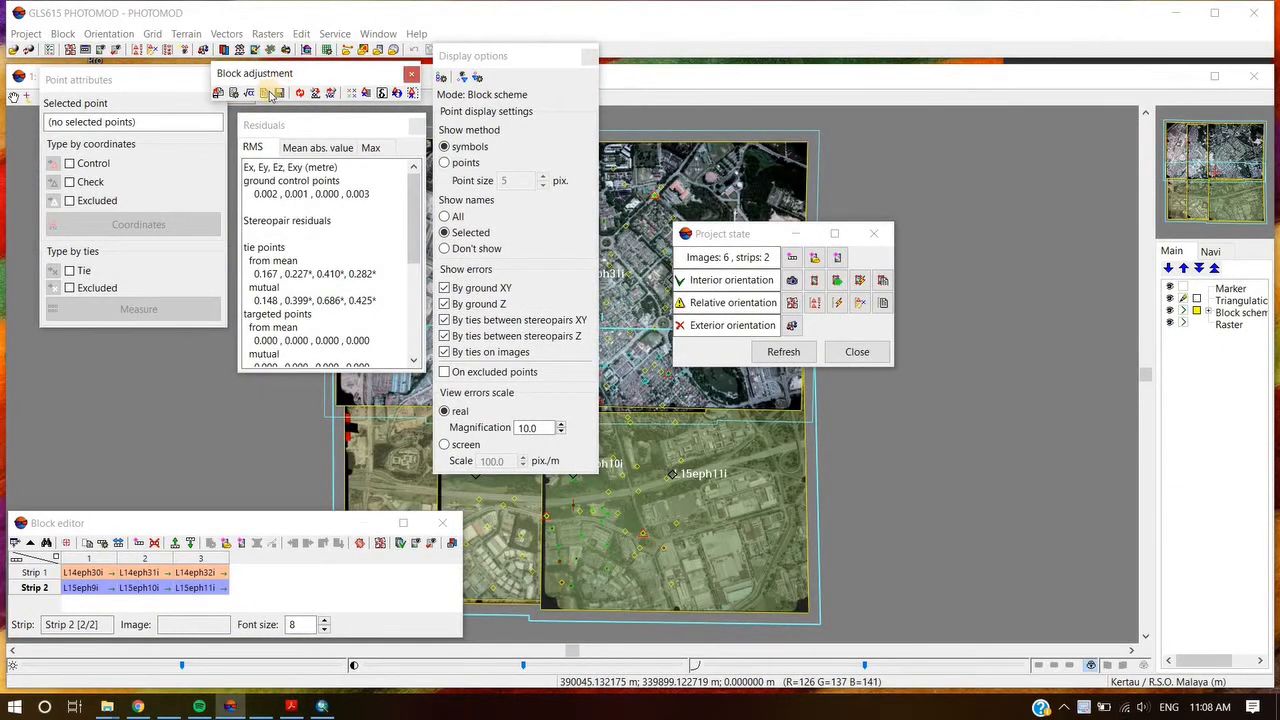
# Step: Produce the adjustment report with image residuals in mm, scroll through it, and close it
pyautogui.click(278, 92)
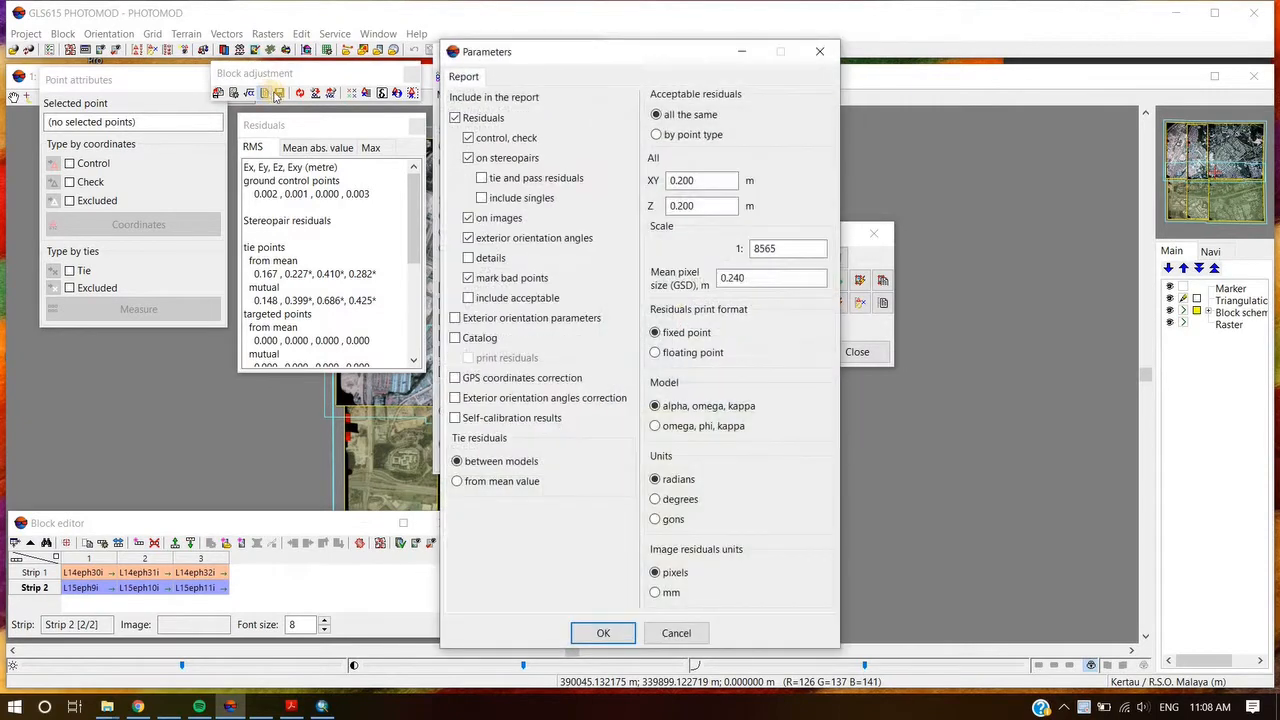
pyautogui.moveTo(697, 373)
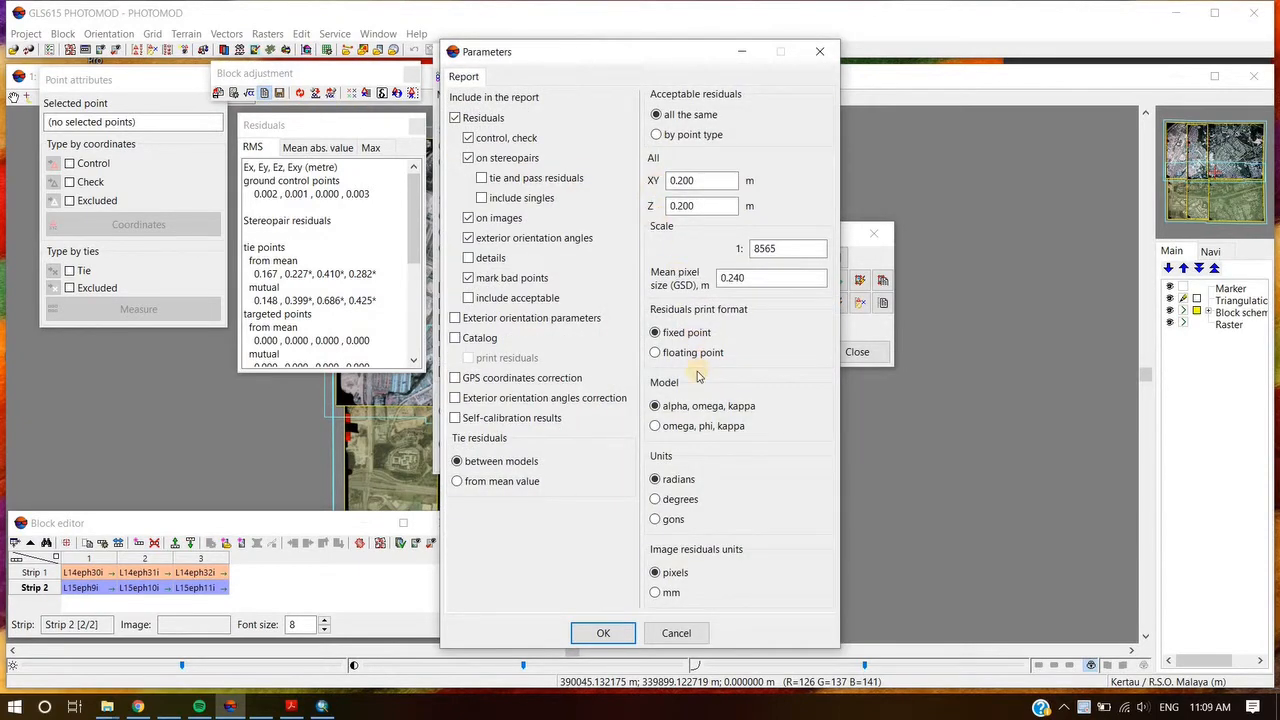
pyautogui.moveTo(695, 470)
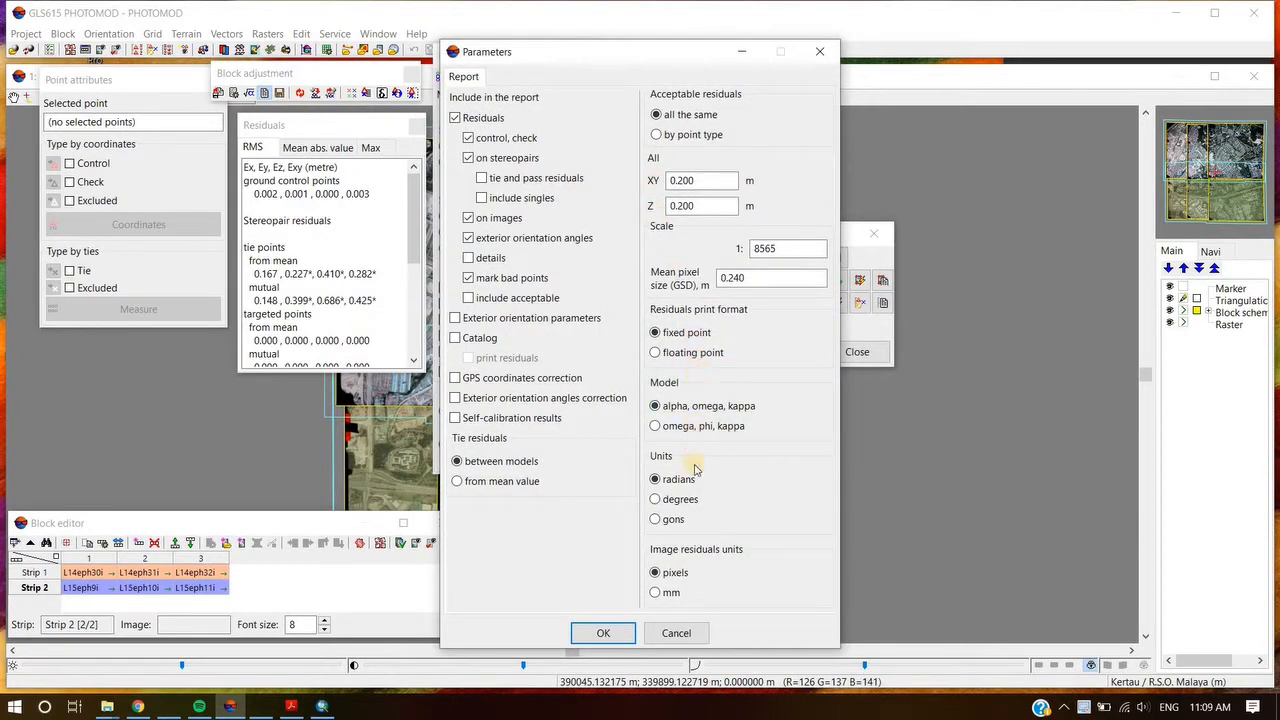
pyautogui.click(655, 592)
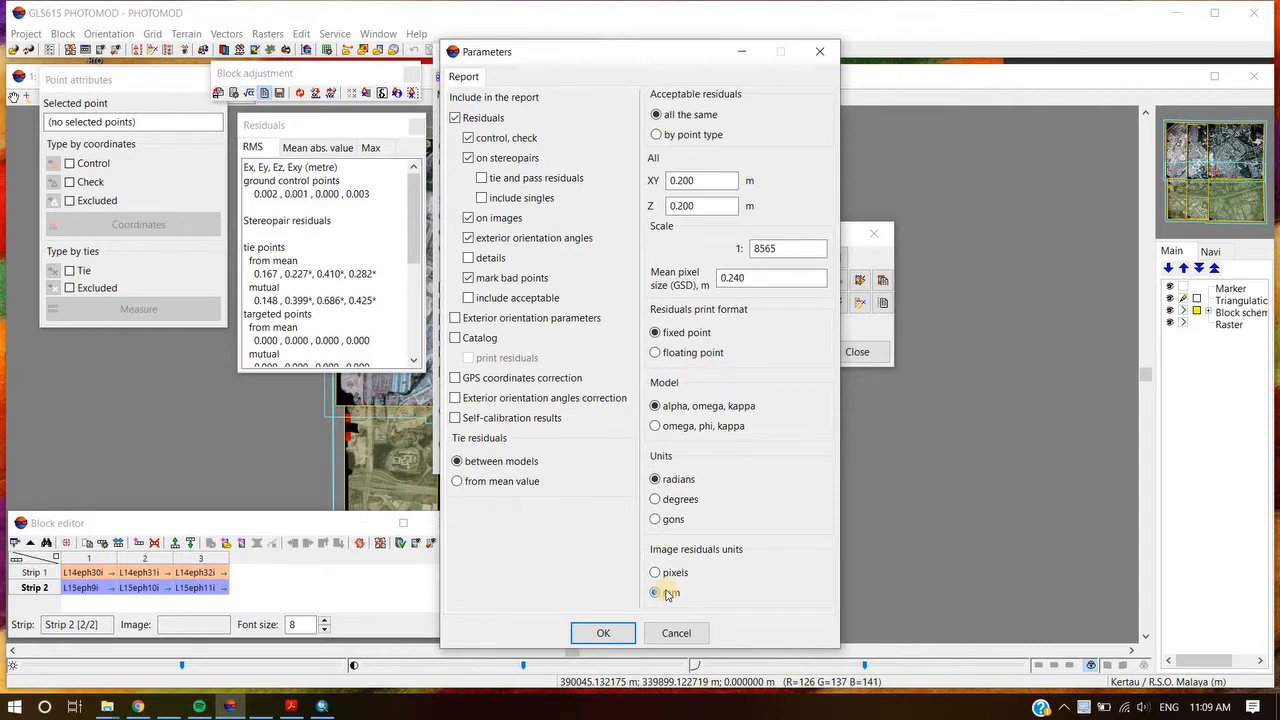
pyautogui.click(603, 633)
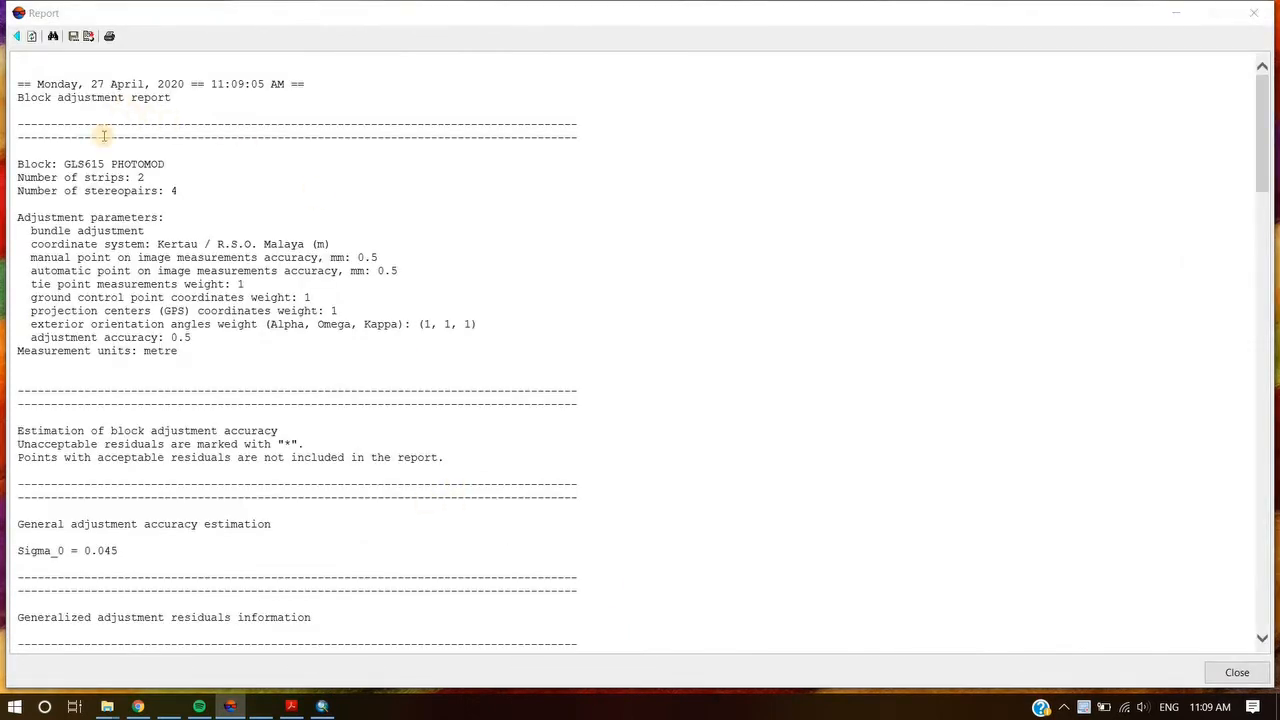
pyautogui.scroll(-3)
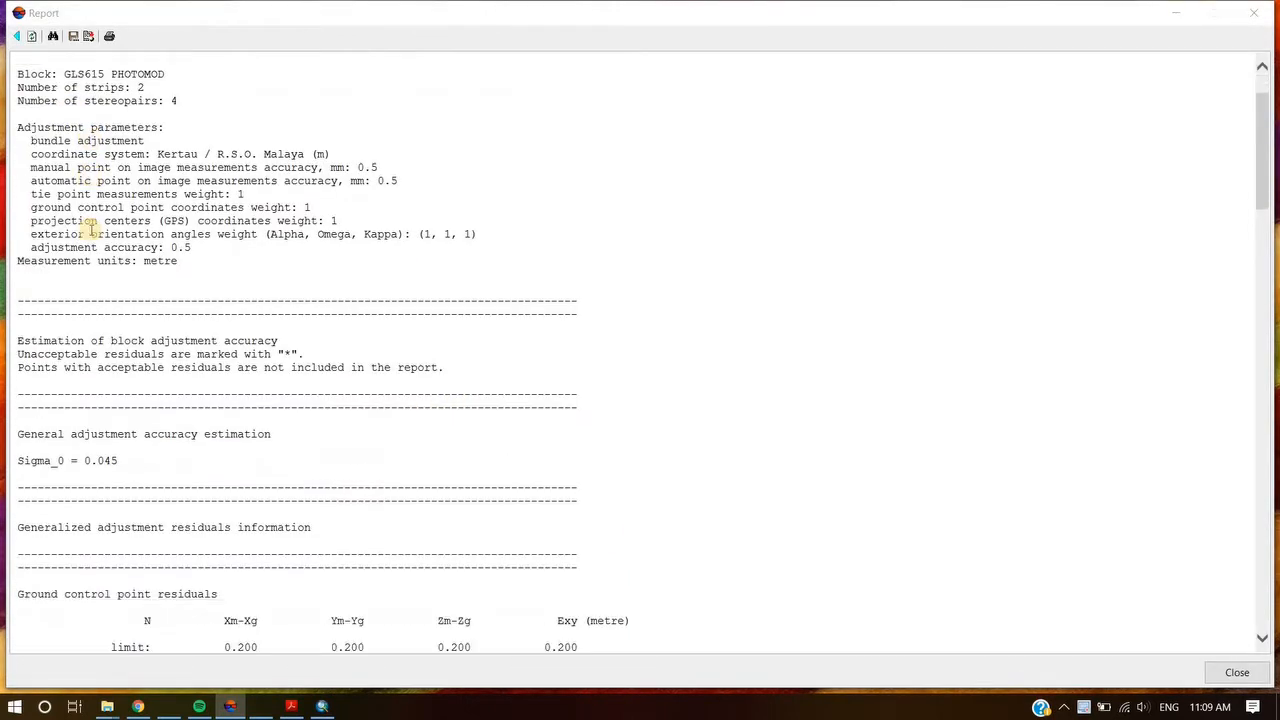
pyautogui.scroll(-3)
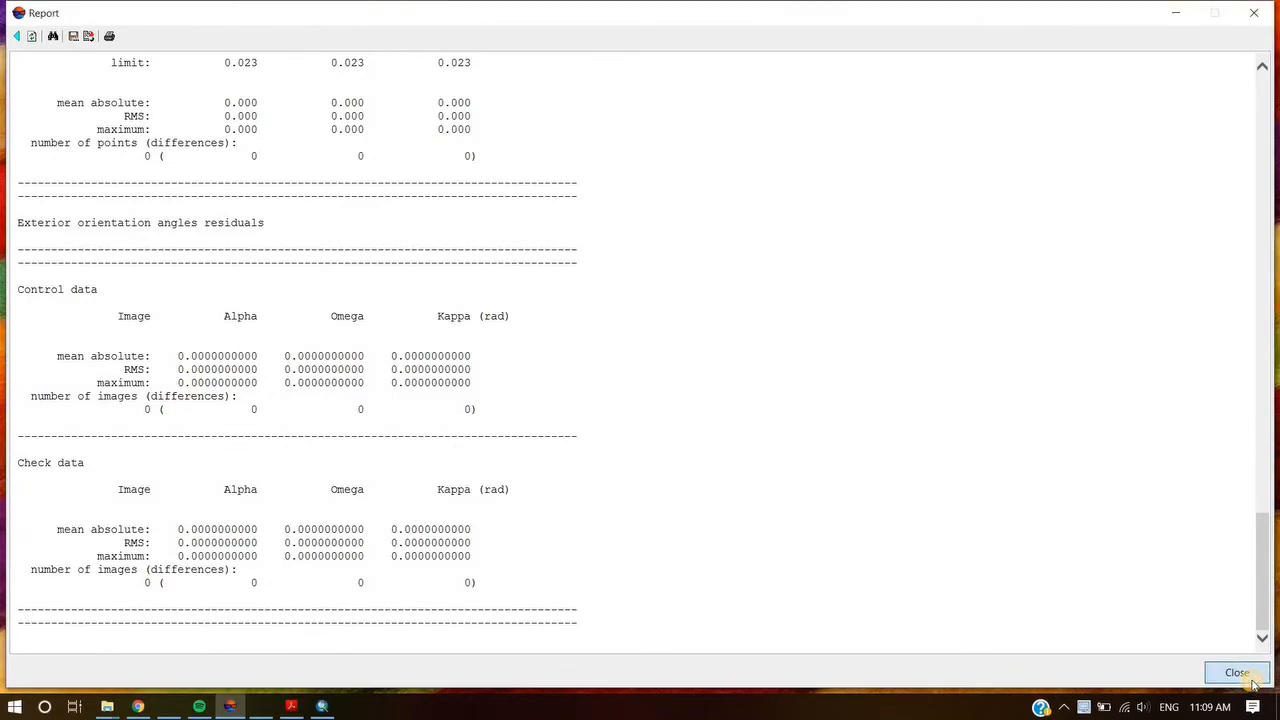
pyautogui.click(1237, 672)
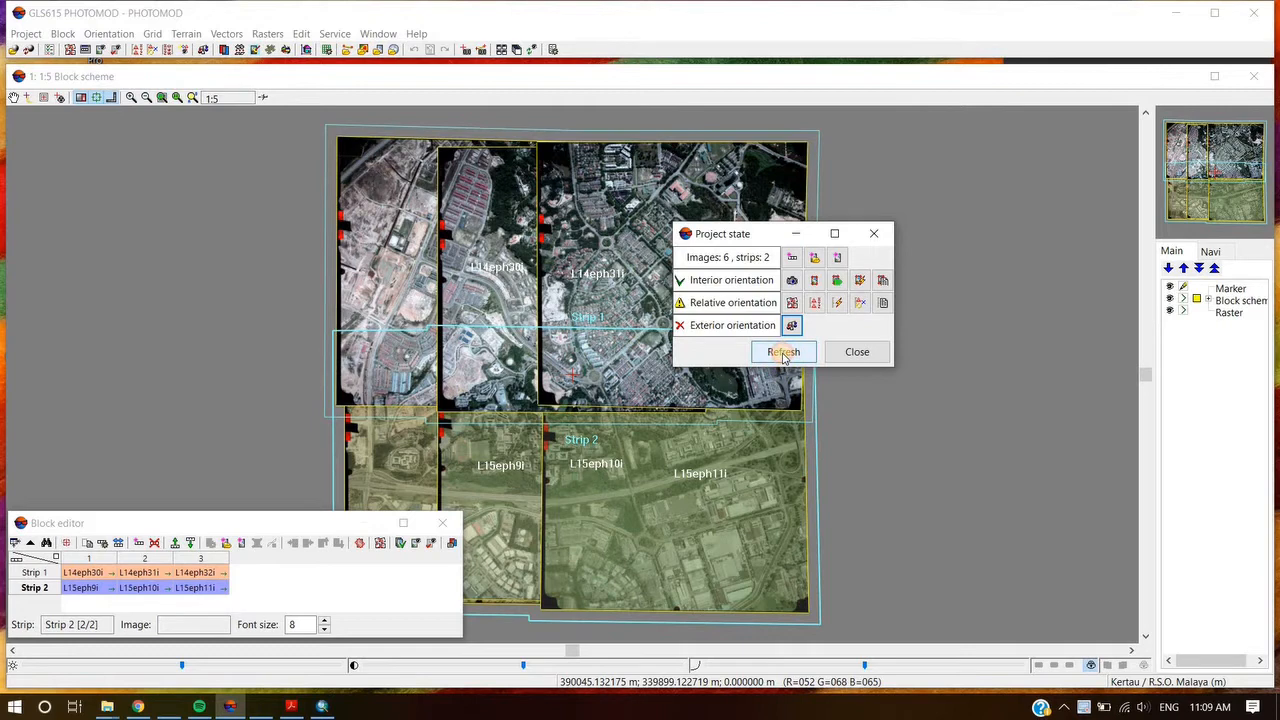
# Step: Refresh Project state, select L14eph30i and L14eph31i, and set stereo mode to Anaglyph
pyautogui.click(783, 351)
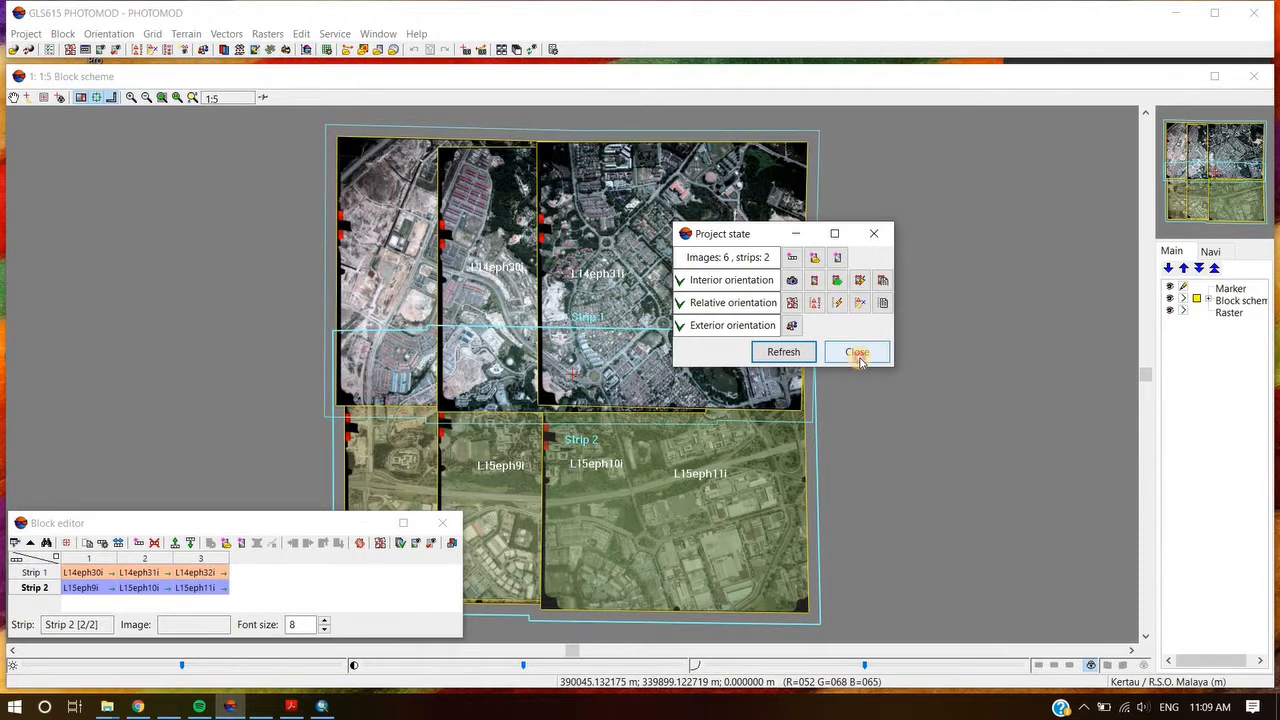
pyautogui.click(857, 352)
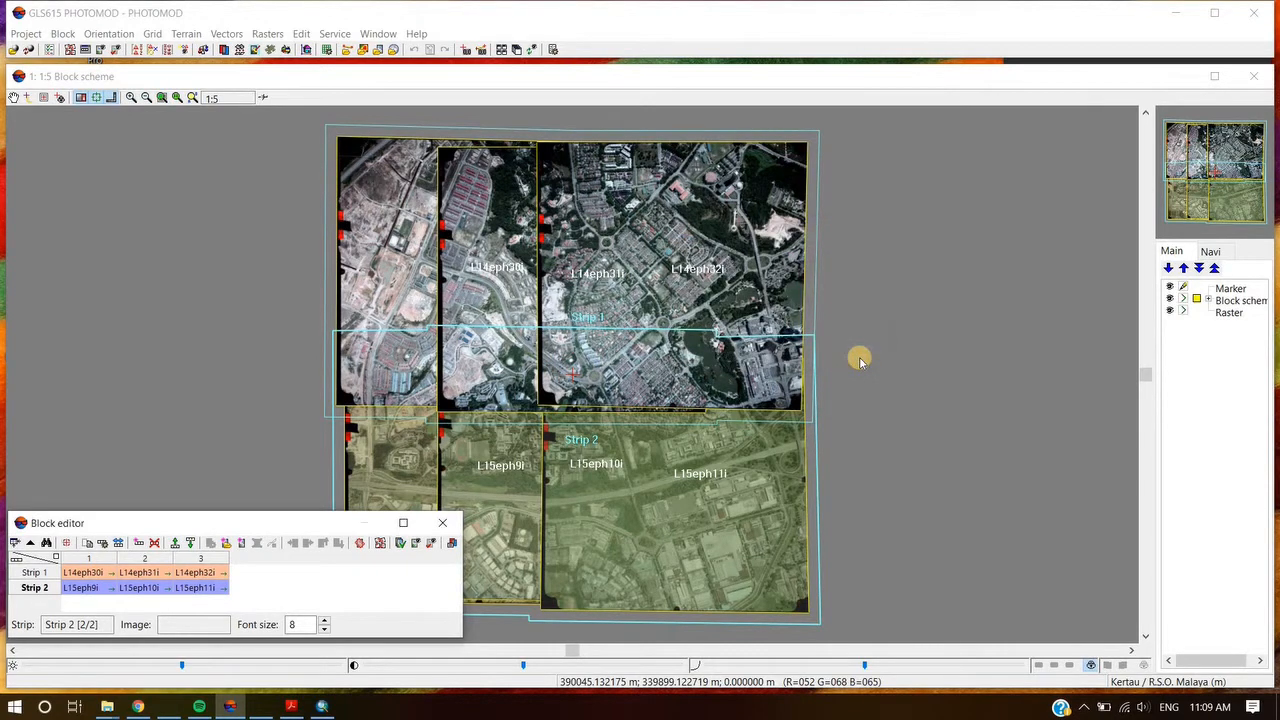
pyautogui.moveTo(200, 522); pyautogui.dragTo(200, 569)
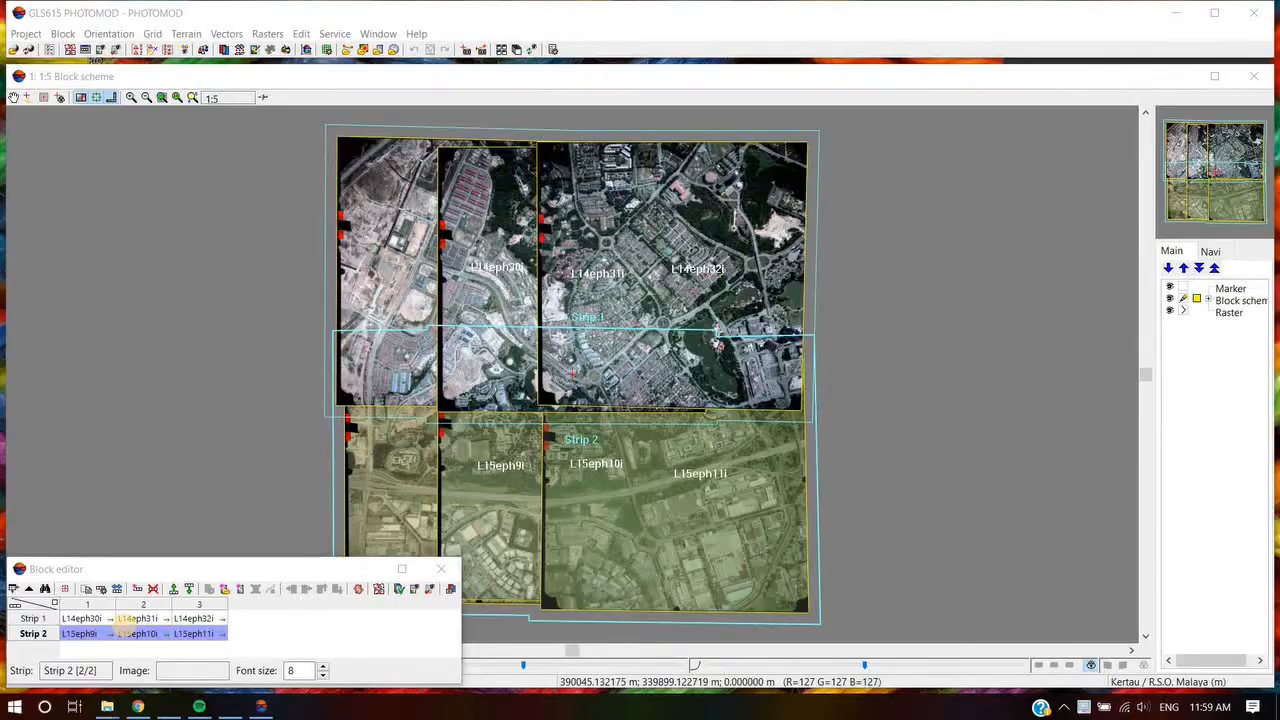
pyautogui.click(82, 618)
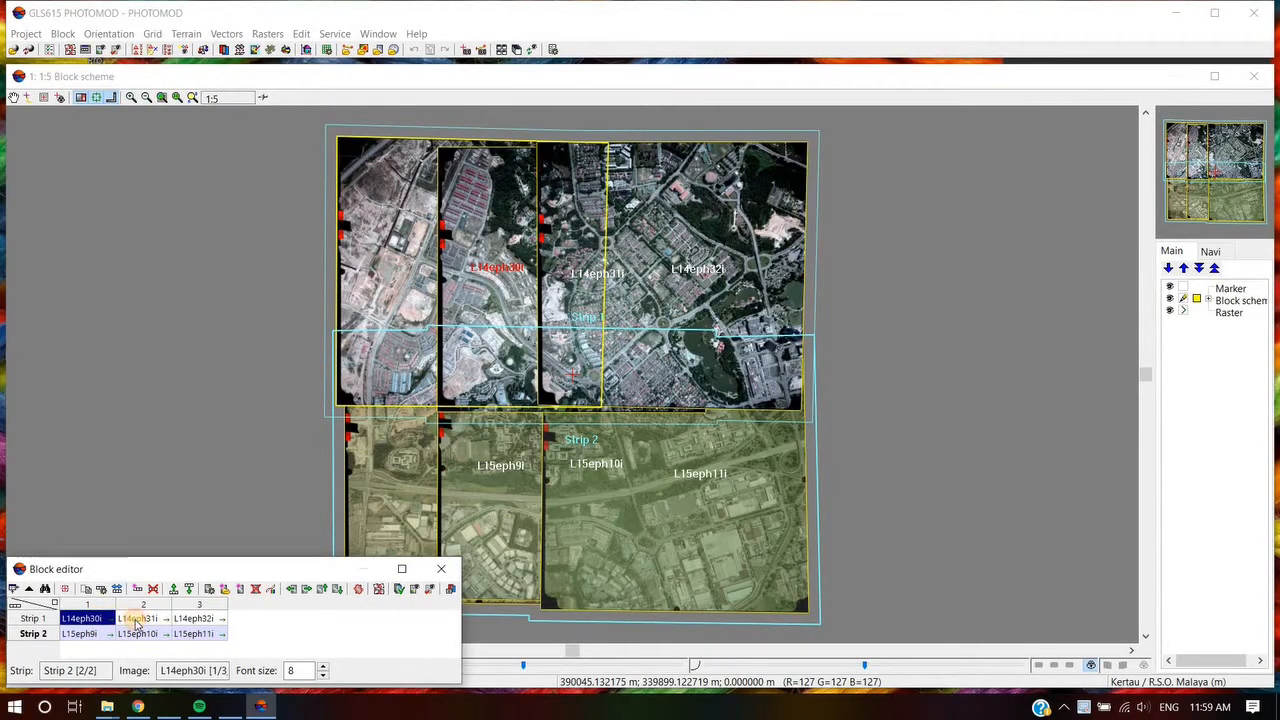
pyautogui.click(335, 33)
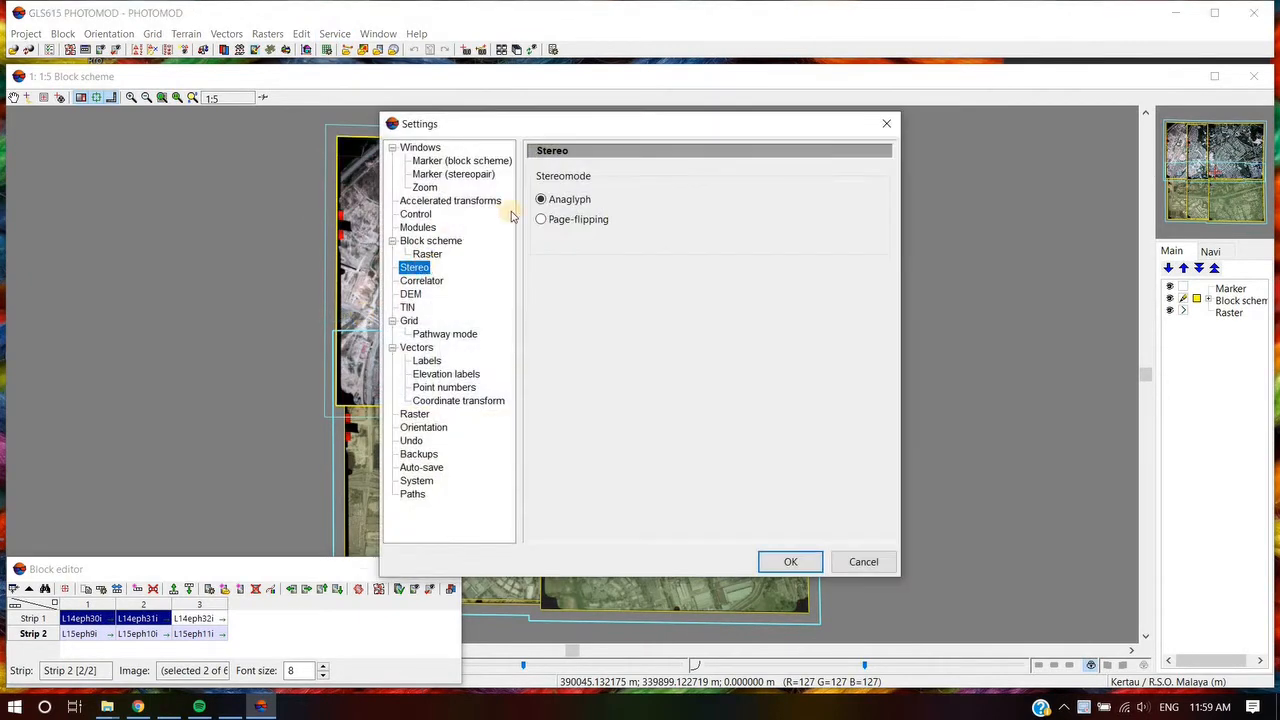
pyautogui.moveTo(624, 351)
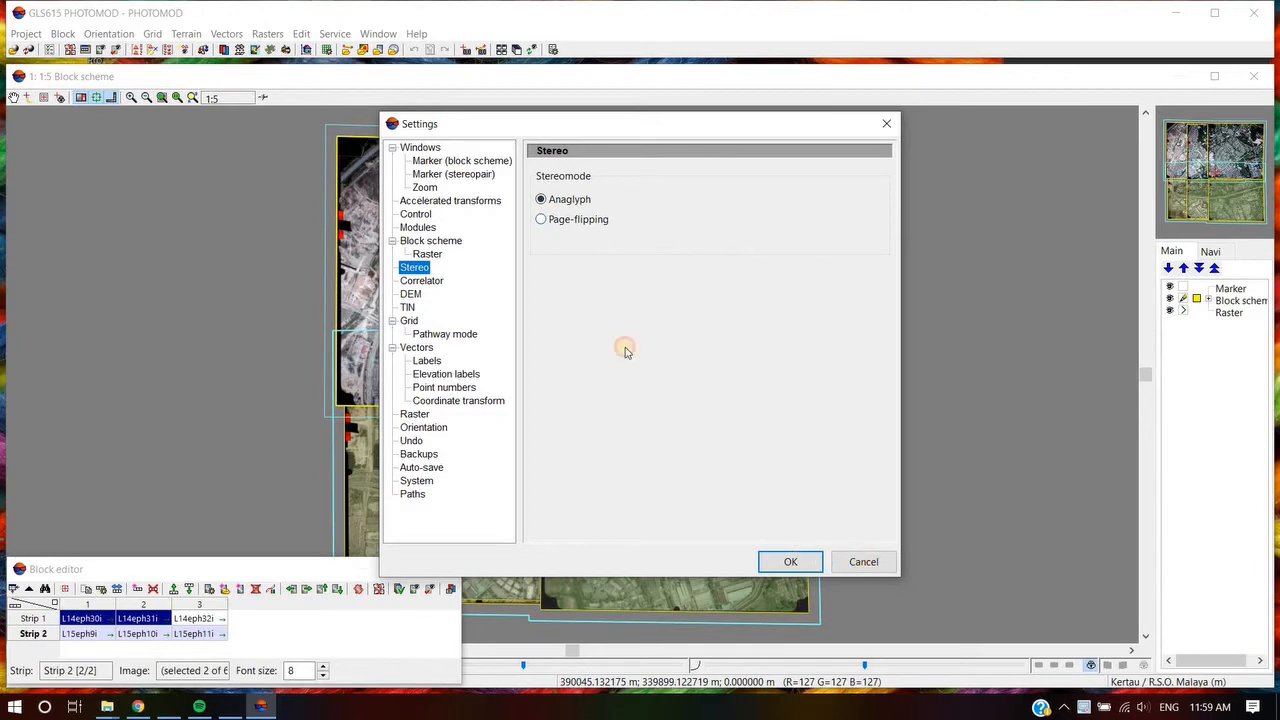
pyautogui.click(790, 561)
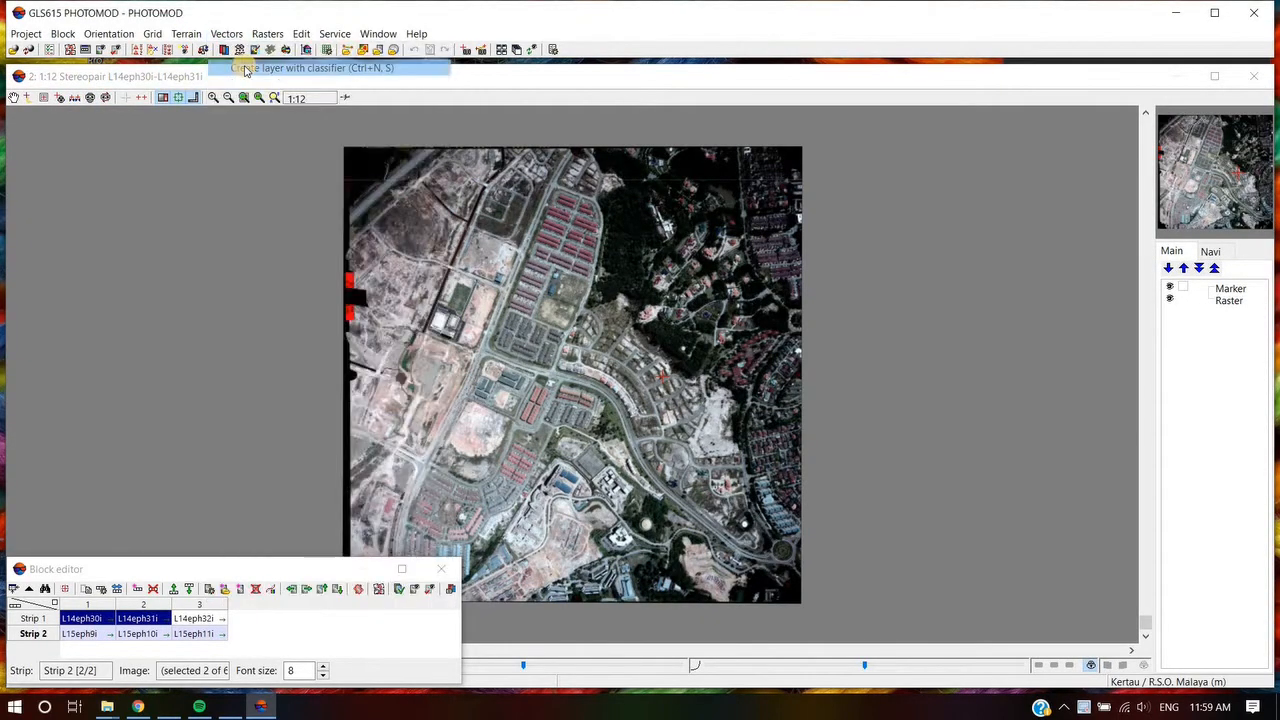
# Step: Create a new vector layer with a classifier and add a layer named ROAD
pyautogui.click(245, 68)
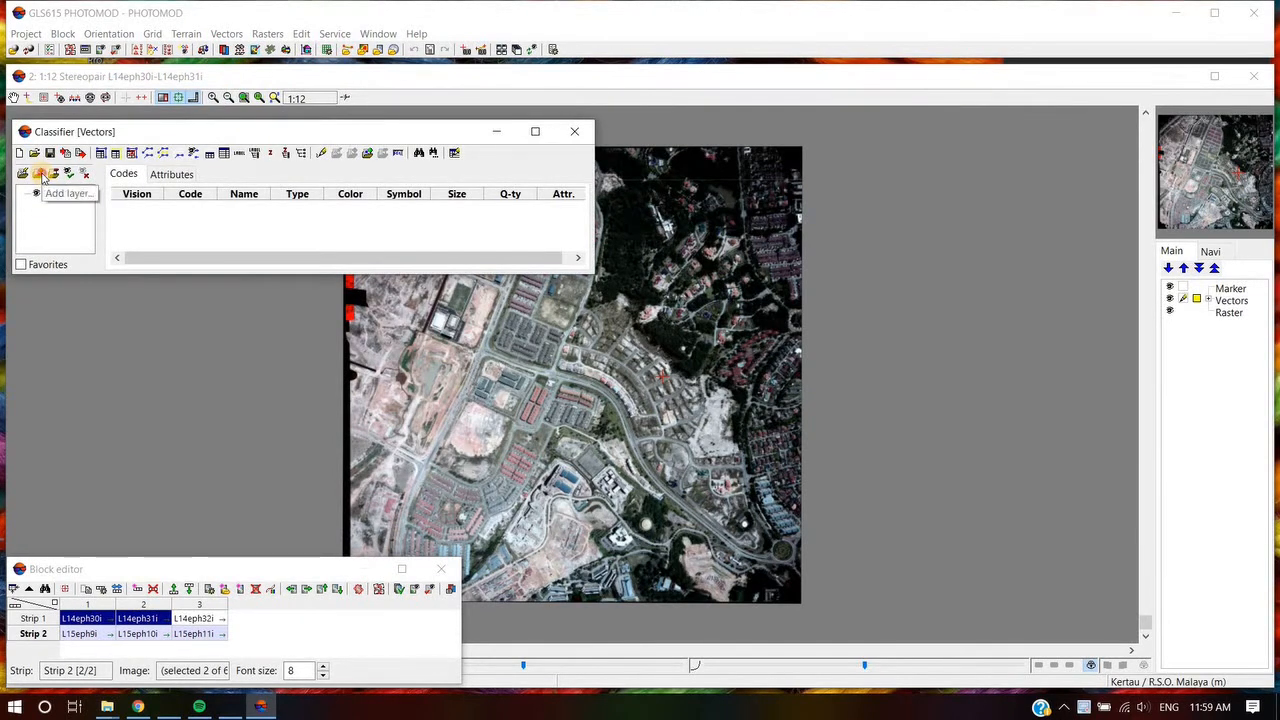
pyautogui.click(37, 173)
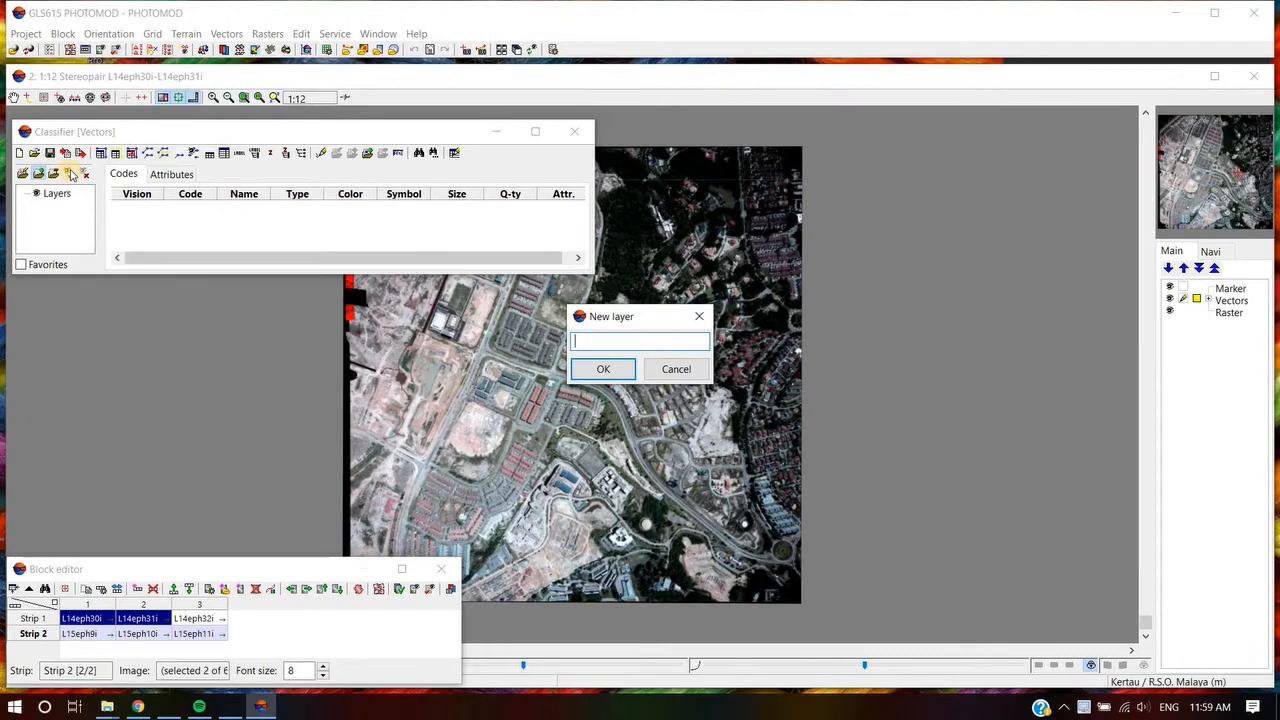
pyautogui.write('ROAD')
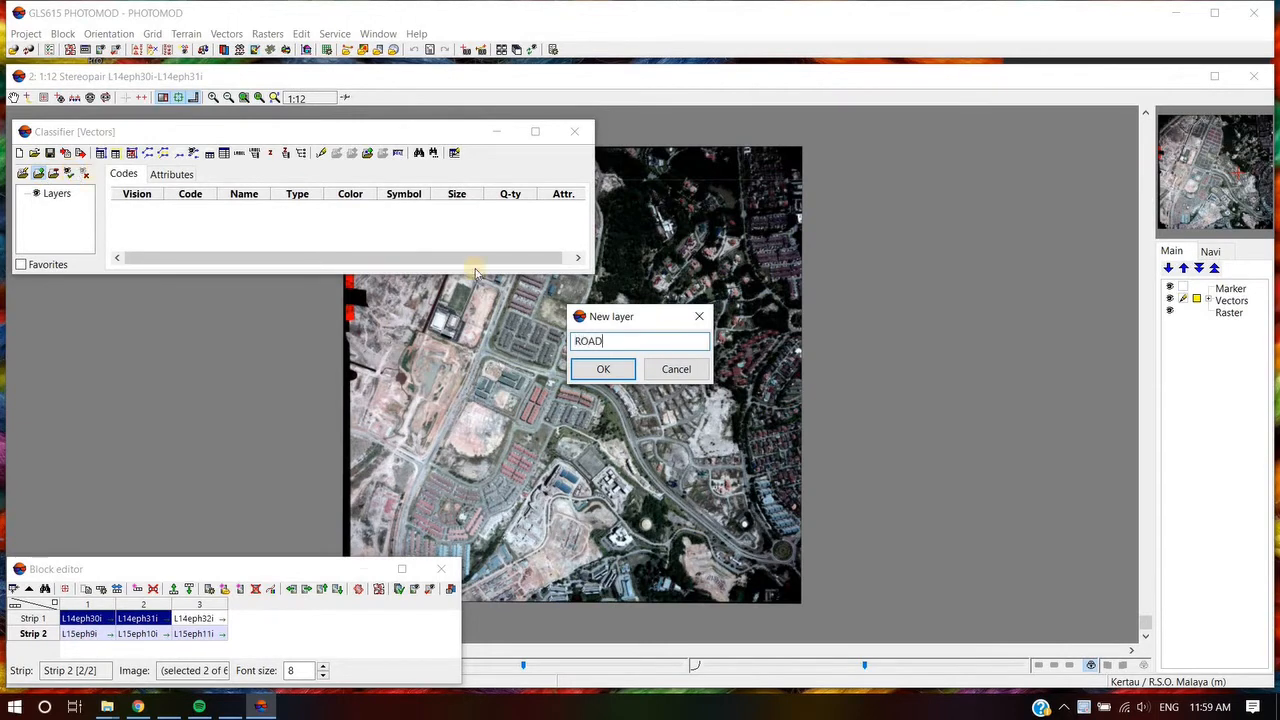
pyautogui.click(603, 369)
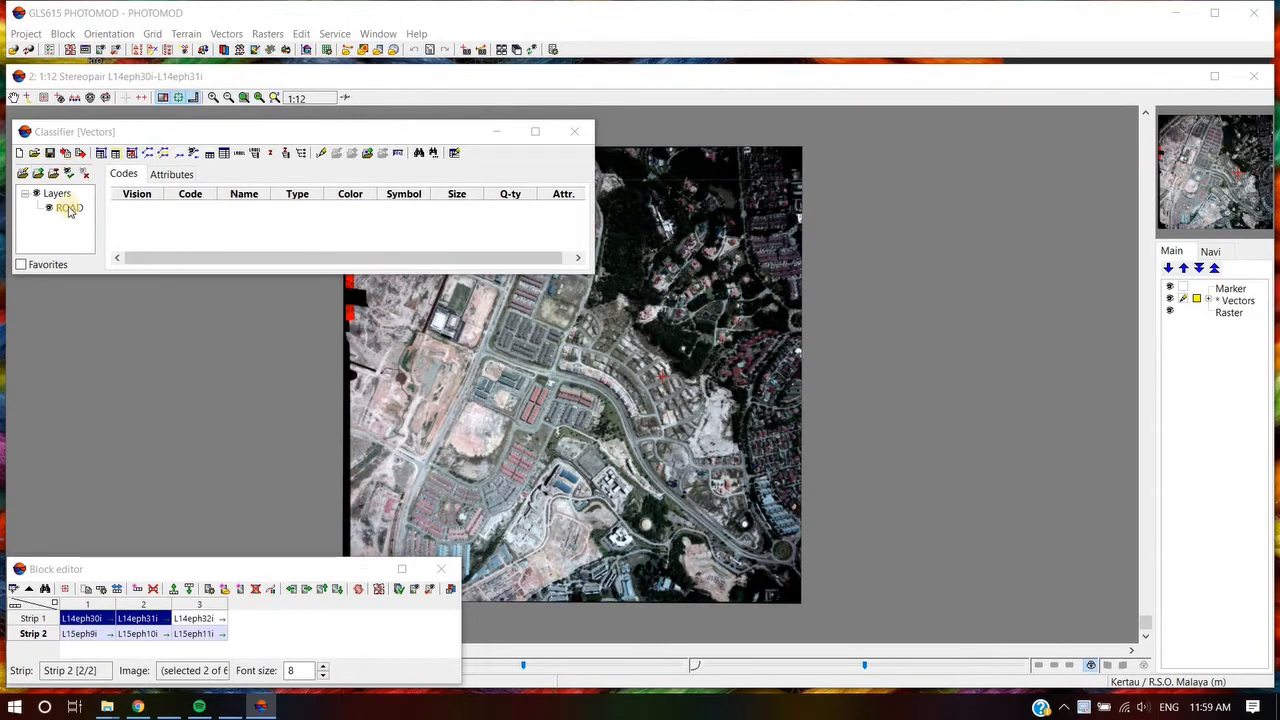
pyautogui.click(70, 207)
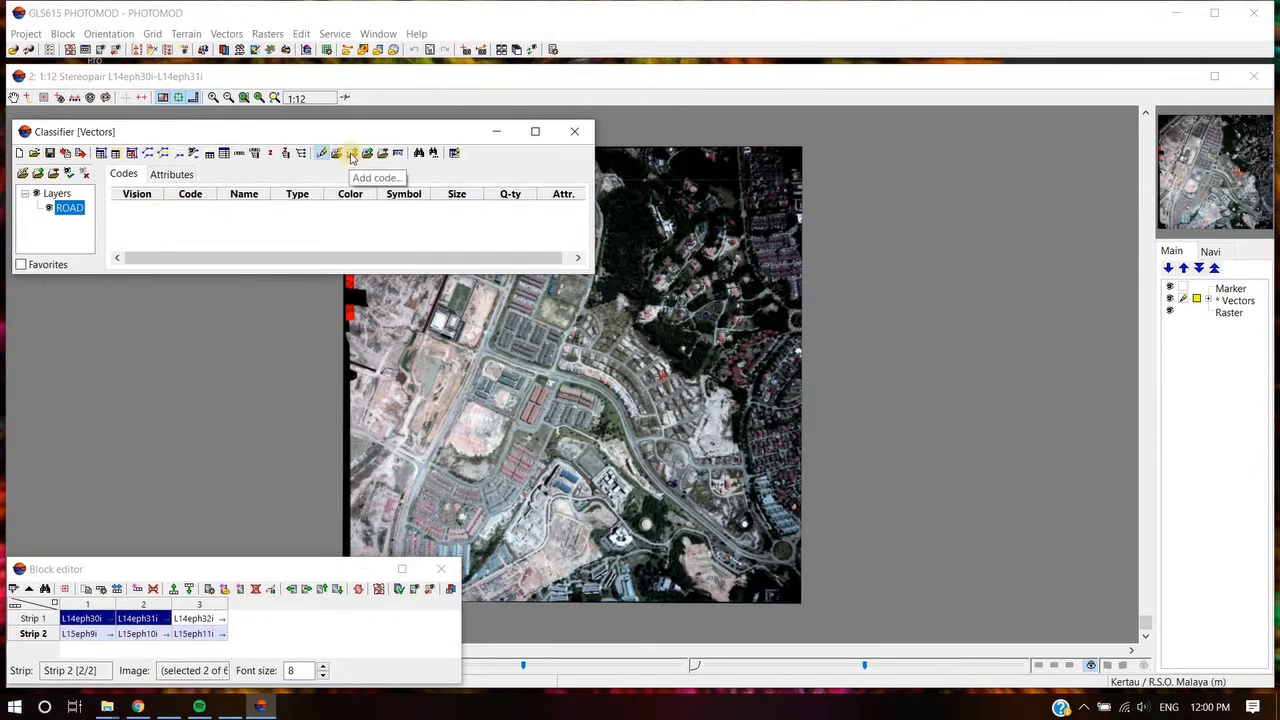
# Step: Add a red line-type code RD named ROAD to the ROAD layer
pyautogui.click(351, 152)
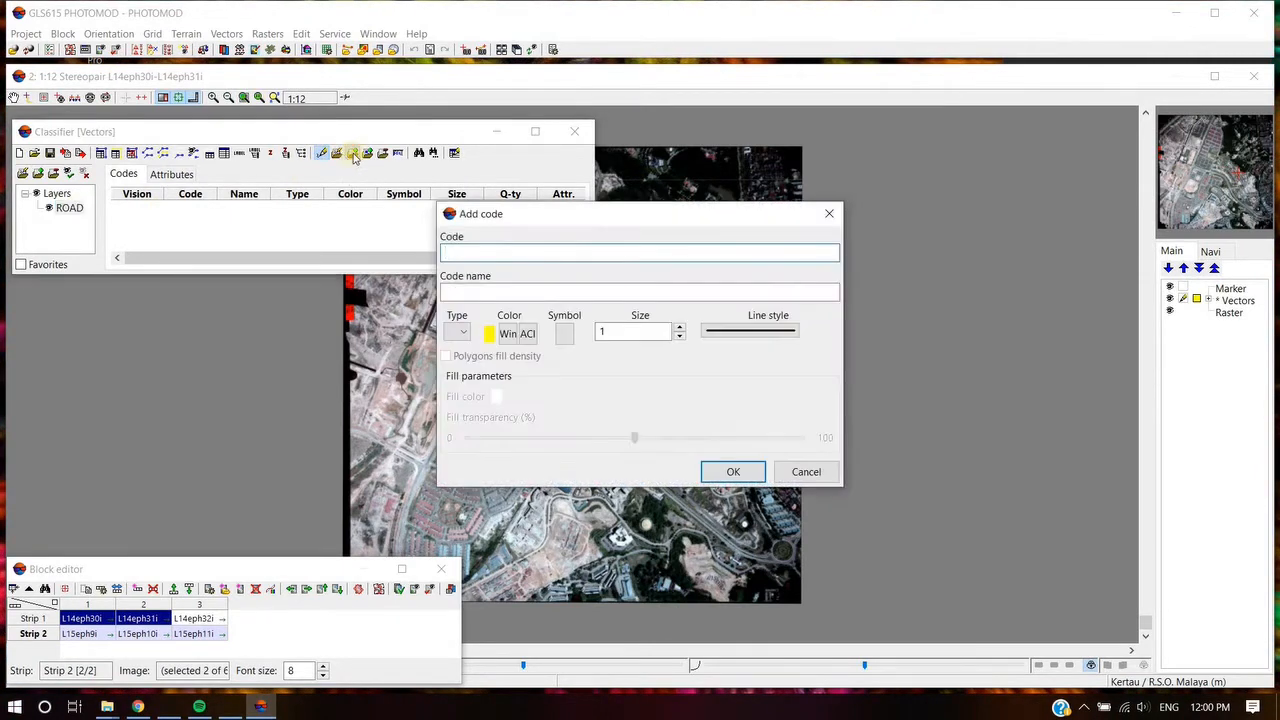
pyautogui.write('R')
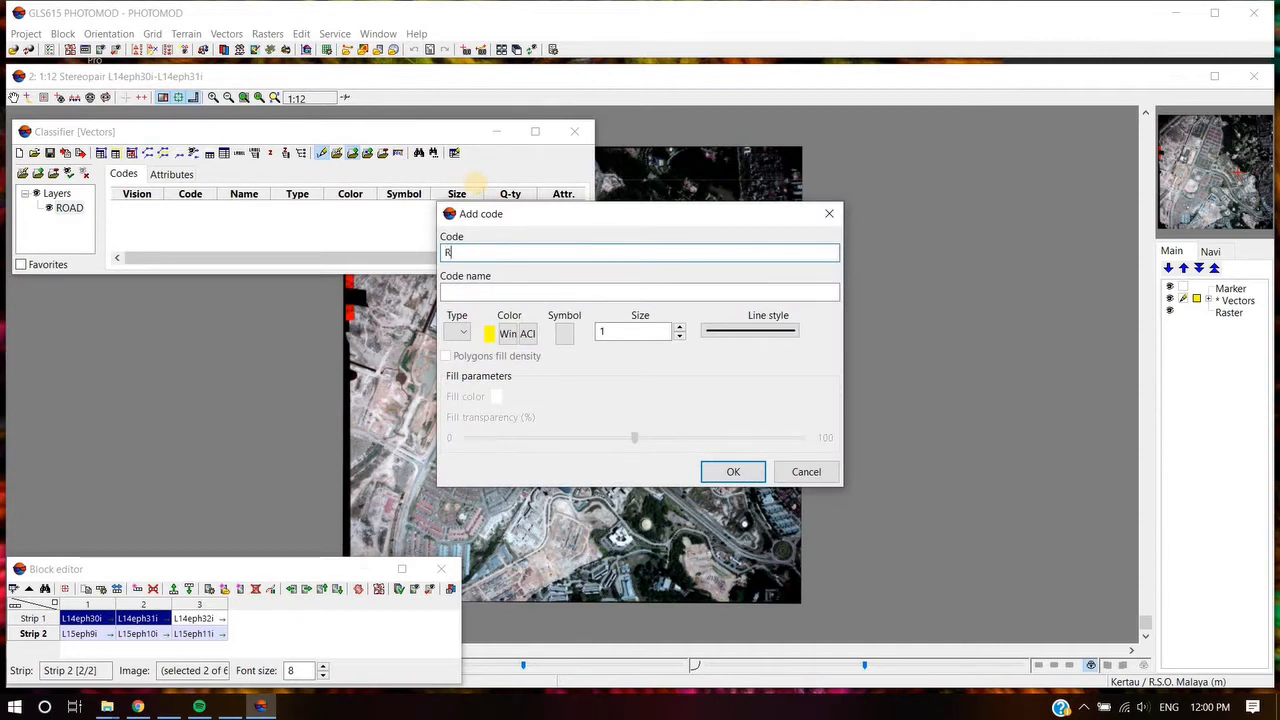
pyautogui.write('ROAD')
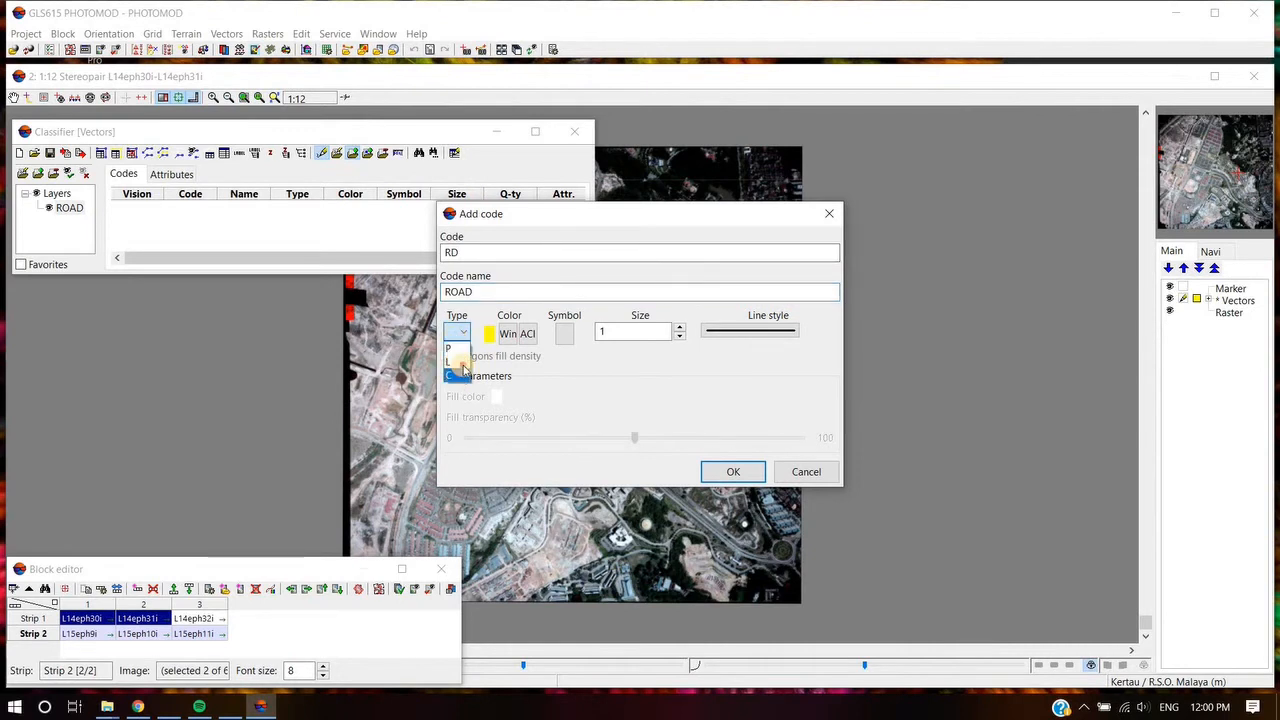
pyautogui.click(455, 356)
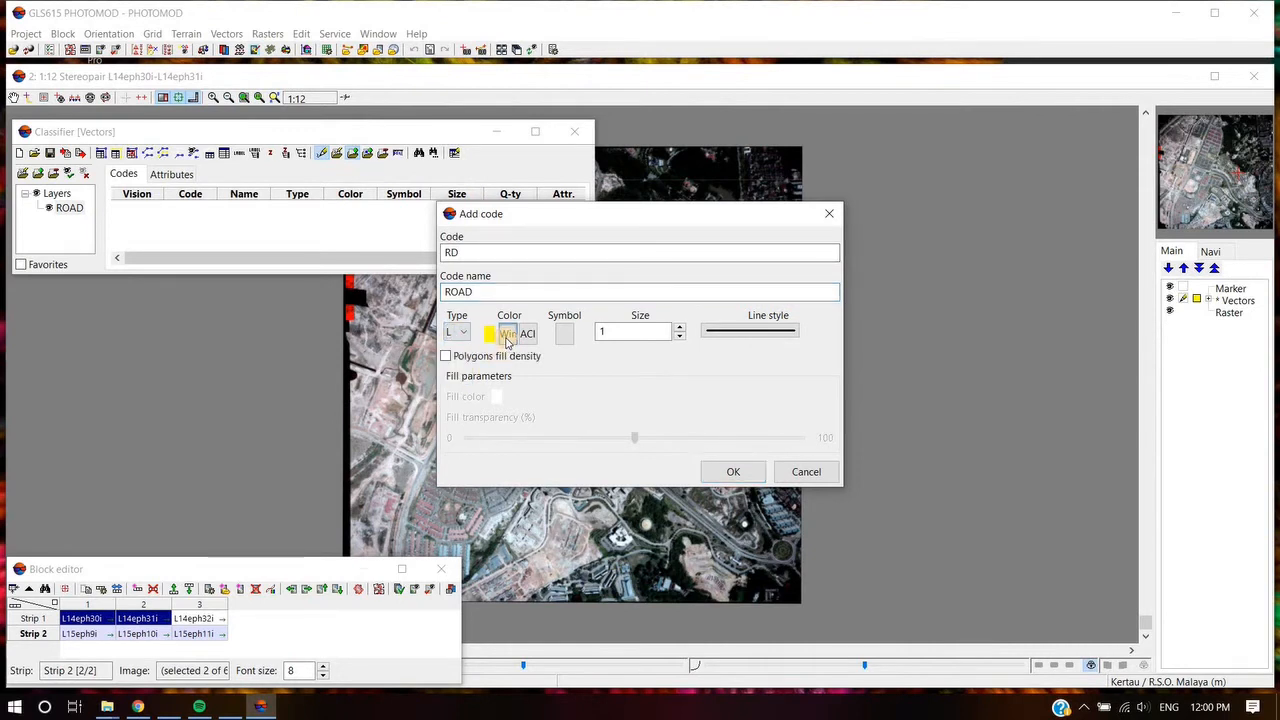
pyautogui.click(490, 333)
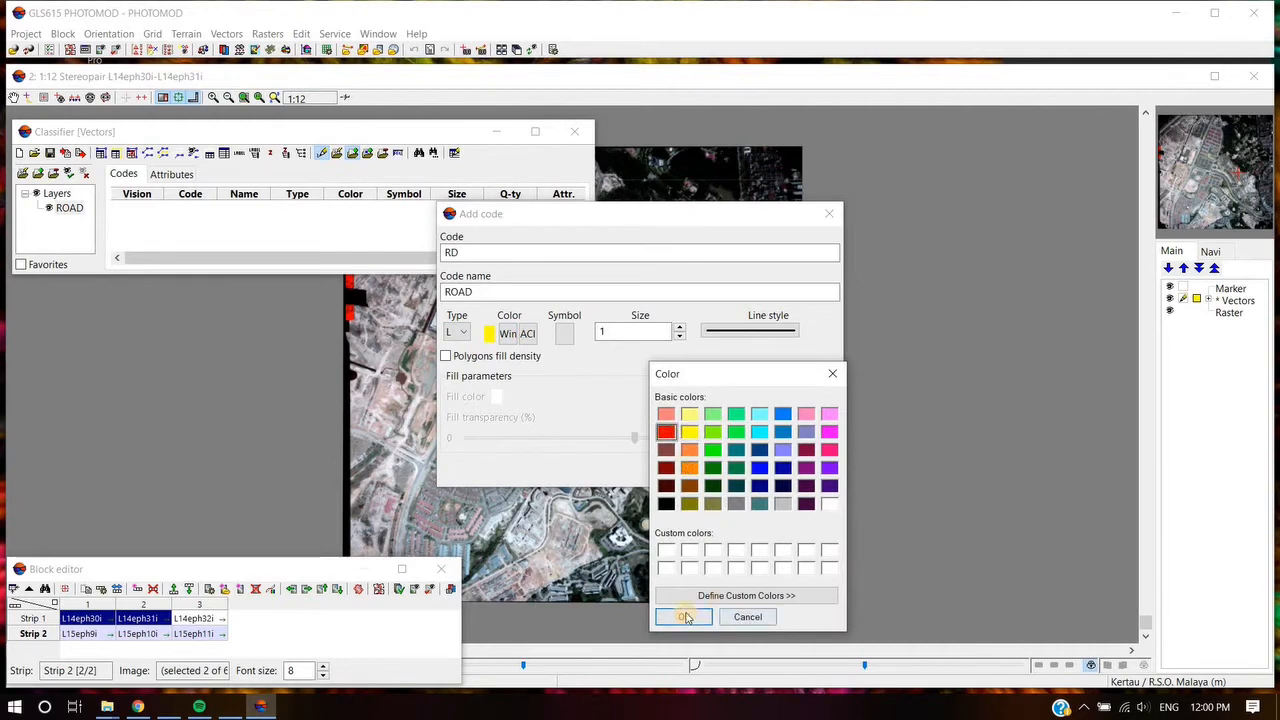
pyautogui.click(684, 616)
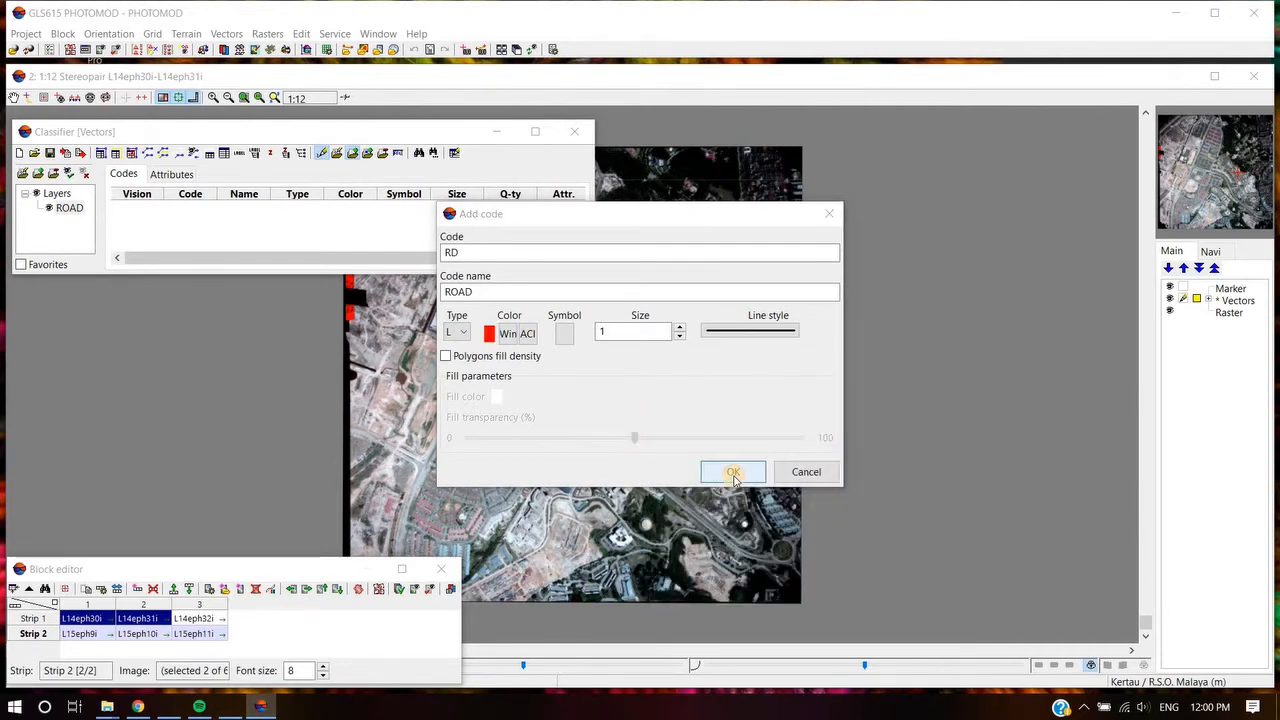
pyautogui.click(733, 471)
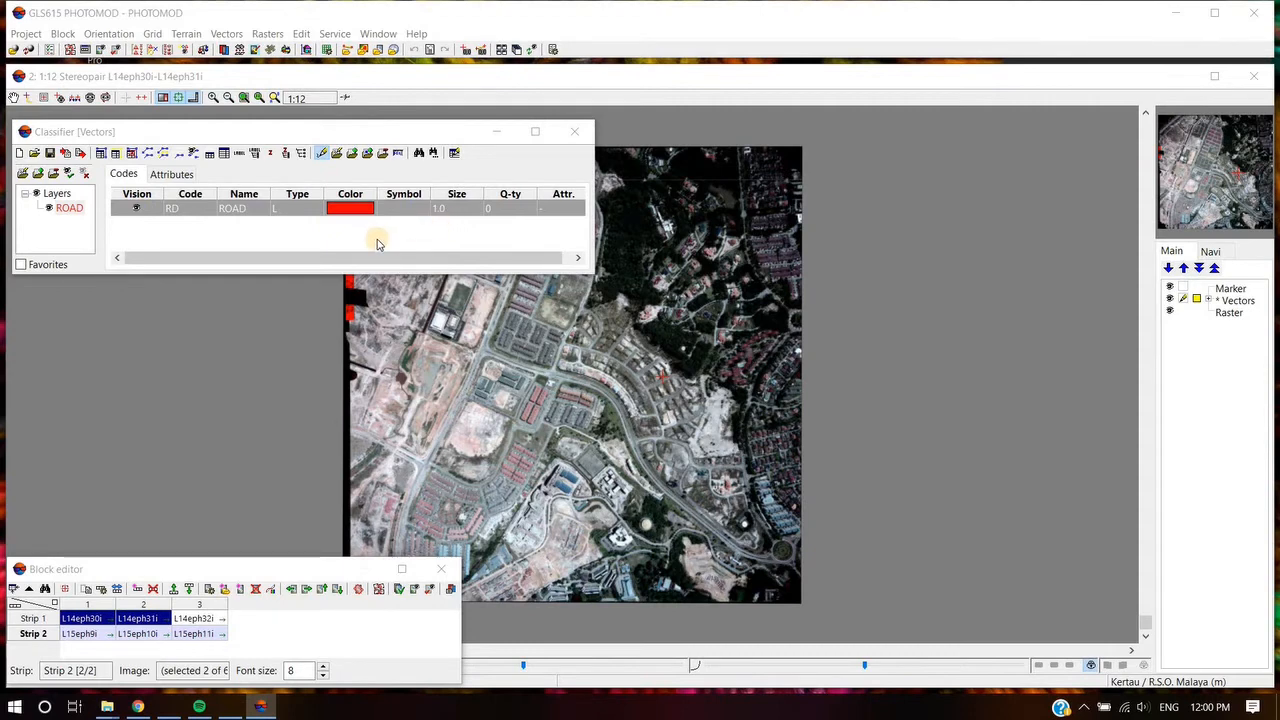
pyautogui.moveTo(150, 80)
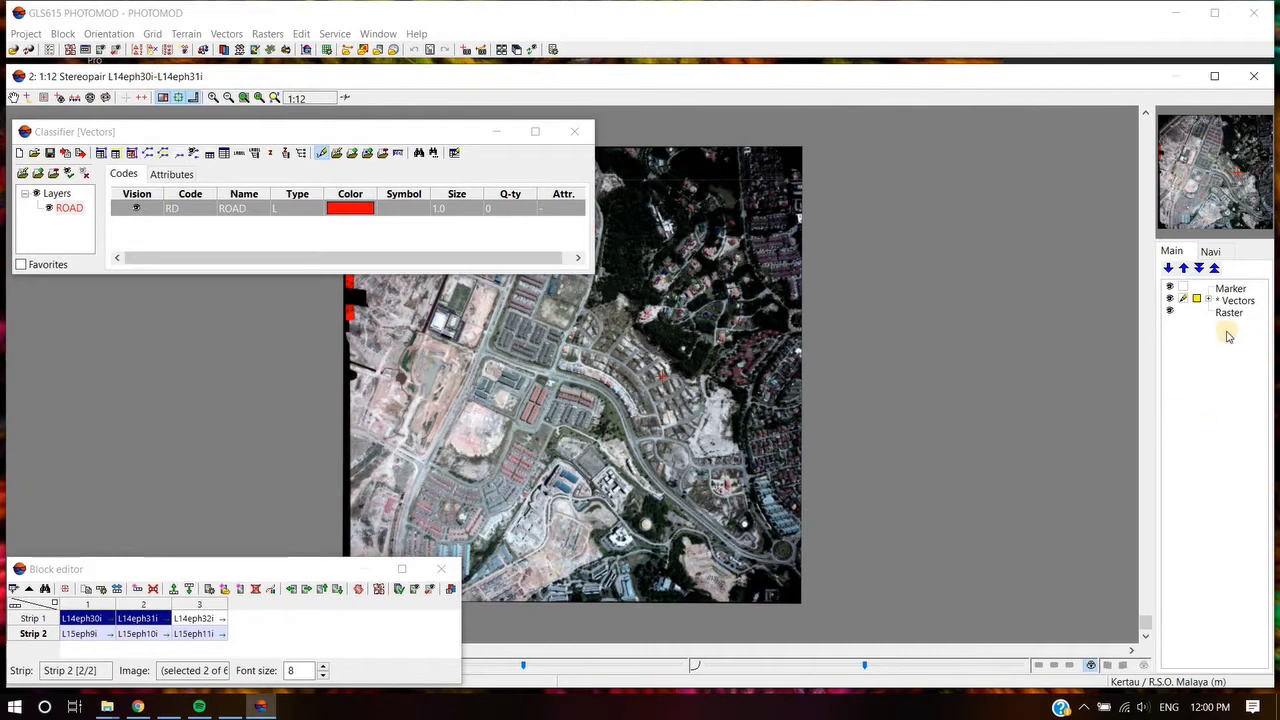
# Step: Save the Vectors layer under resource name PLOTTING, then enable red-cyan anaglyph viewing
pyautogui.rightClick(1237, 300)
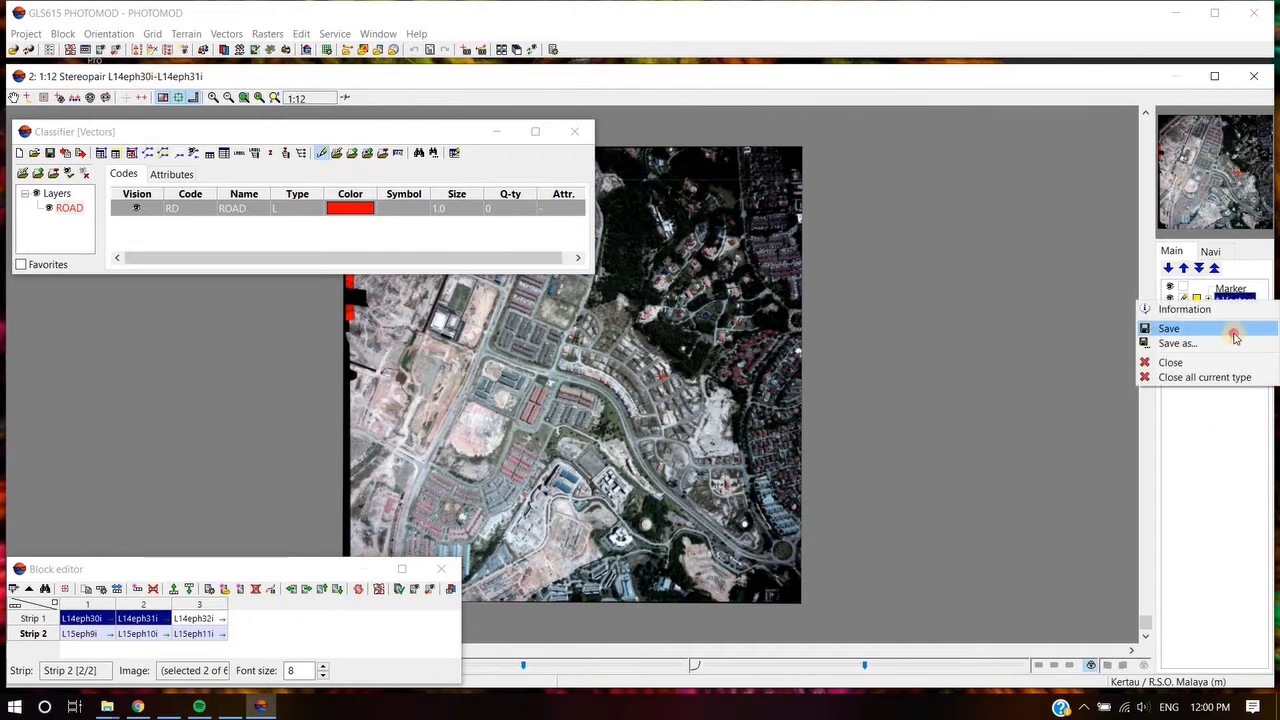
pyautogui.click(1168, 328)
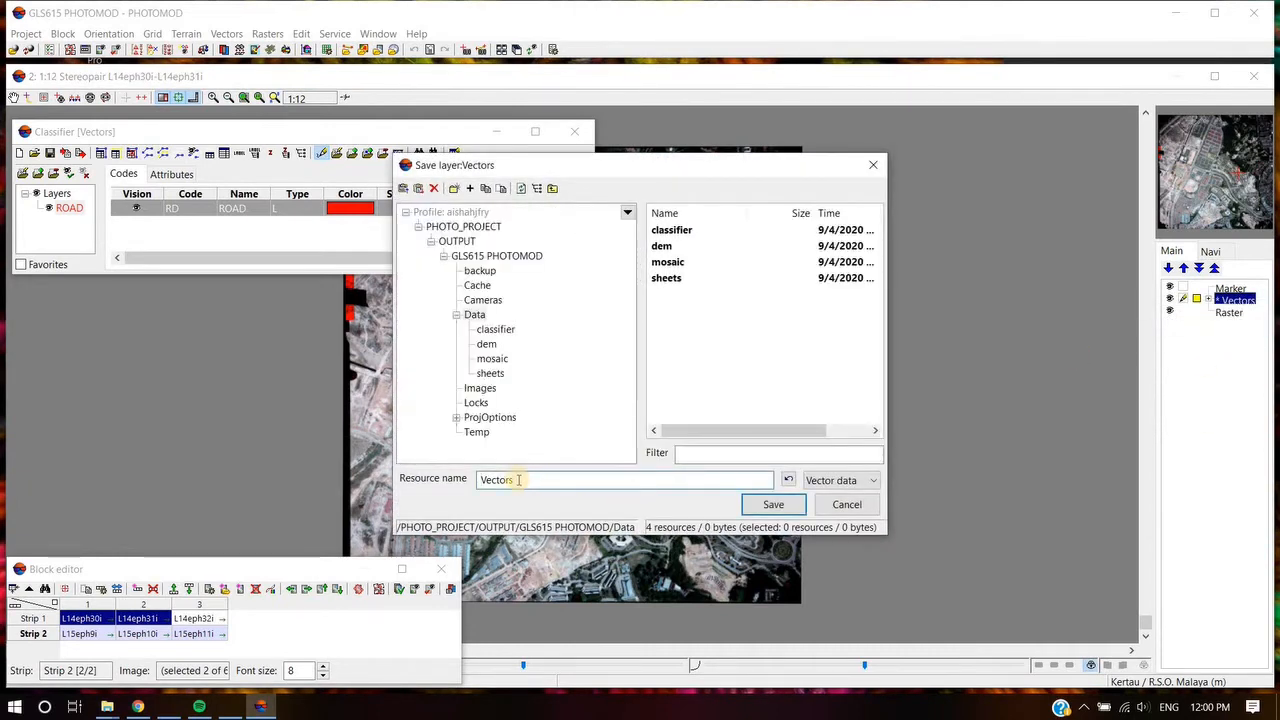
pyautogui.tripleClick(510, 479)
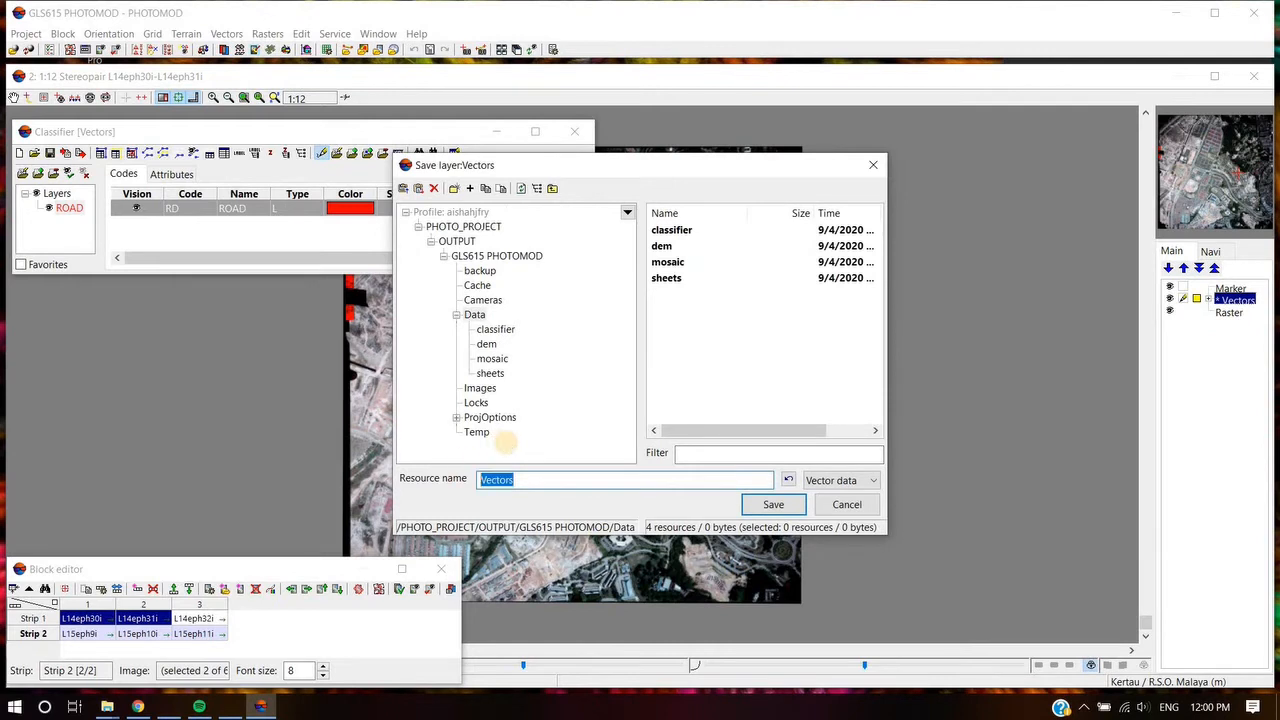
pyautogui.write('PLOTTING')
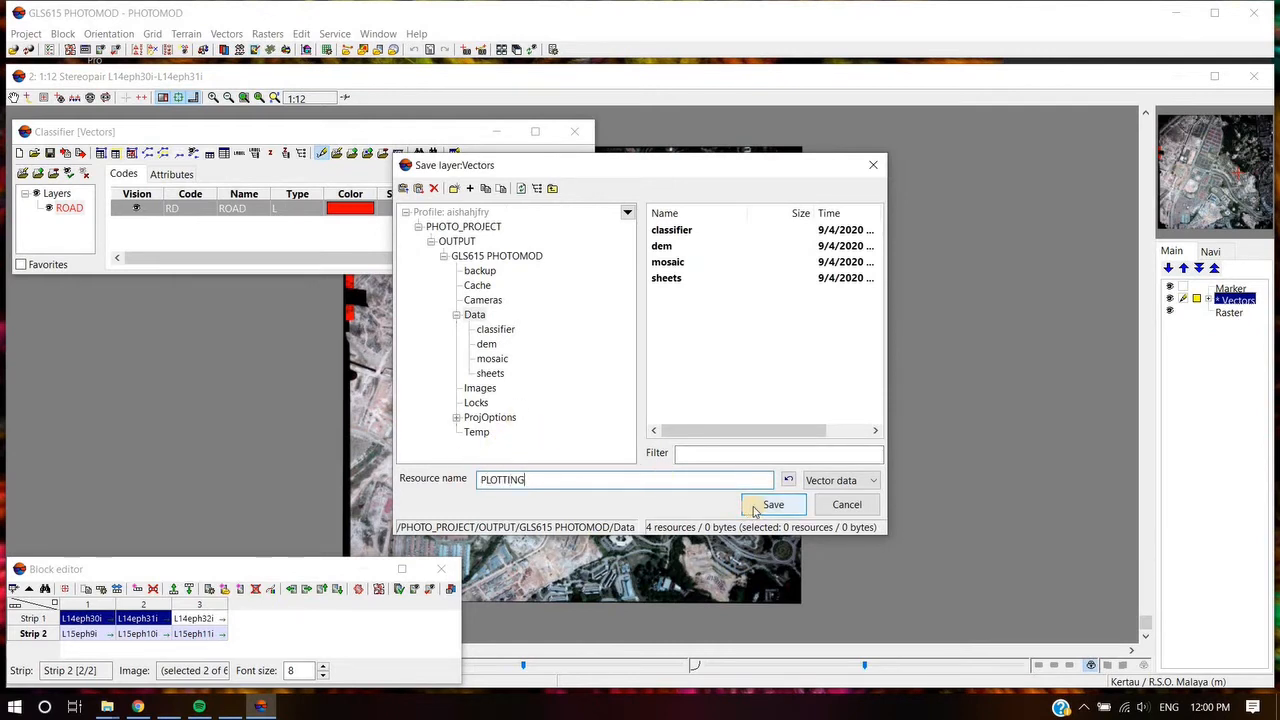
pyautogui.click(773, 504)
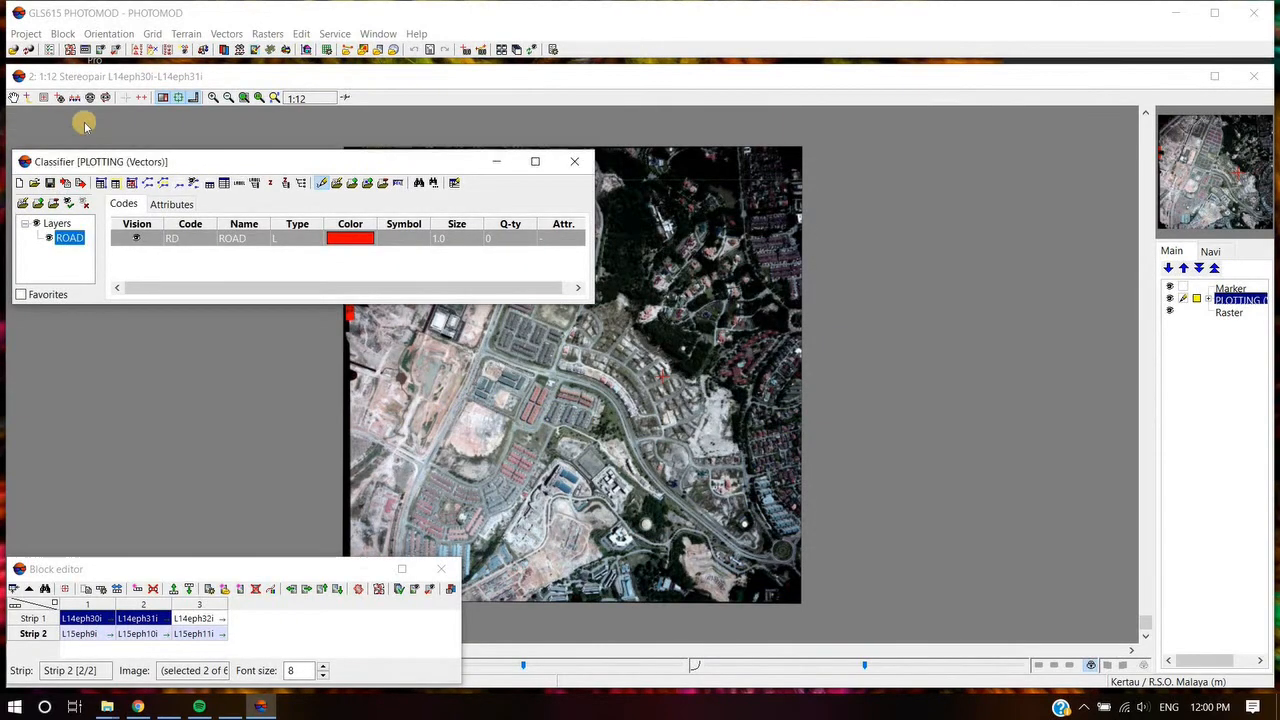
pyautogui.click(90, 97)
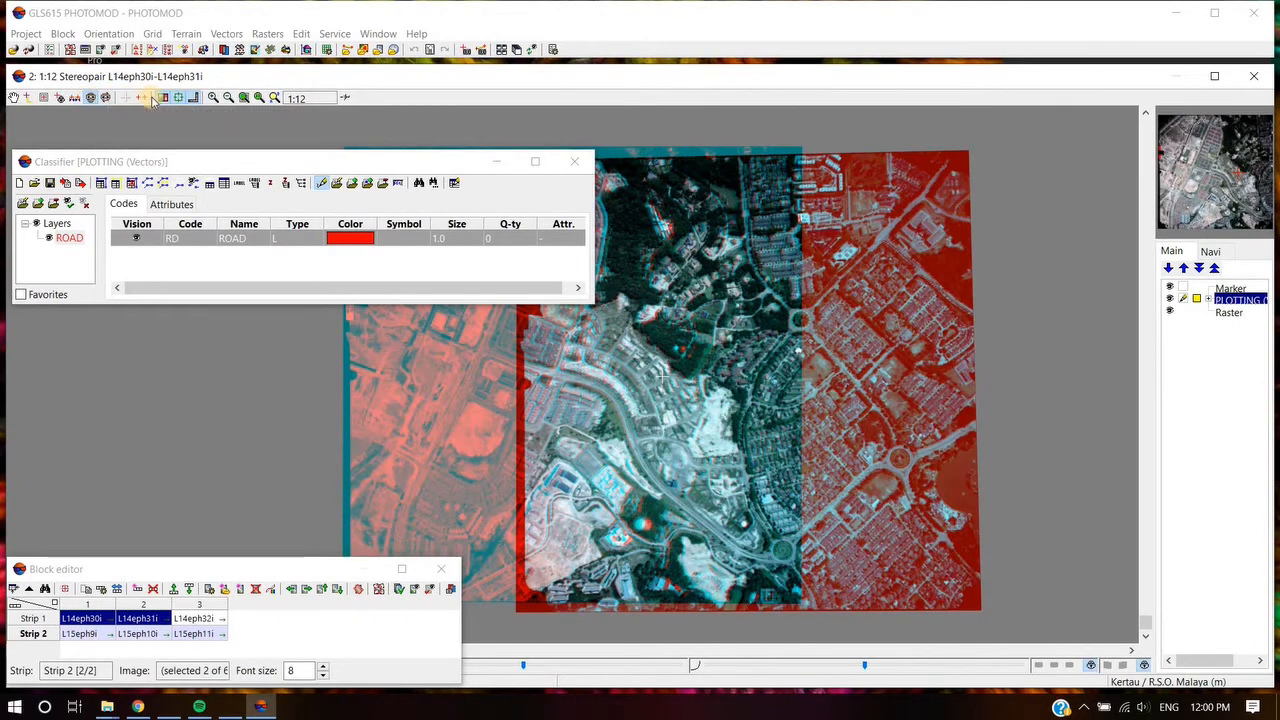
# Step: Swap the red/cyan image order and zoom in closely on the road junction
pyautogui.click(104, 97)
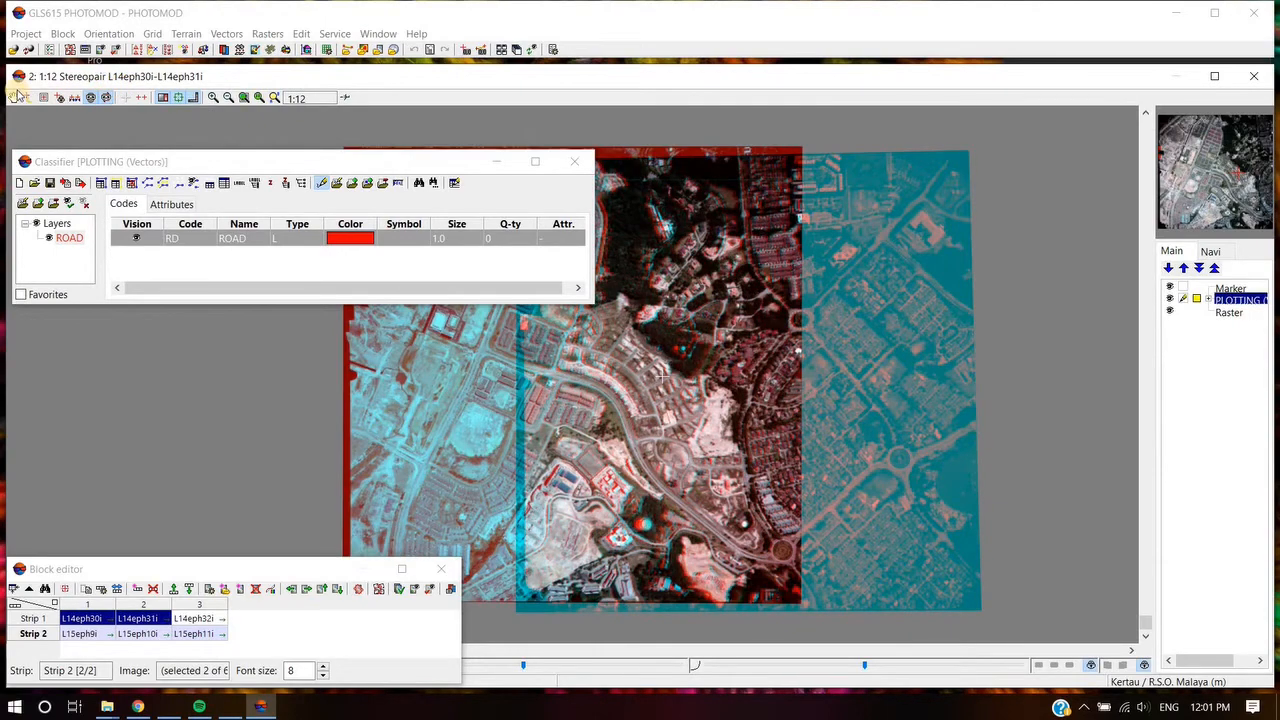
pyautogui.moveTo(708, 470)
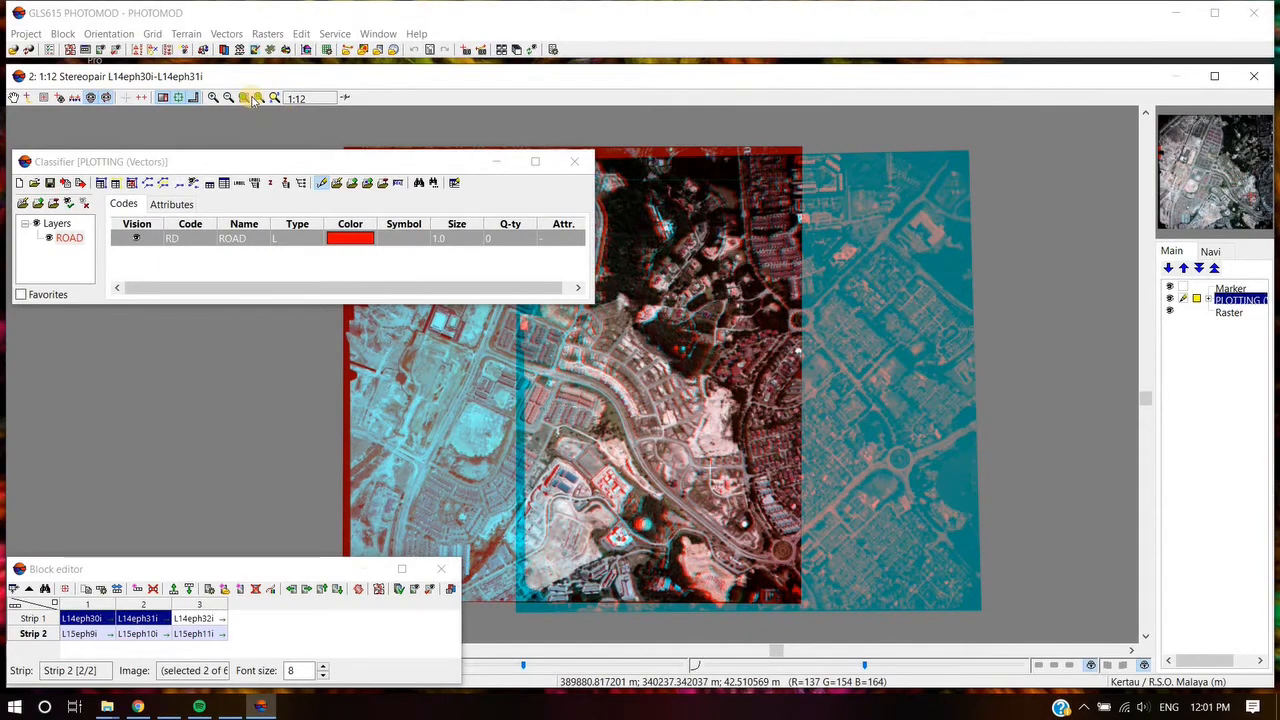
pyautogui.click(243, 97)
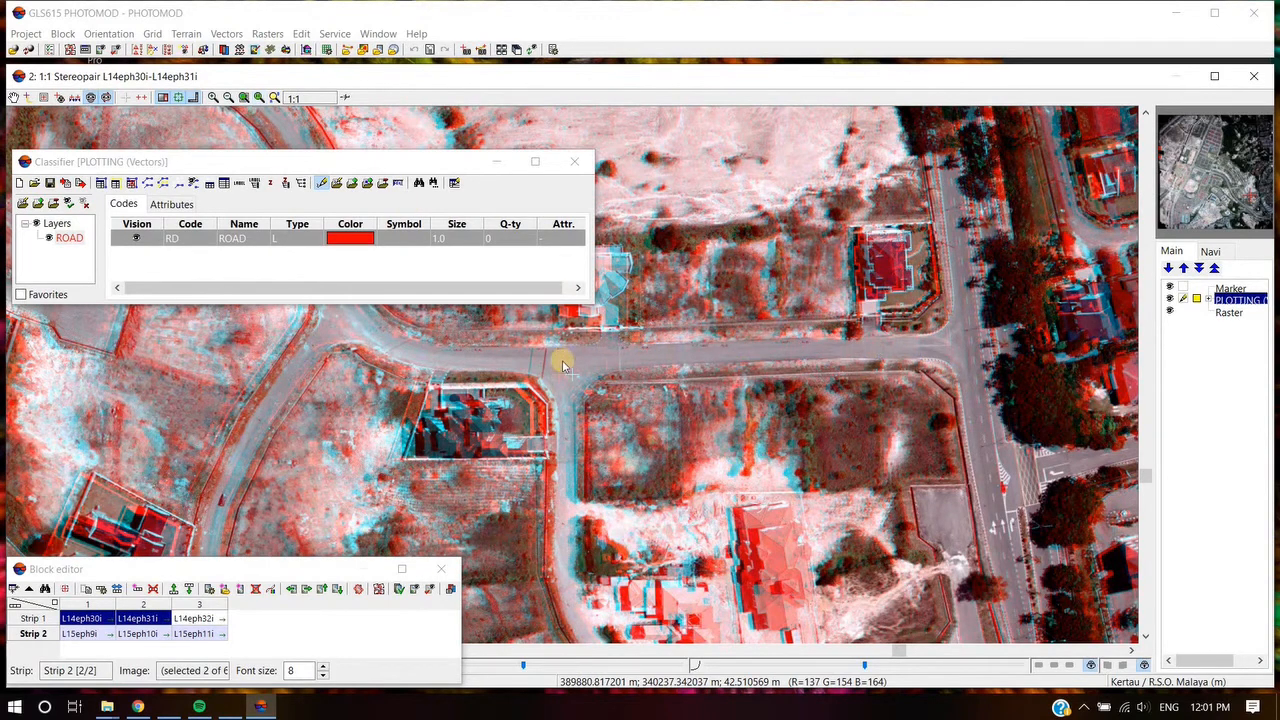
pyautogui.moveTo(567, 368)
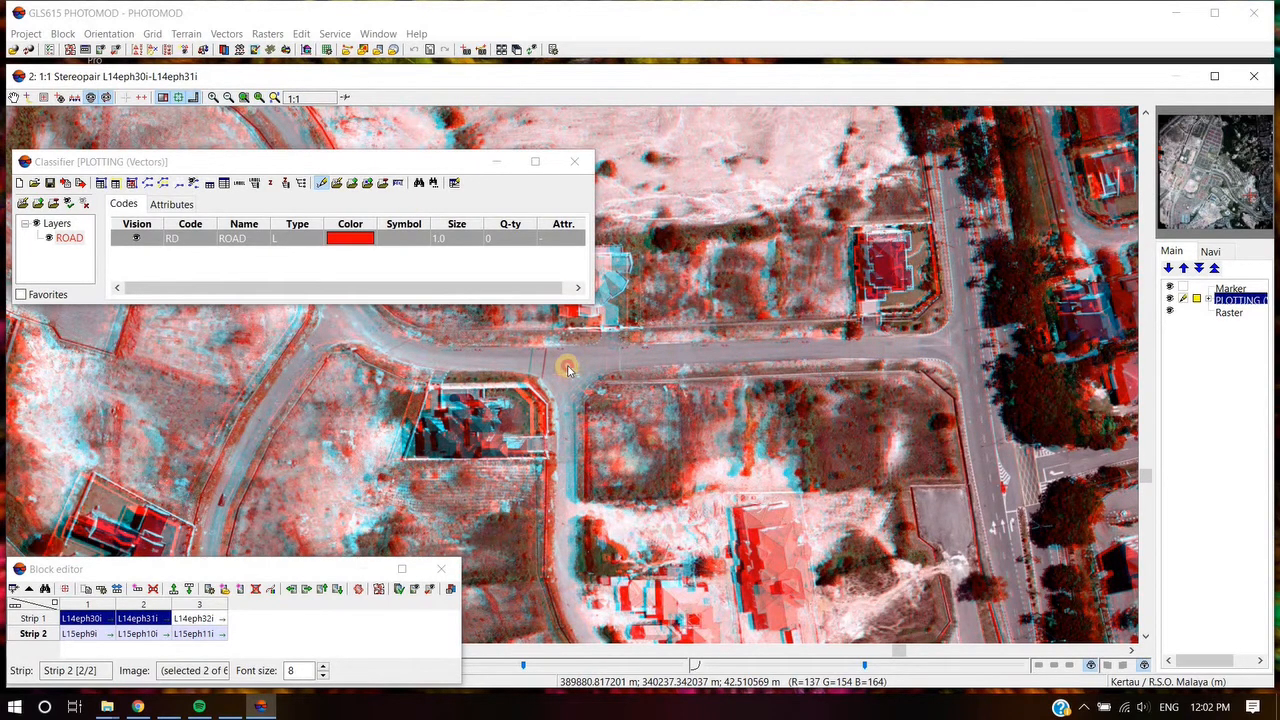
pyautogui.click(211, 97)
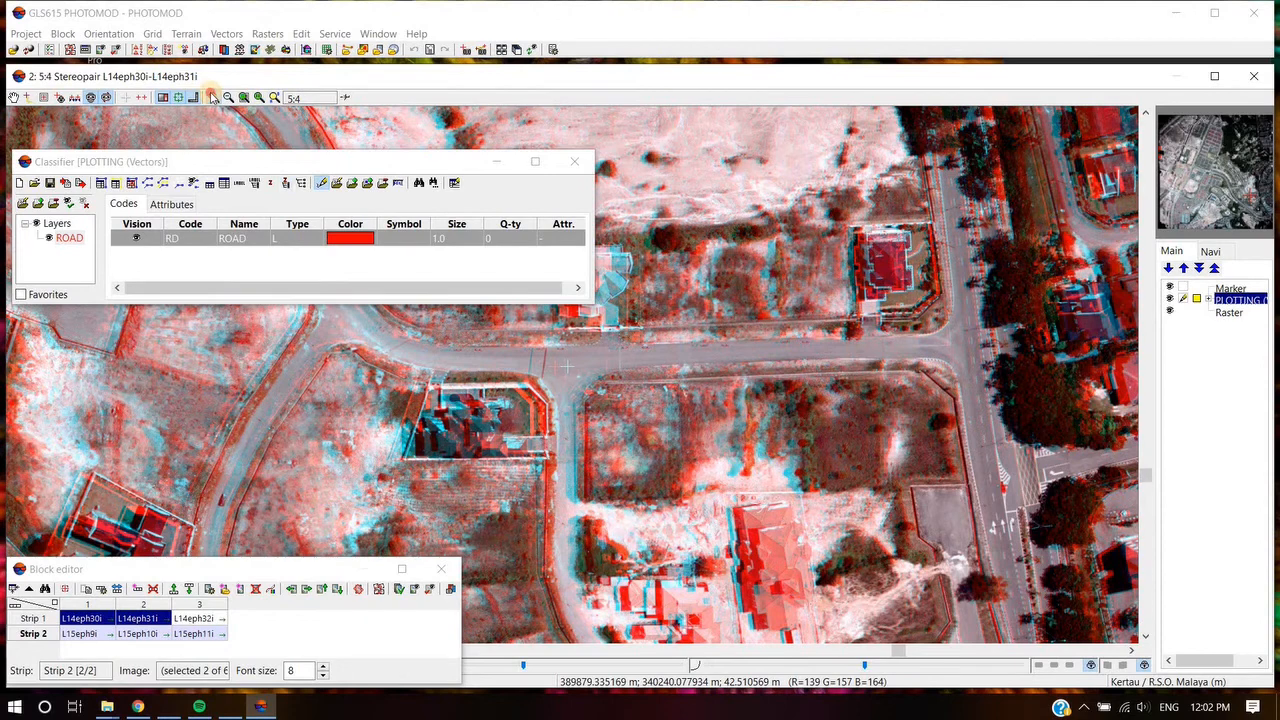
pyautogui.click(242, 97)
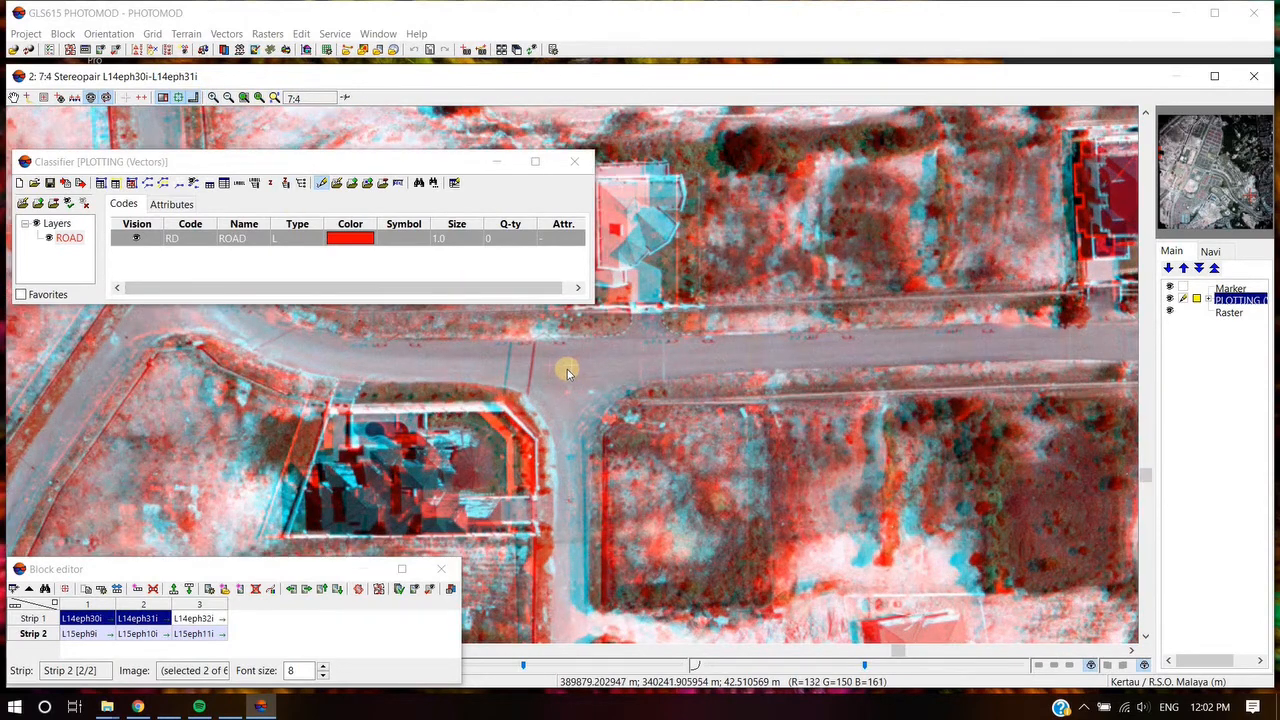
pyautogui.click(870, 350)
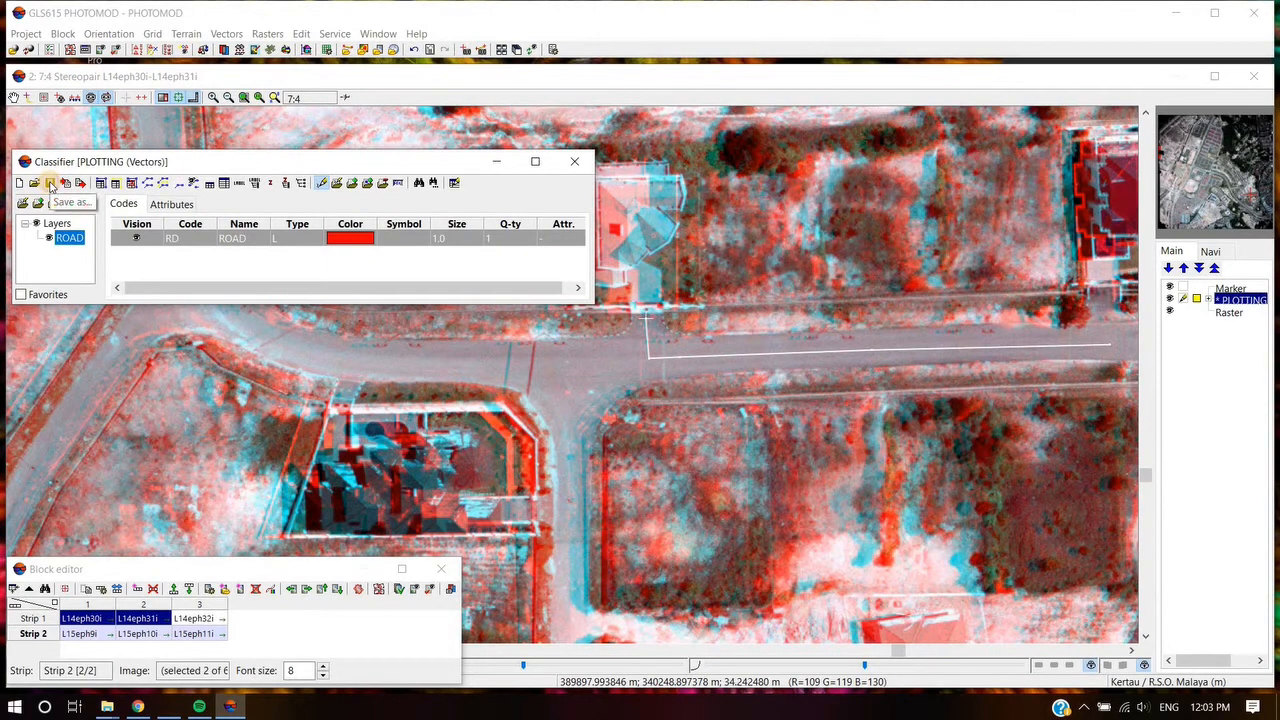
# Step: Use Save as to store the ROAD classifier with resource name PLOTTING
pyautogui.click(51, 182)
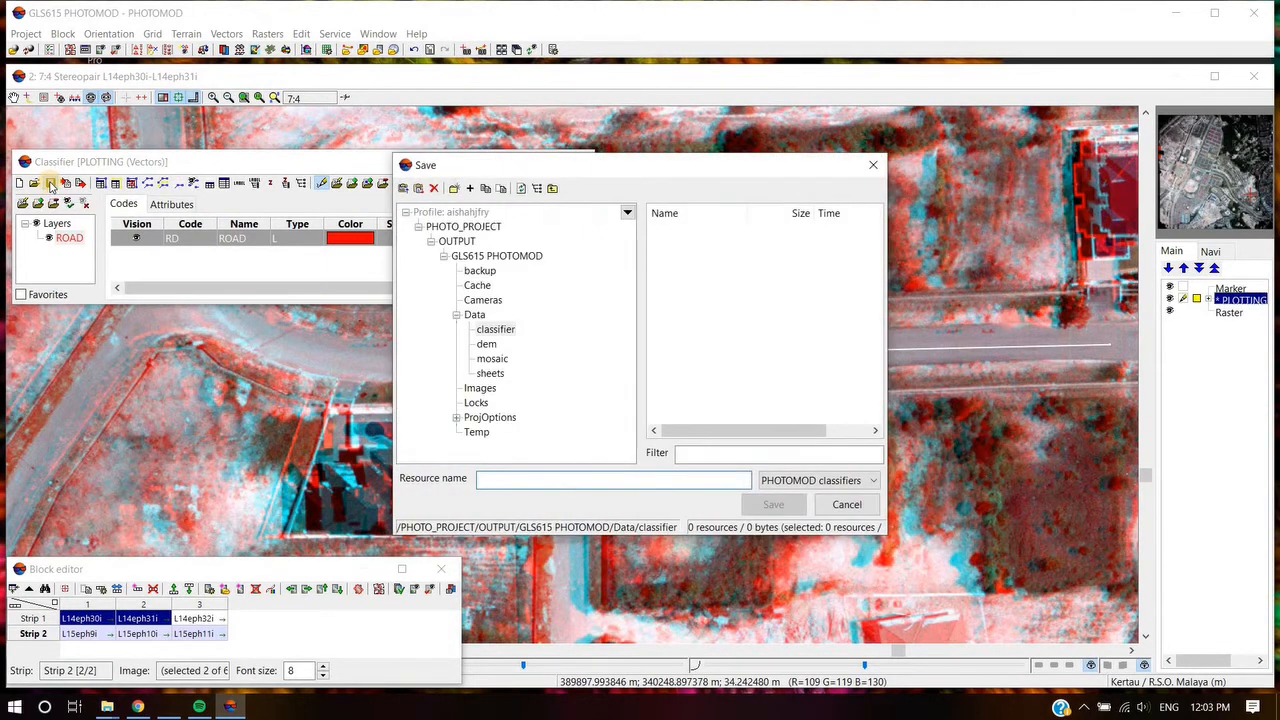
pyautogui.moveTo(620, 358)
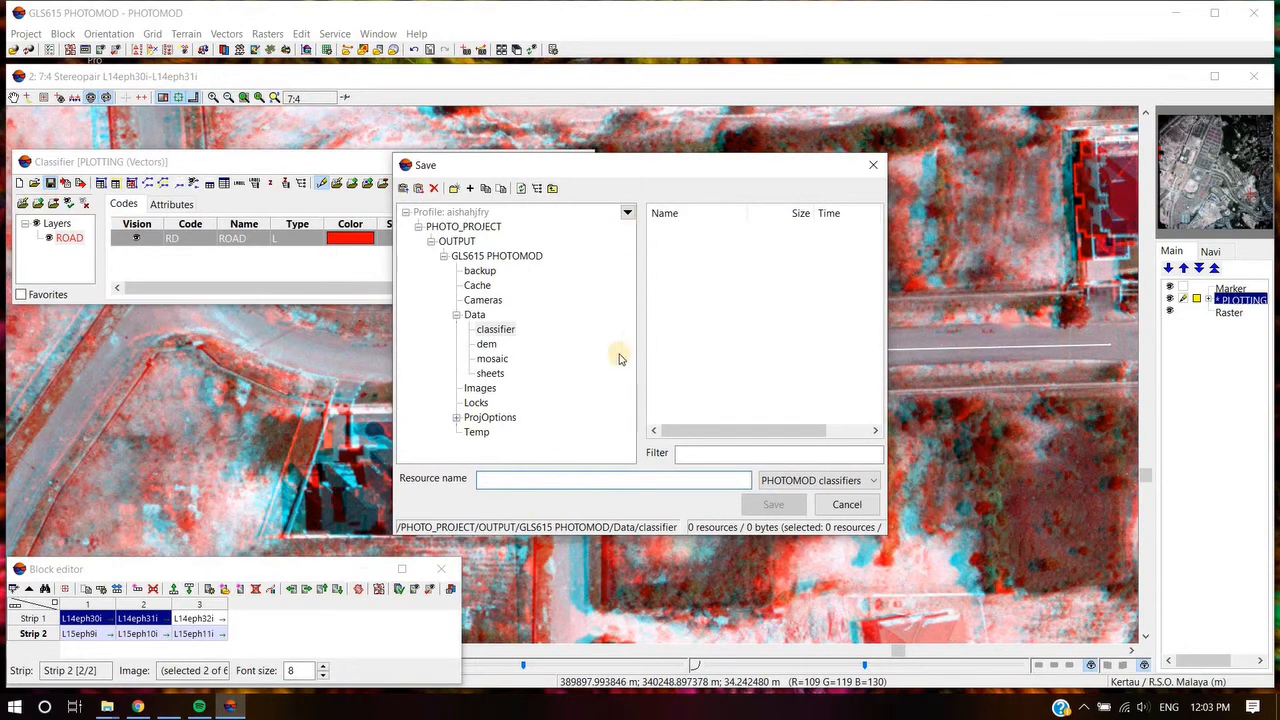
pyautogui.write('P')
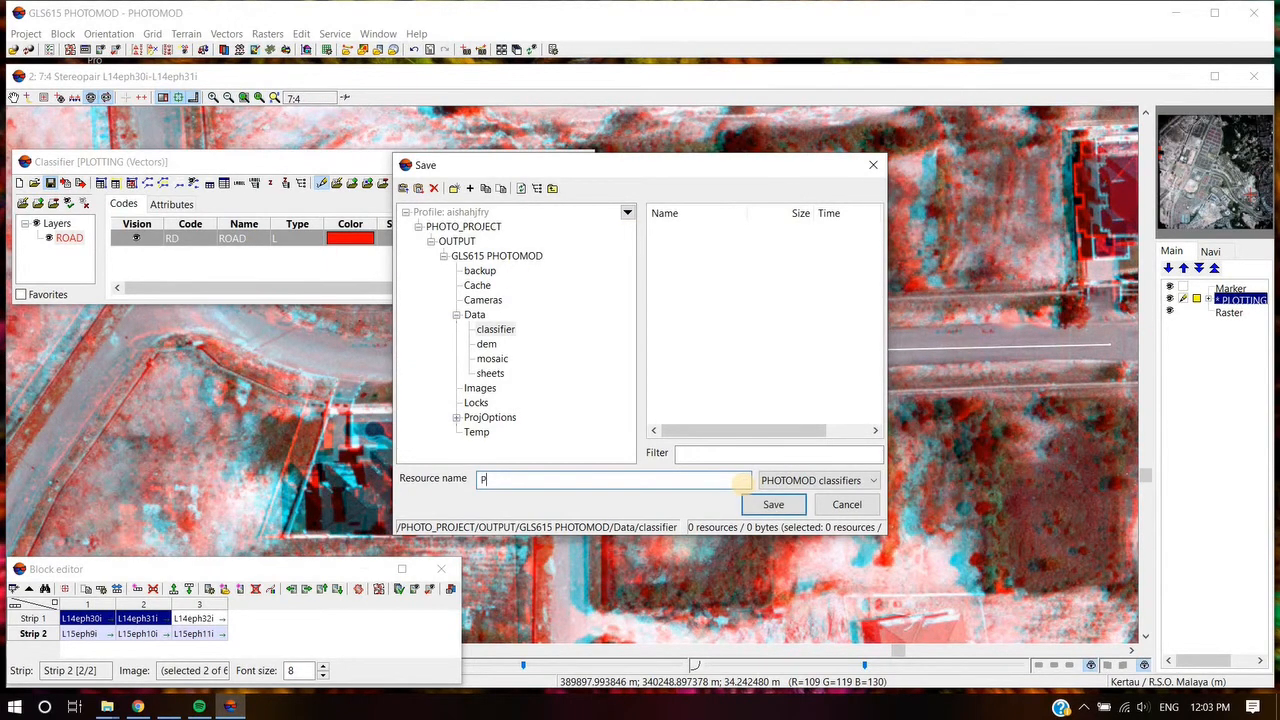
pyautogui.write('LOTTING')
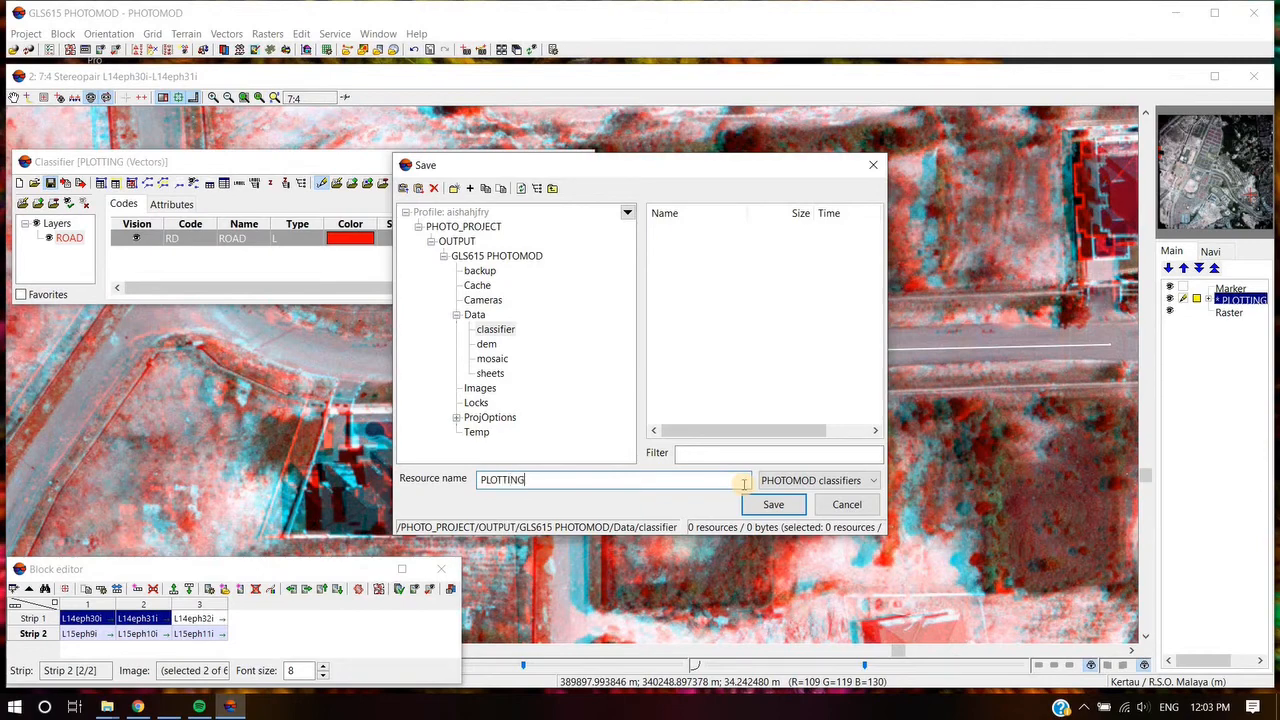
pyautogui.click(773, 504)
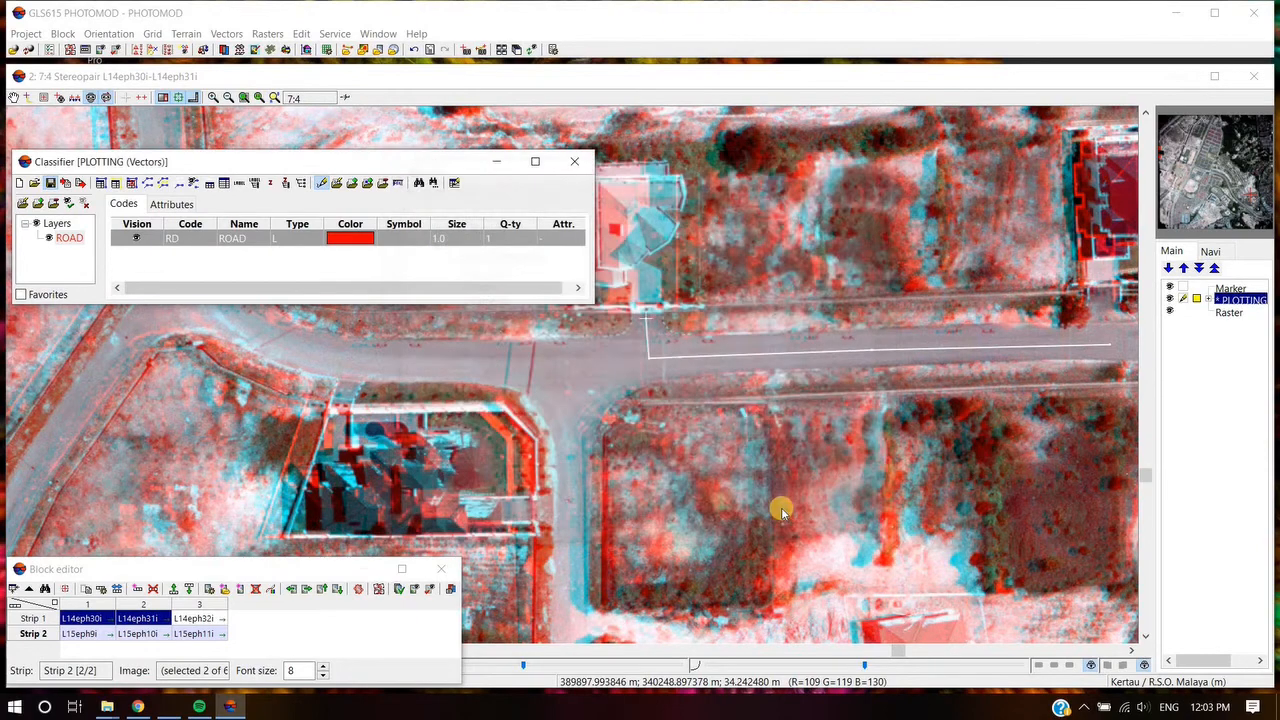